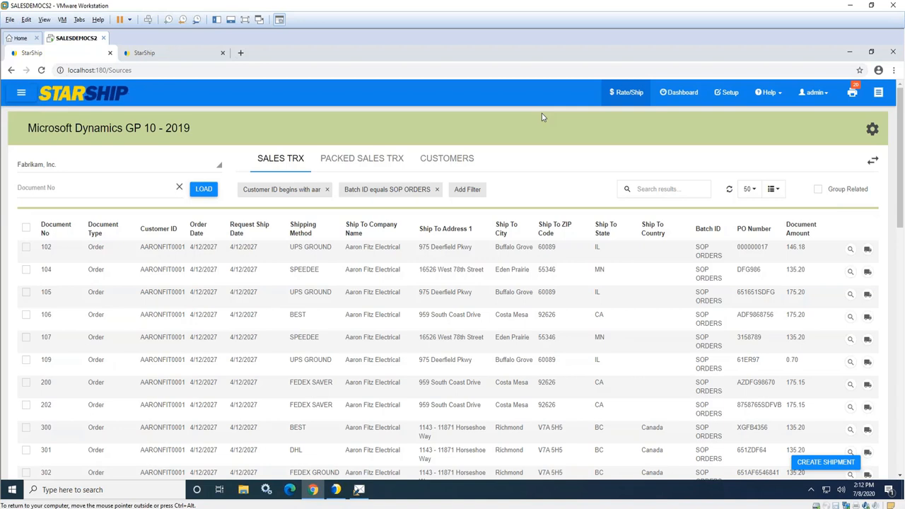
{"action": "mouse_move", "coordinate": [482, 167]}
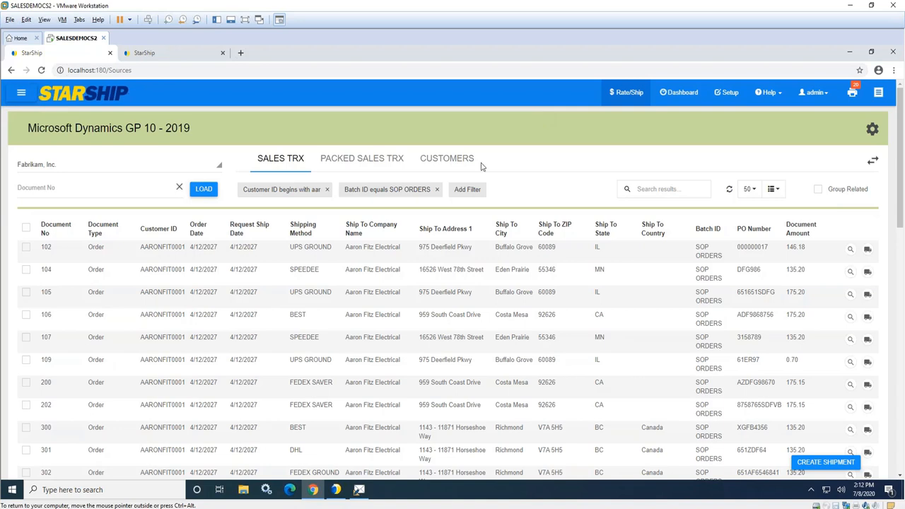
{"action": "mouse_move", "coordinate": [592, 203]}
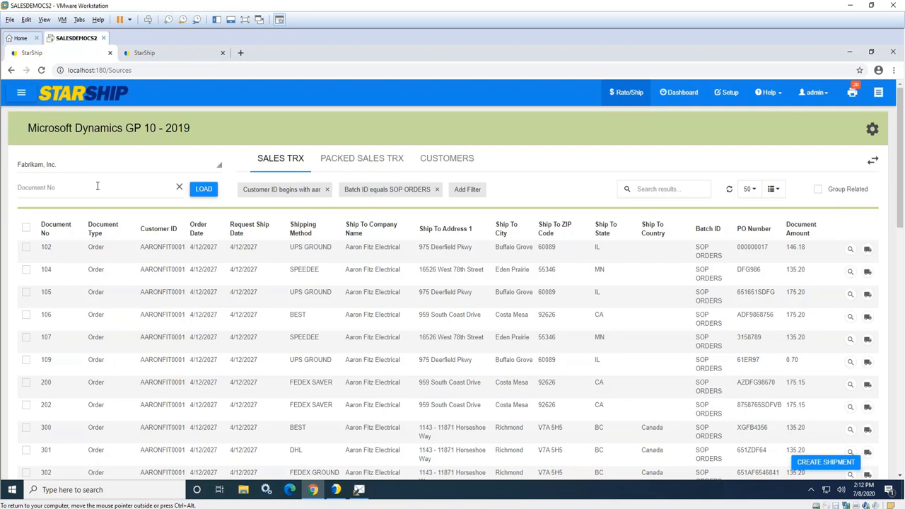
{"action": "mouse_move", "coordinate": [467, 199]}
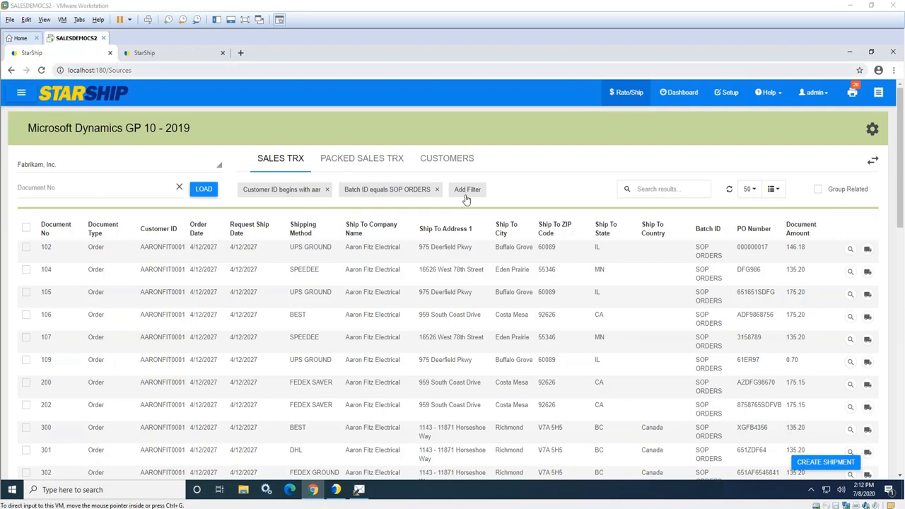
{"action": "mouse_move", "coordinate": [433, 246]}
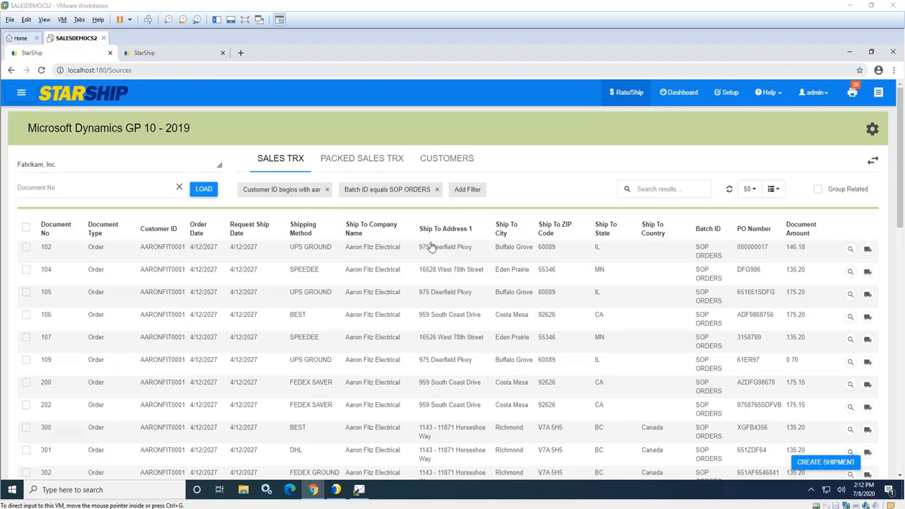
{"action": "mouse_move", "coordinate": [274, 170]}
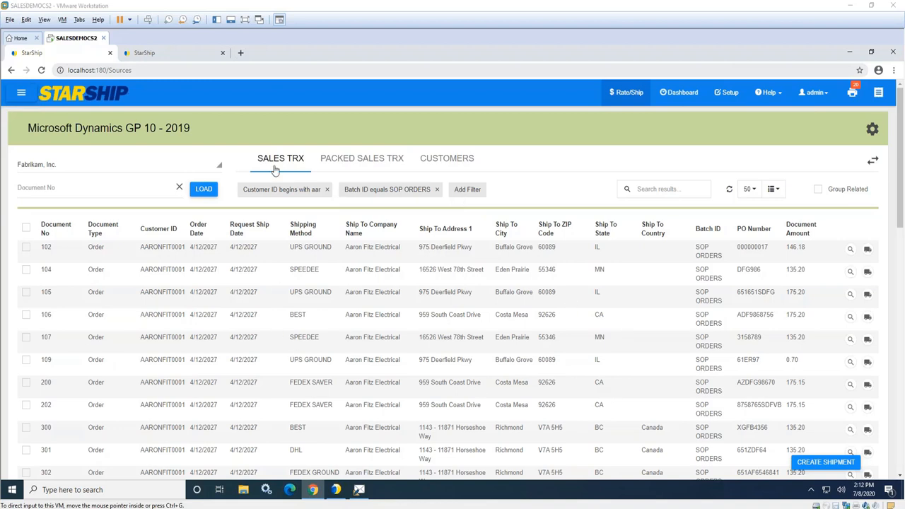
{"action": "mouse_move", "coordinate": [263, 203]}
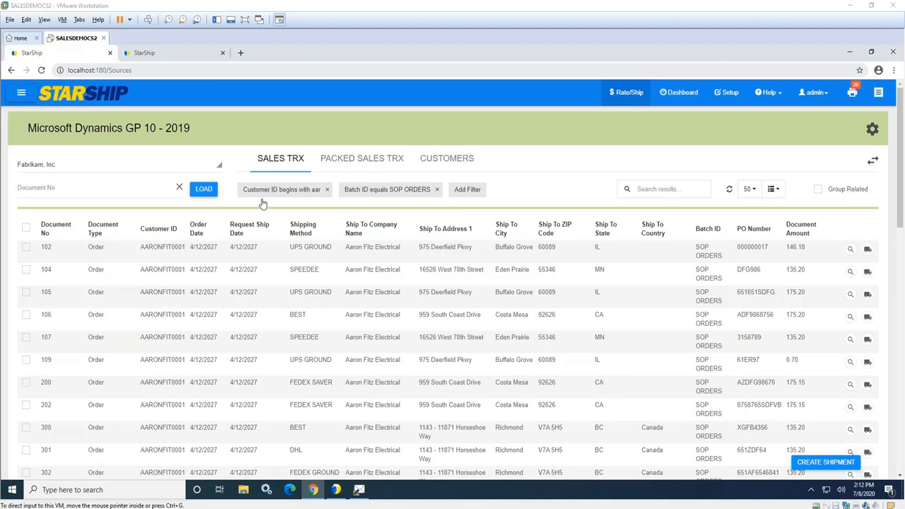
{"action": "mouse_move", "coordinate": [438, 209]}
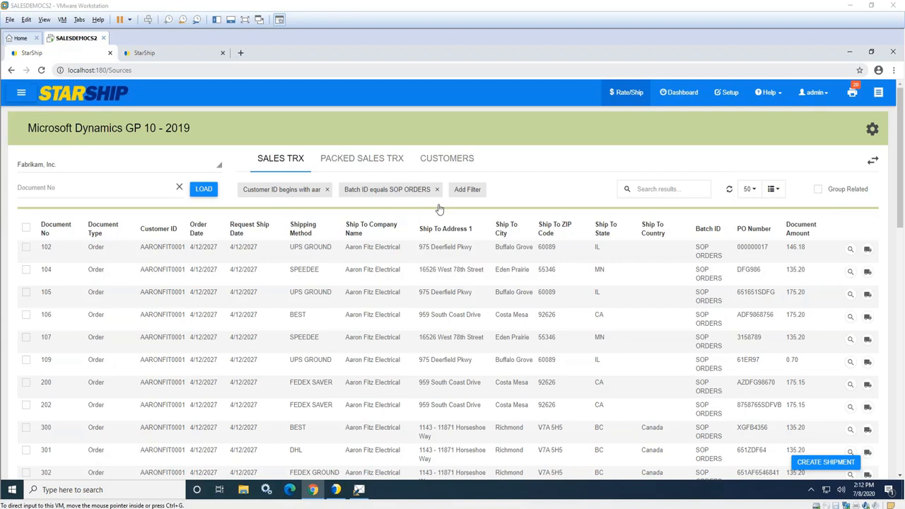
{"action": "mouse_move", "coordinate": [467, 192]}
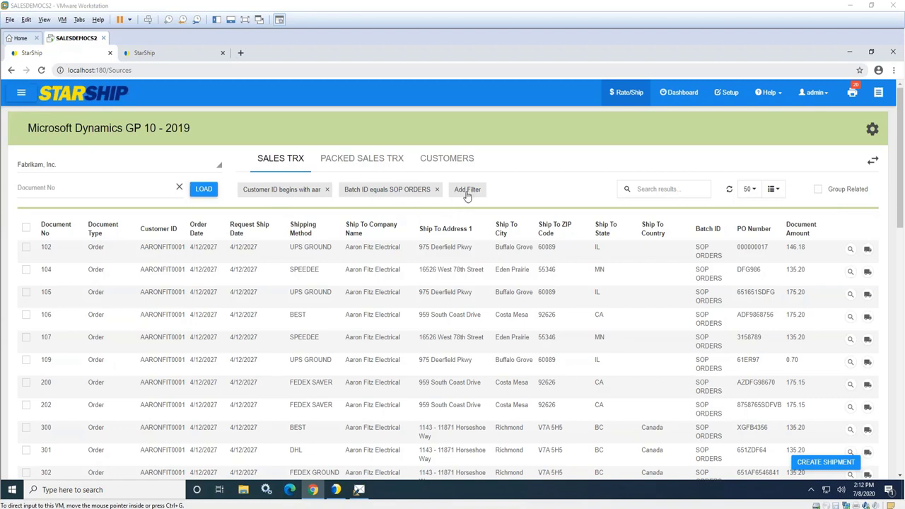
{"action": "mouse_move", "coordinate": [467, 189]}
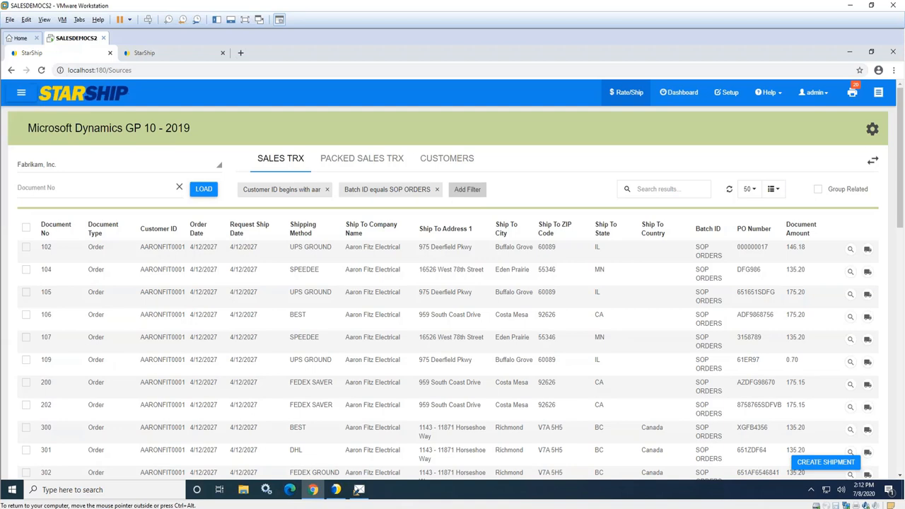
Step: Browse the filter field list while locating sales order 106 for Aaron Fitz Electrical
{"action": "left_click", "coordinate": [467, 189]}
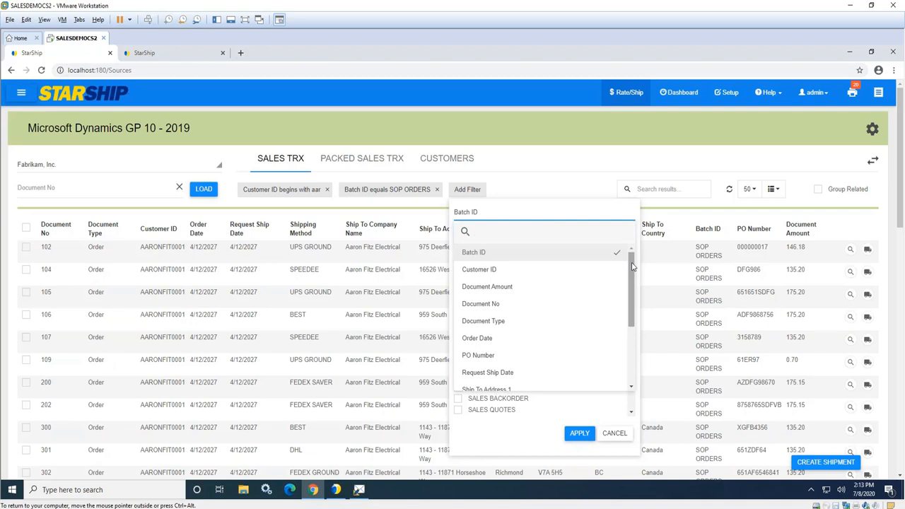
{"action": "scroll", "scroll_direction": "down", "scroll_amount": 3}
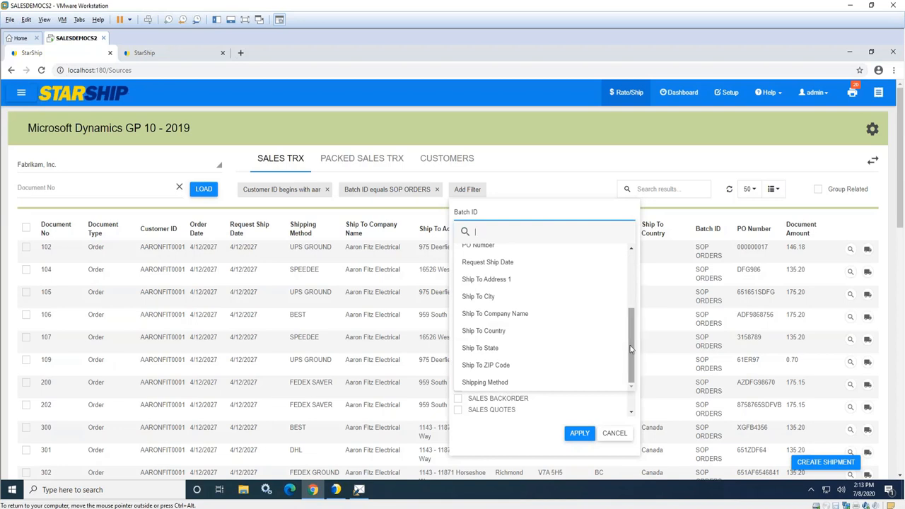
{"action": "mouse_move", "coordinate": [484, 331]}
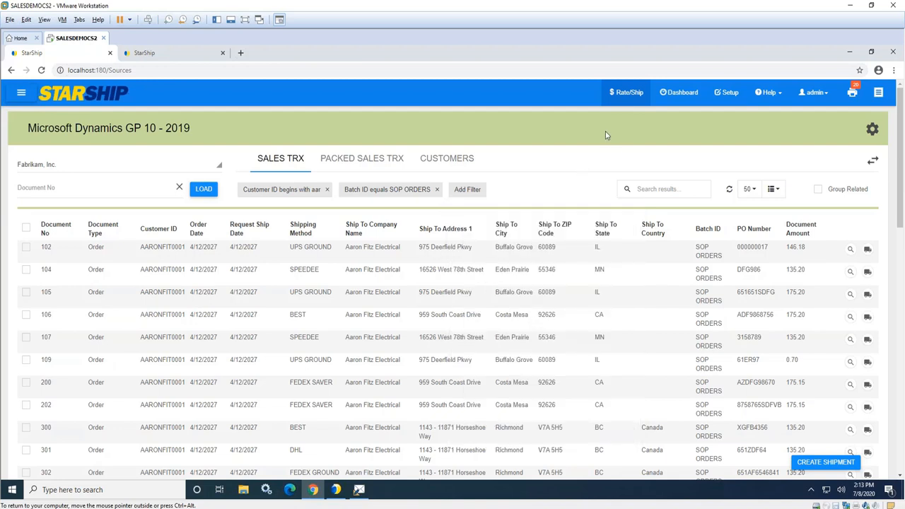
{"action": "mouse_move", "coordinate": [68, 320]}
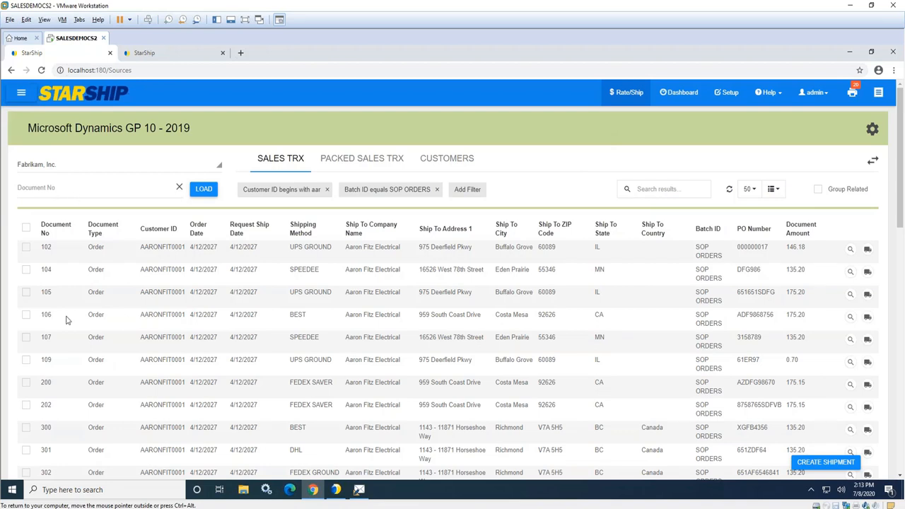
{"action": "mouse_move", "coordinate": [854, 106]}
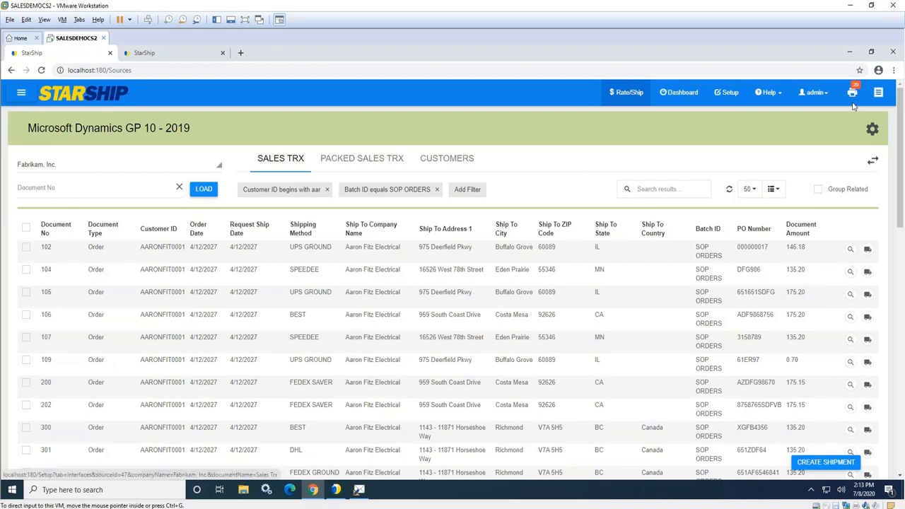
{"action": "mouse_move", "coordinate": [831, 104]}
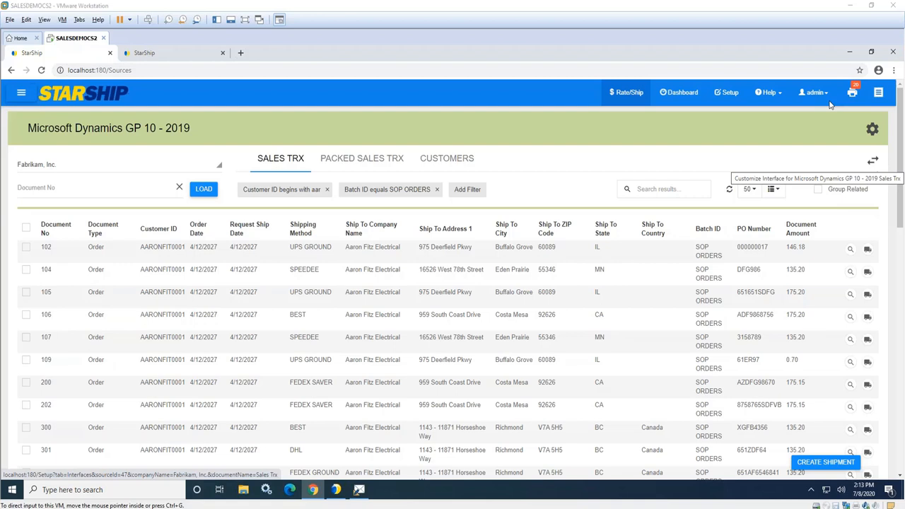
{"action": "mouse_move", "coordinate": [878, 365]}
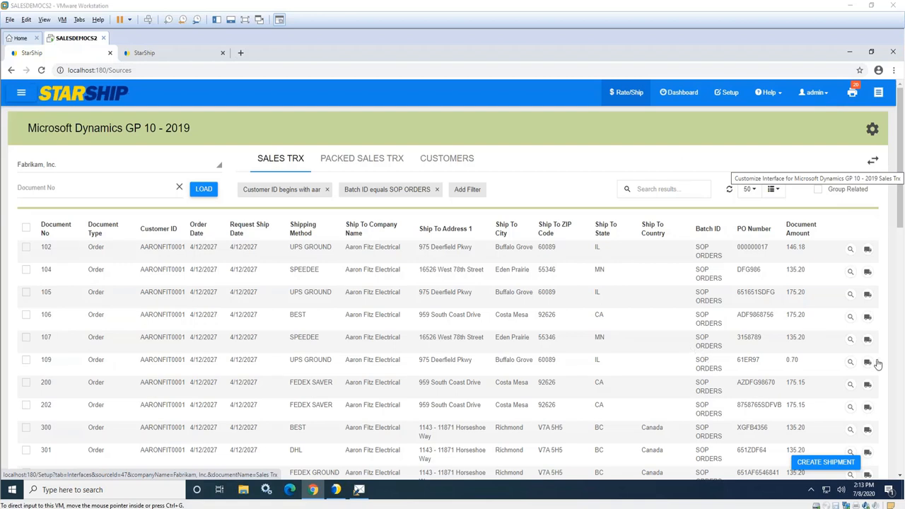
{"action": "mouse_move", "coordinate": [868, 320]}
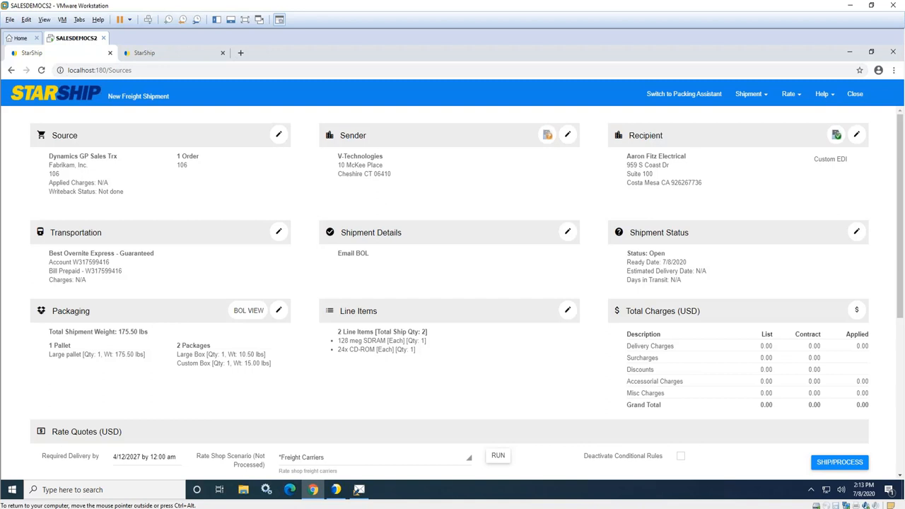
{"action": "mouse_move", "coordinate": [339, 302]}
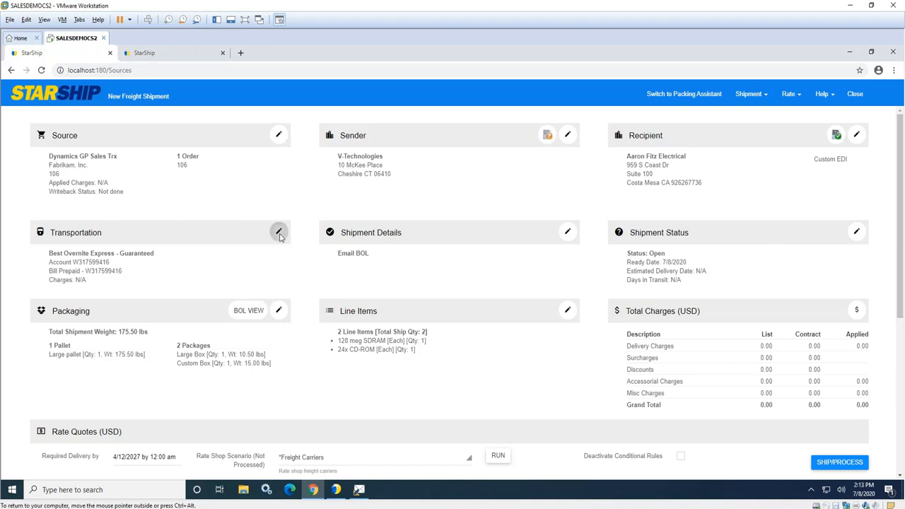
{"action": "left_click", "coordinate": [278, 232]}
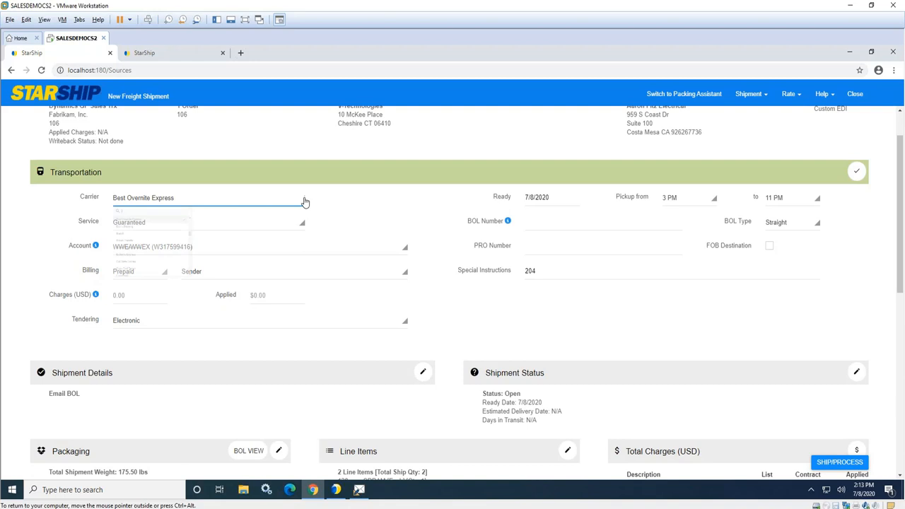
{"action": "left_click", "coordinate": [205, 198]}
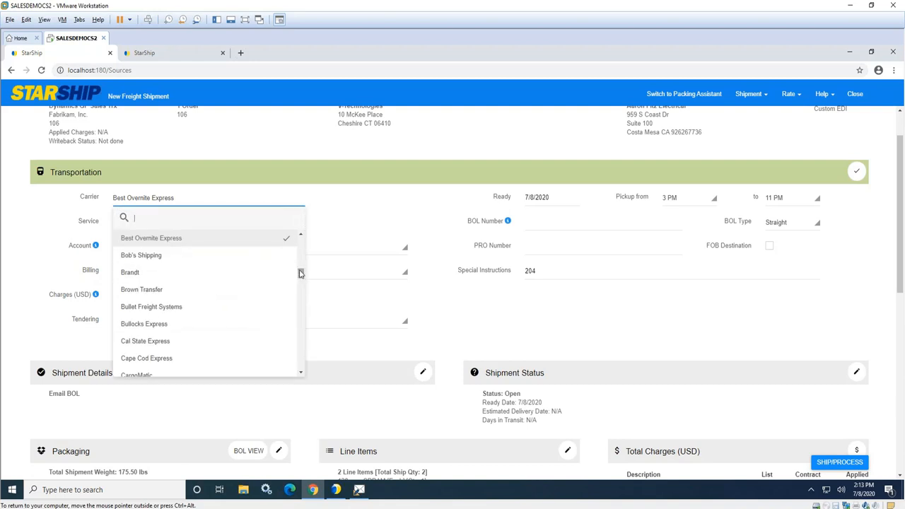
{"action": "scroll", "scroll_direction": "down", "scroll_amount": 3}
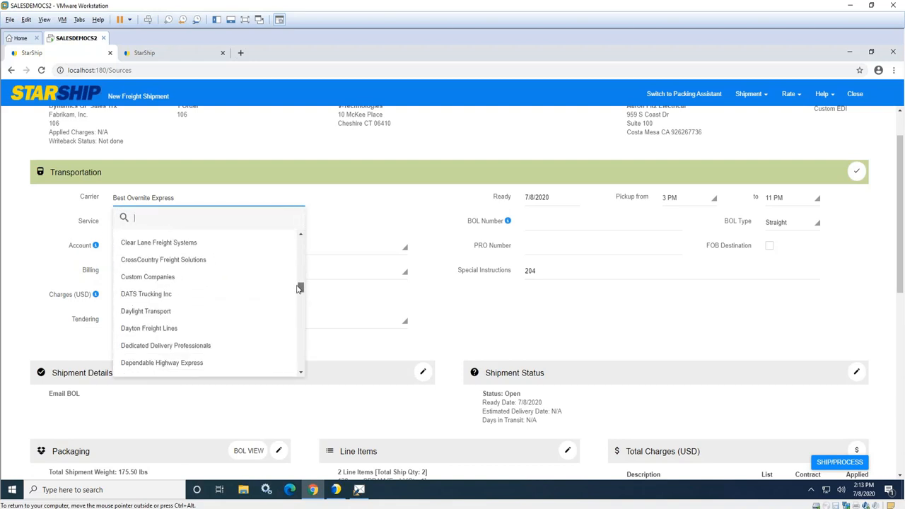
{"action": "scroll", "scroll_direction": "down", "scroll_amount": 3}
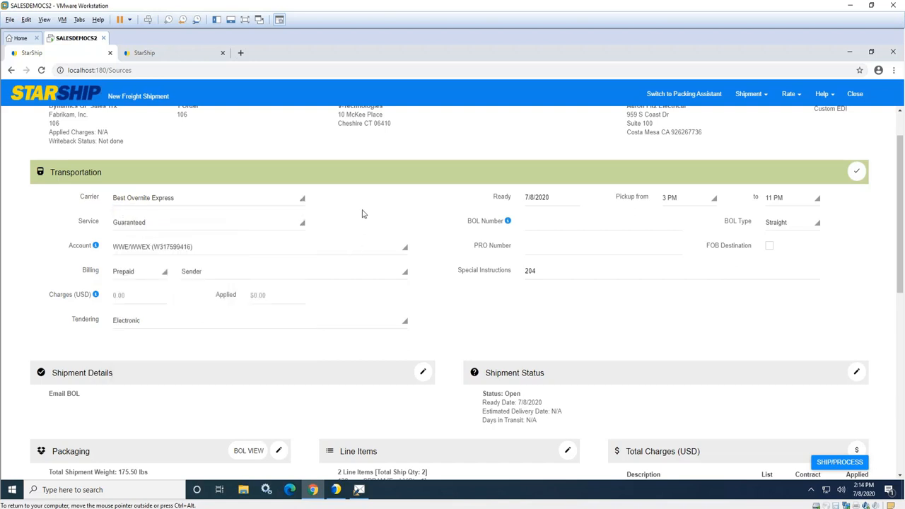
{"action": "mouse_move", "coordinate": [589, 226]}
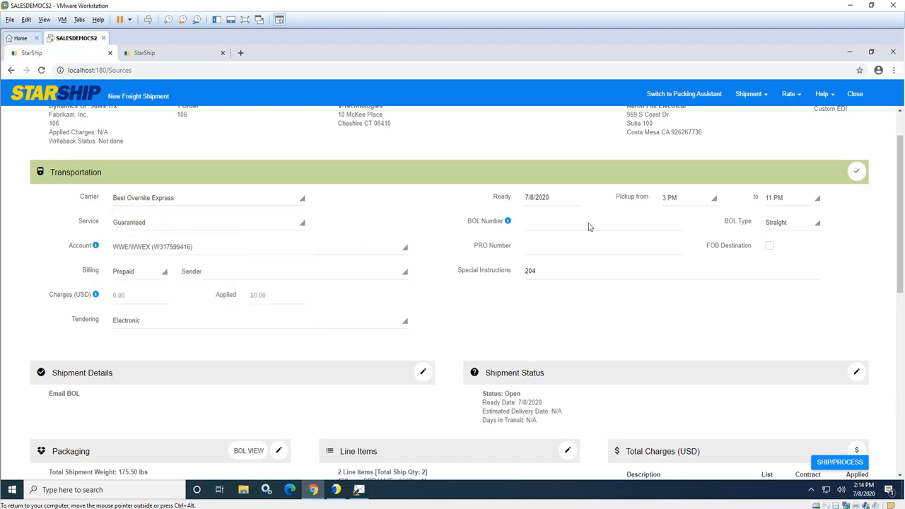
{"action": "left_click", "coordinate": [857, 171]}
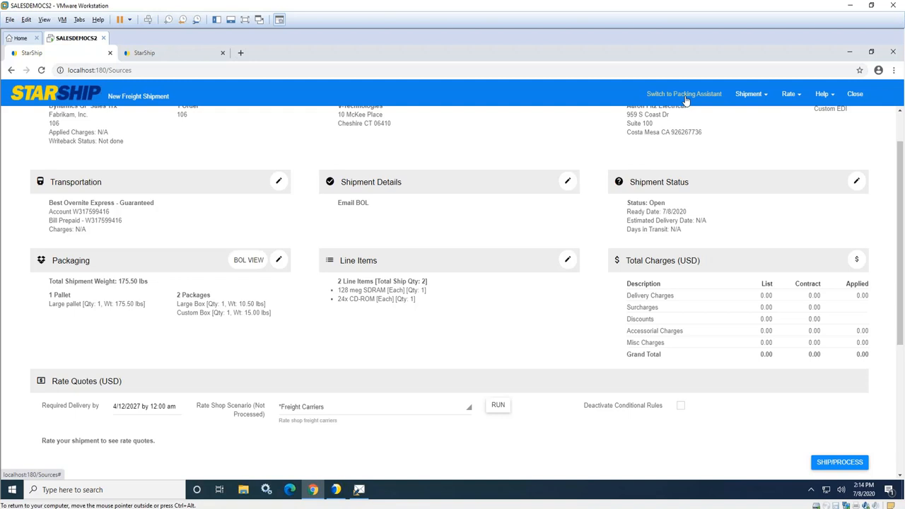
Step: Review the large pallet holding two boxes at 175.50 lbs, then return to the shipment editor
{"action": "left_click", "coordinate": [684, 93]}
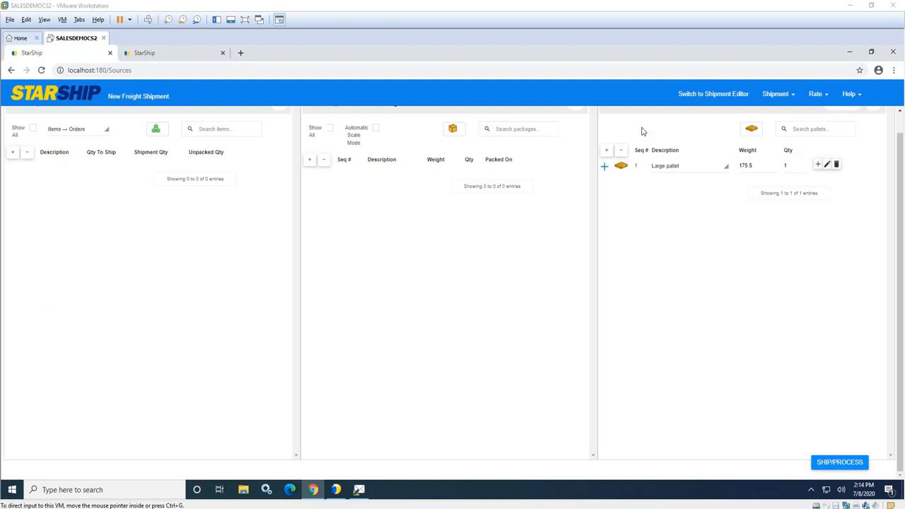
{"action": "mouse_move", "coordinate": [741, 210]}
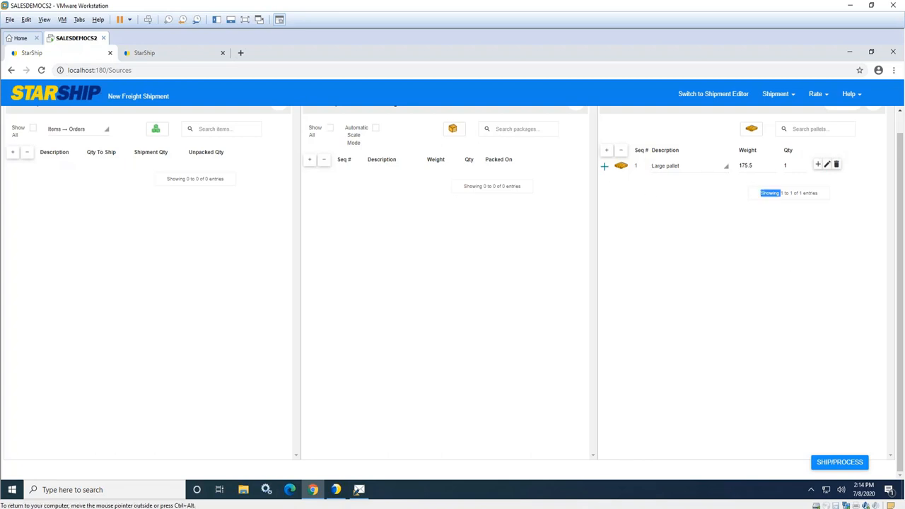
{"action": "left_click", "coordinate": [606, 167]}
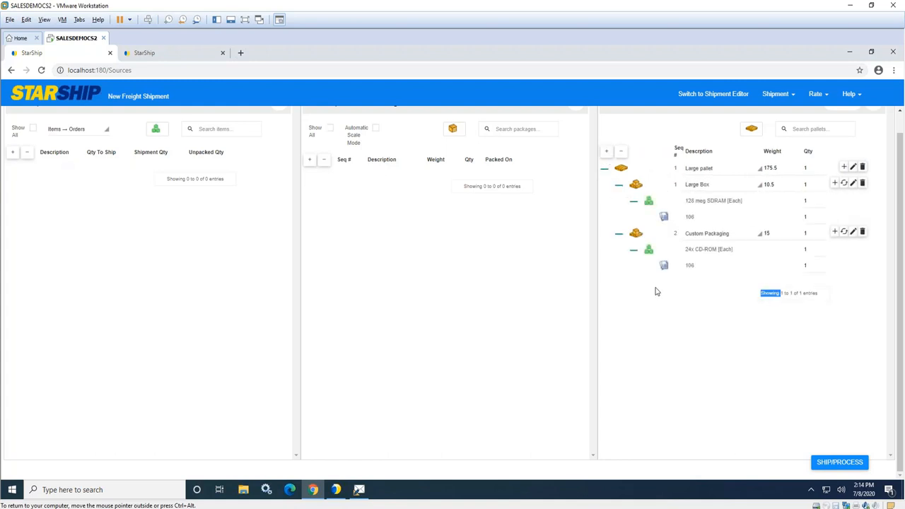
{"action": "mouse_move", "coordinate": [654, 277]}
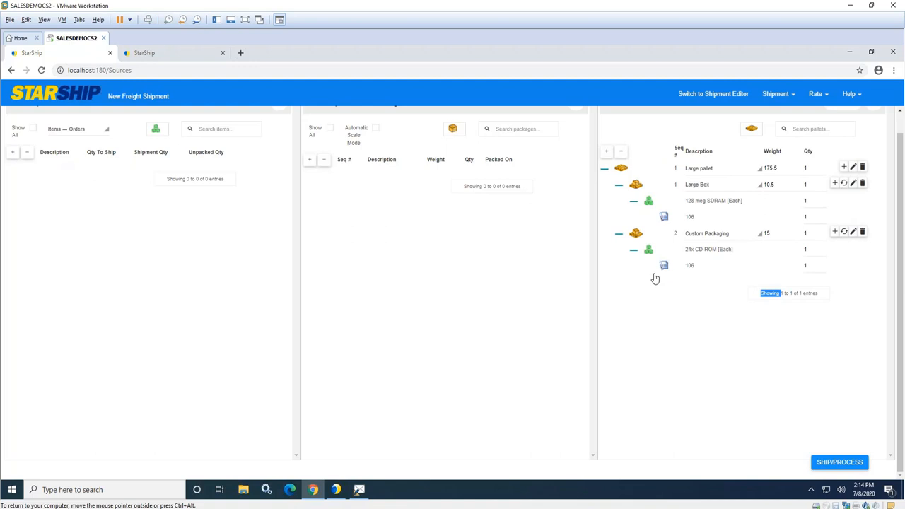
{"action": "mouse_move", "coordinate": [632, 290]}
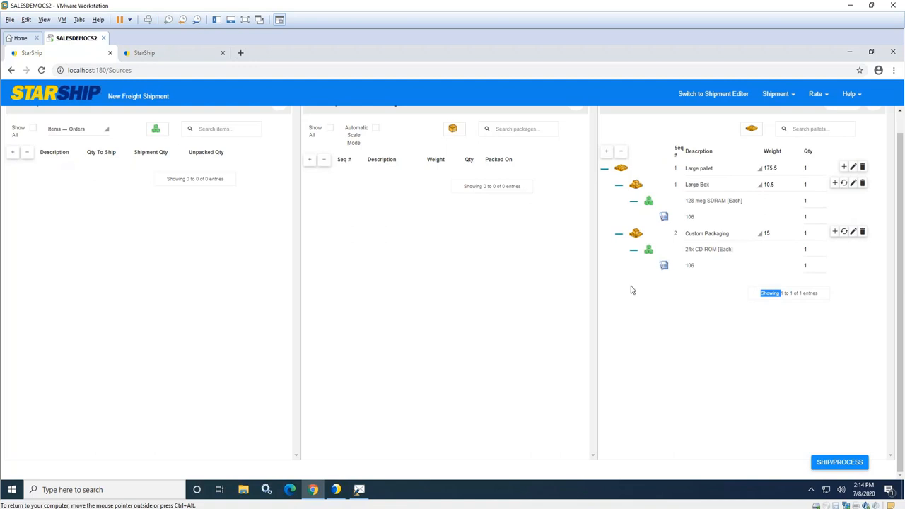
{"action": "mouse_move", "coordinate": [747, 252]}
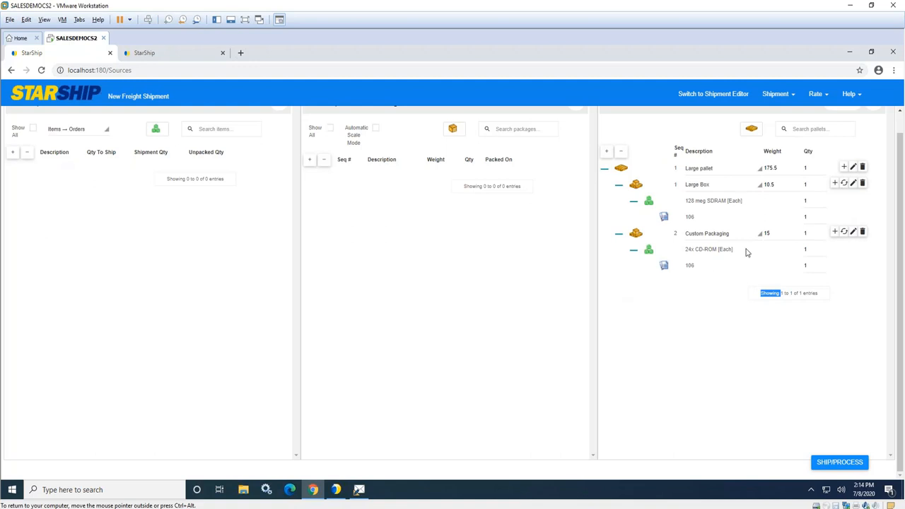
{"action": "mouse_move", "coordinate": [685, 276]}
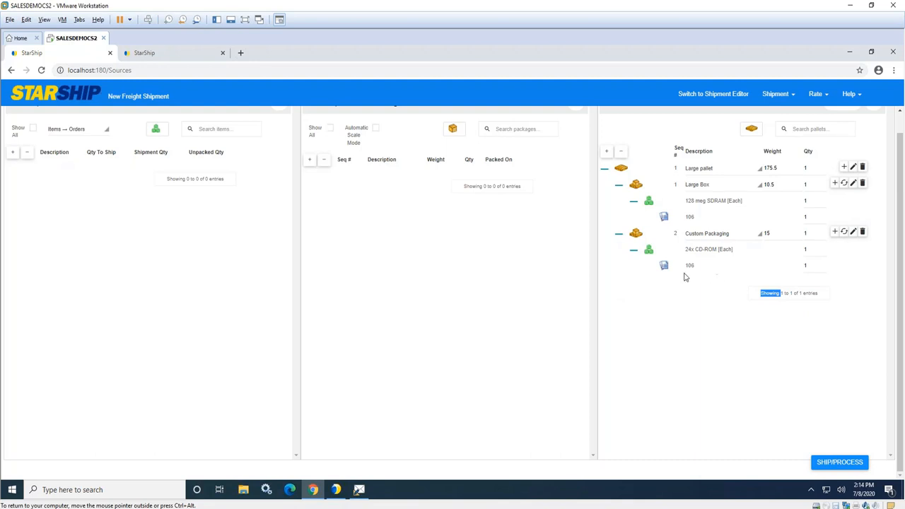
{"action": "mouse_move", "coordinate": [631, 297]}
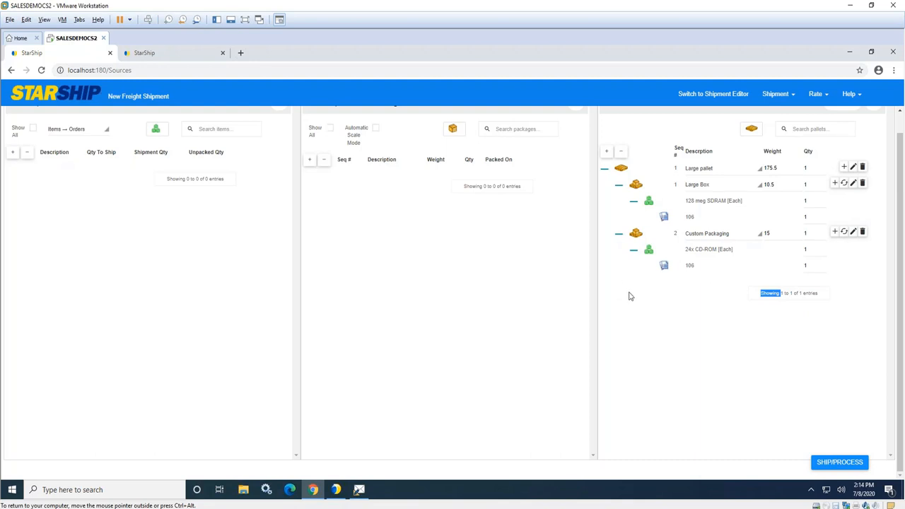
{"action": "mouse_move", "coordinate": [593, 291]}
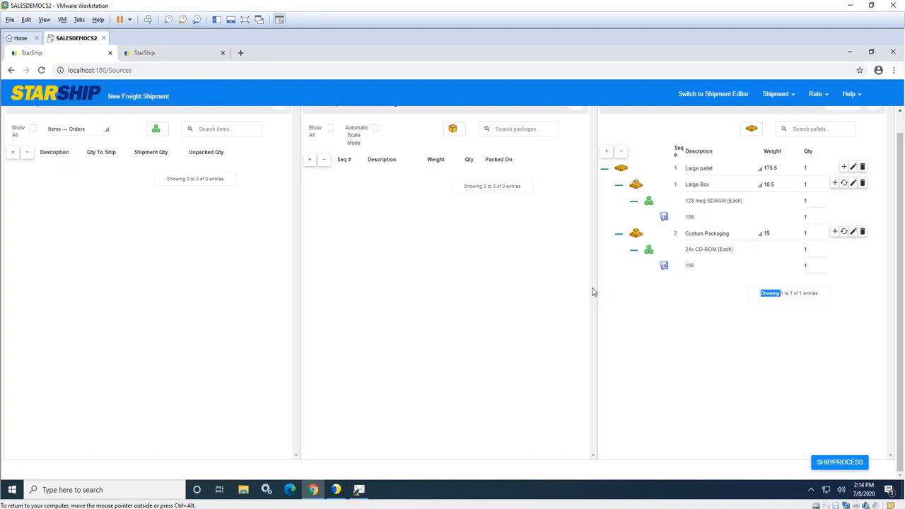
{"action": "mouse_move", "coordinate": [594, 291]}
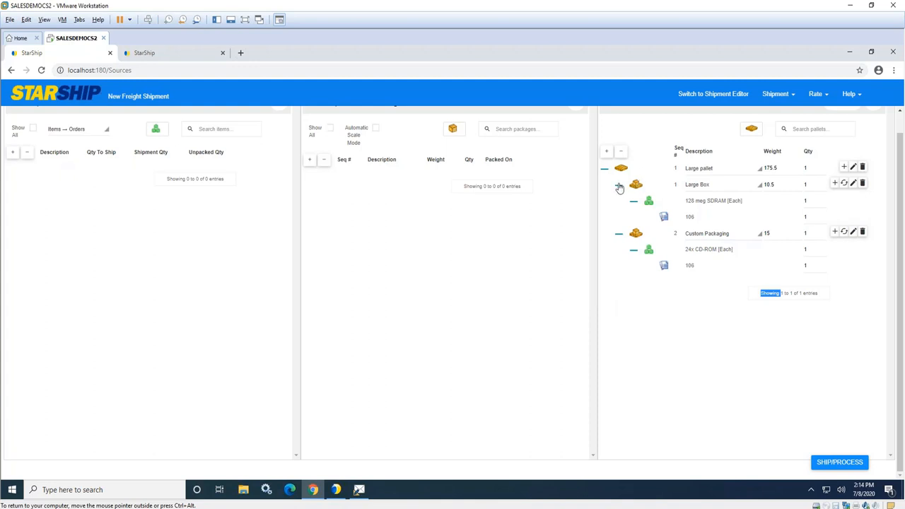
{"action": "mouse_move", "coordinate": [636, 225]}
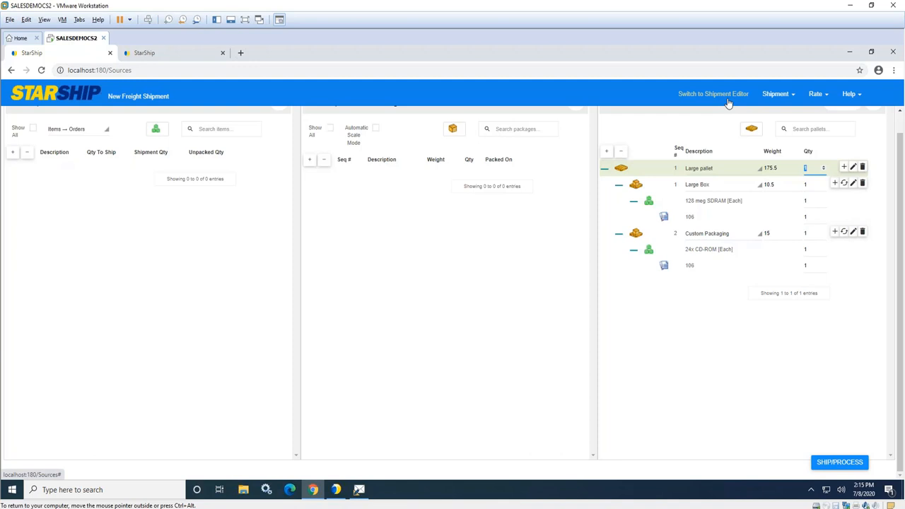
{"action": "left_click", "coordinate": [712, 93]}
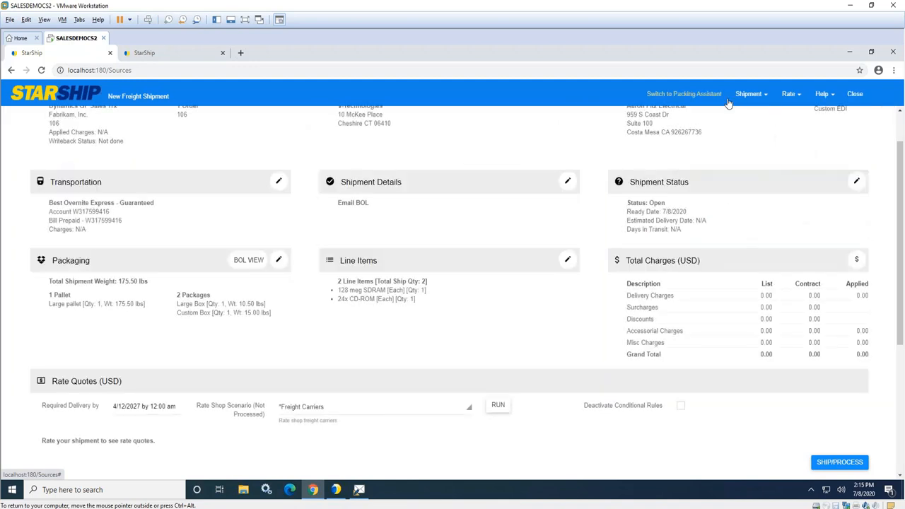
{"action": "mouse_move", "coordinate": [387, 205]}
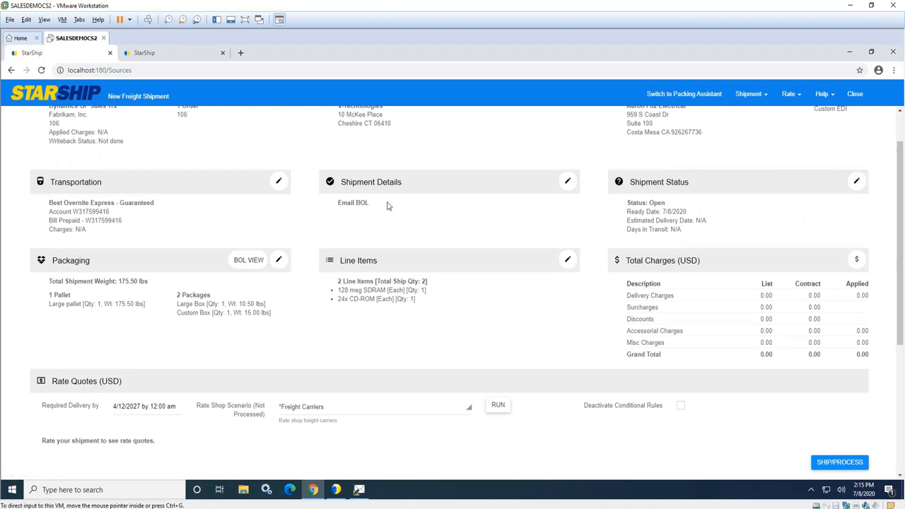
{"action": "mouse_move", "coordinate": [412, 170]}
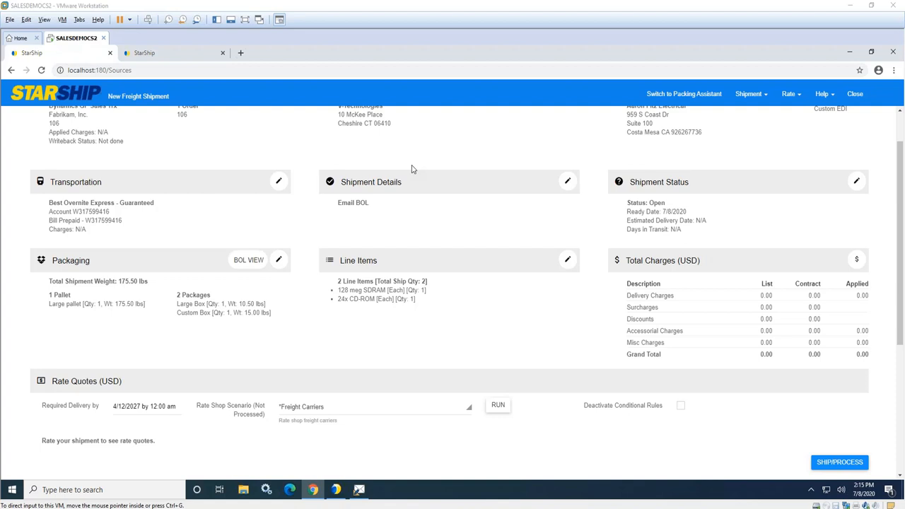
{"action": "mouse_move", "coordinate": [480, 432]}
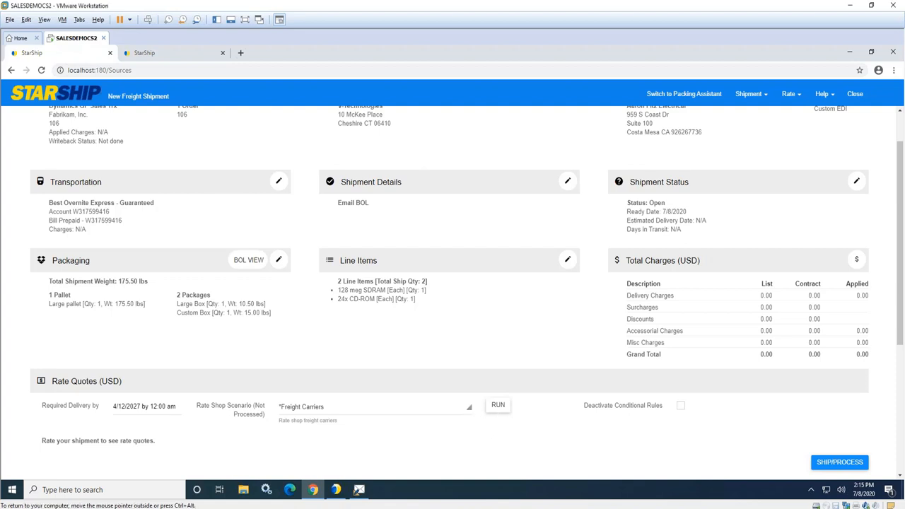
{"action": "mouse_move", "coordinate": [500, 417]}
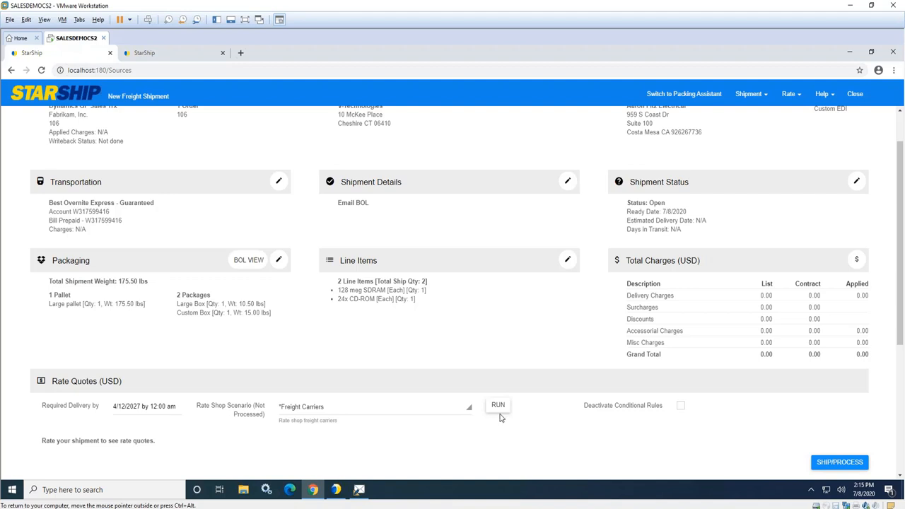
Step: Run the Freight Carriers rate shop so quotes including YRC Standard at 168.92 appear
{"action": "left_click", "coordinate": [498, 404]}
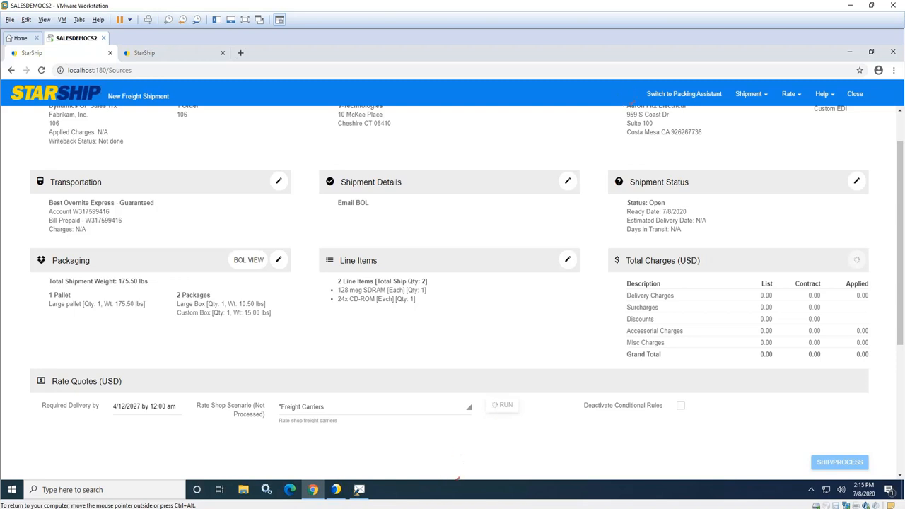
{"action": "left_click", "coordinate": [502, 404]}
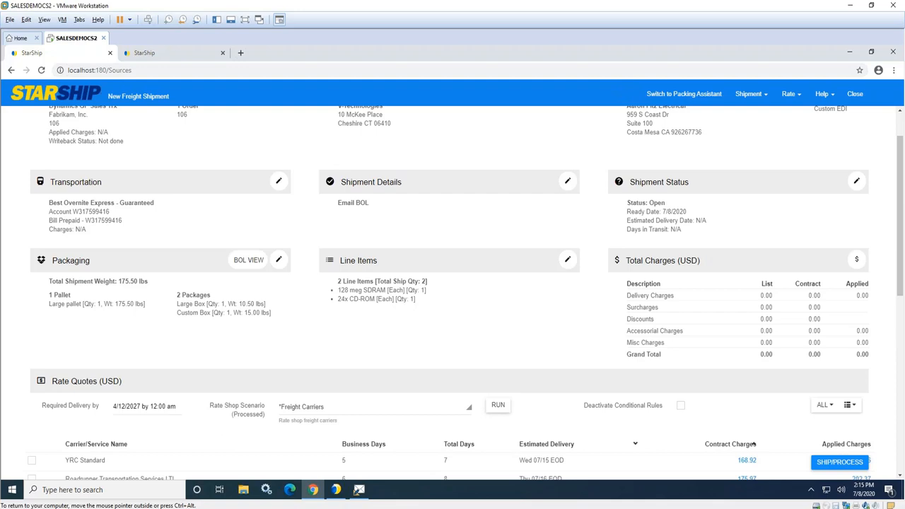
{"action": "scroll", "scroll_direction": "down", "scroll_amount": 3}
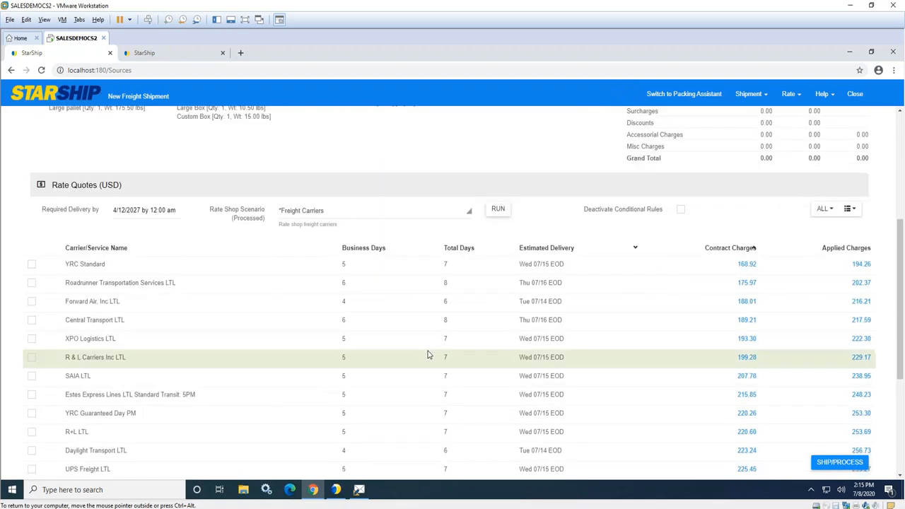
{"action": "mouse_move", "coordinate": [219, 470]}
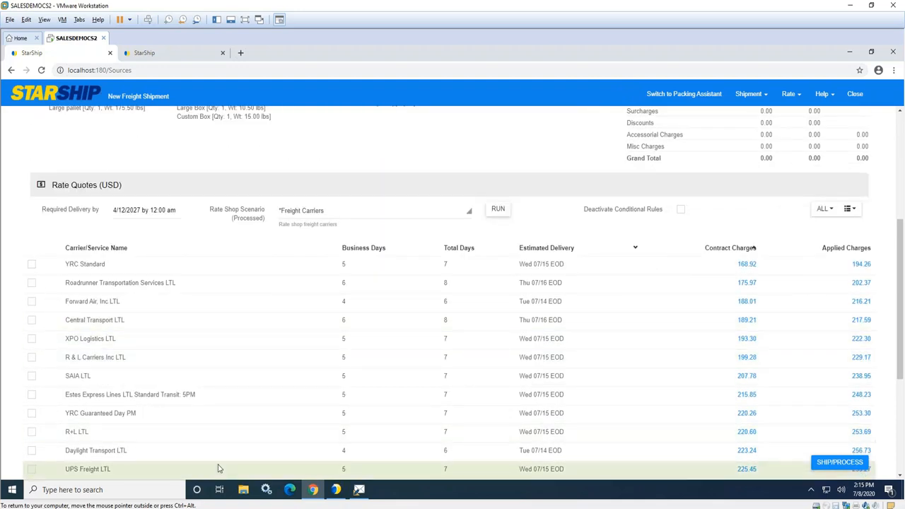
{"action": "mouse_move", "coordinate": [894, 335]}
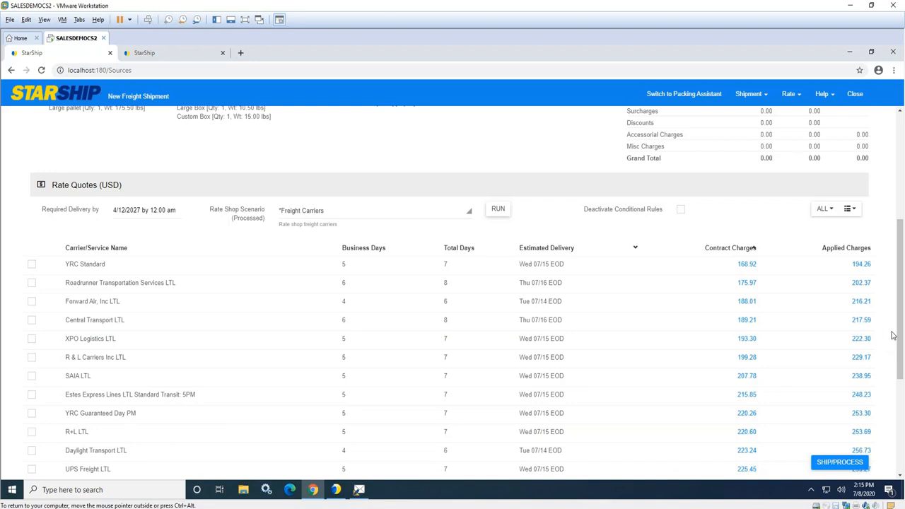
{"action": "scroll", "scroll_direction": "down", "scroll_amount": 3}
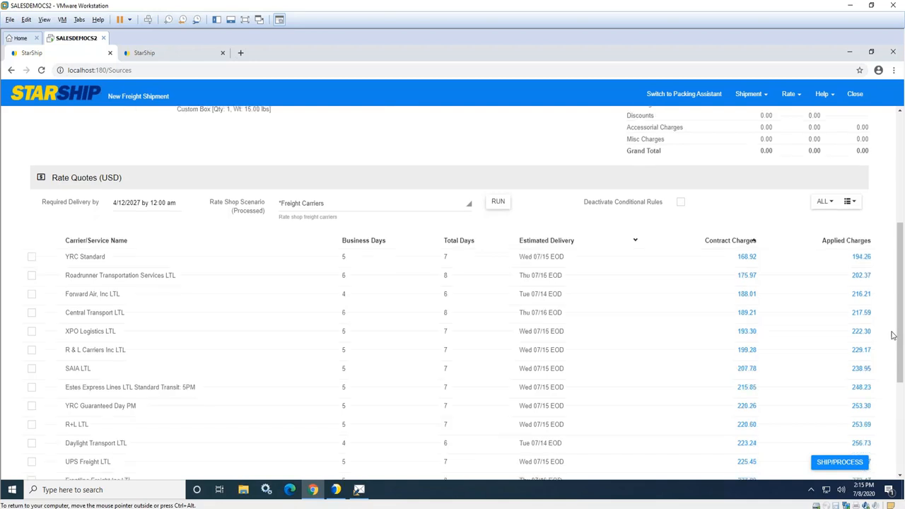
{"action": "scroll", "scroll_direction": "down", "scroll_amount": 3}
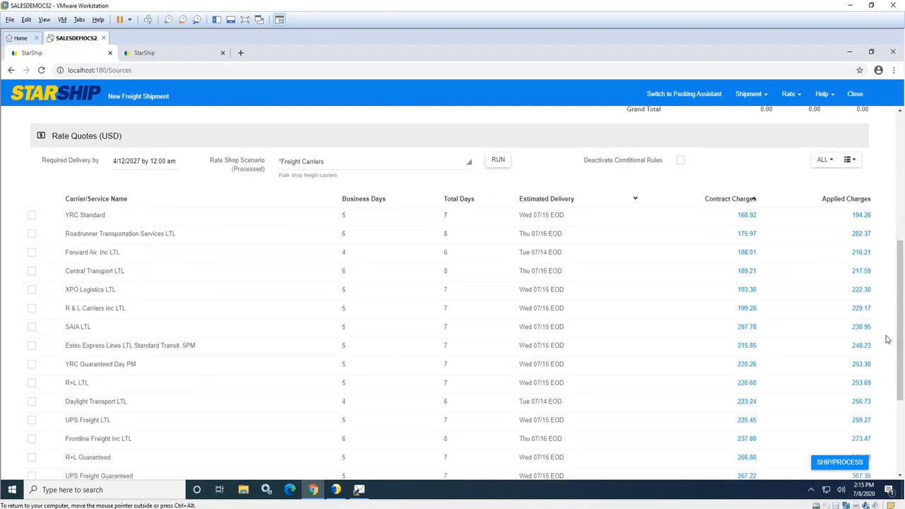
{"action": "mouse_move", "coordinate": [871, 220]}
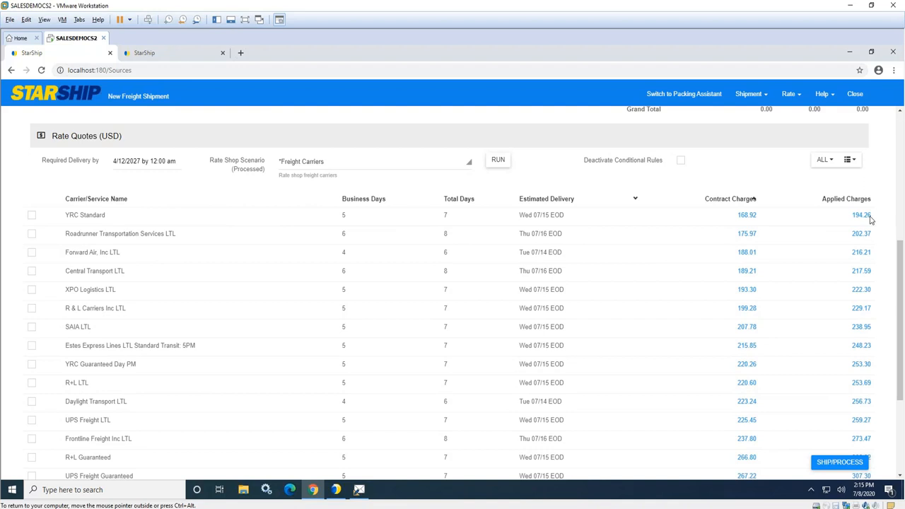
{"action": "mouse_move", "coordinate": [880, 306]}
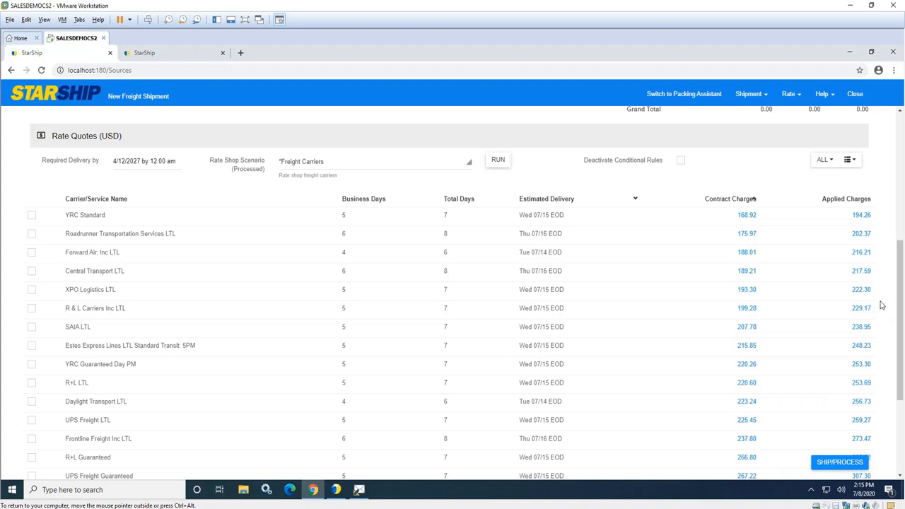
{"action": "mouse_move", "coordinate": [789, 327]}
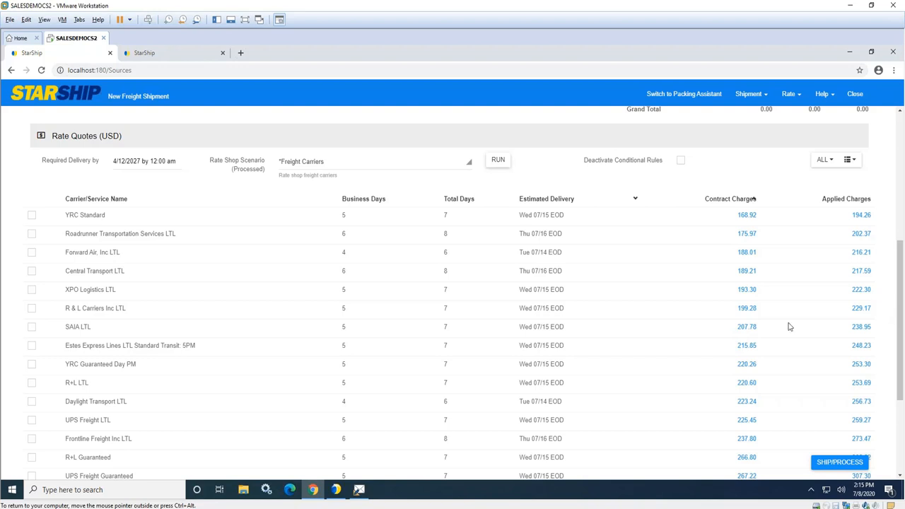
{"action": "mouse_move", "coordinate": [464, 205]}
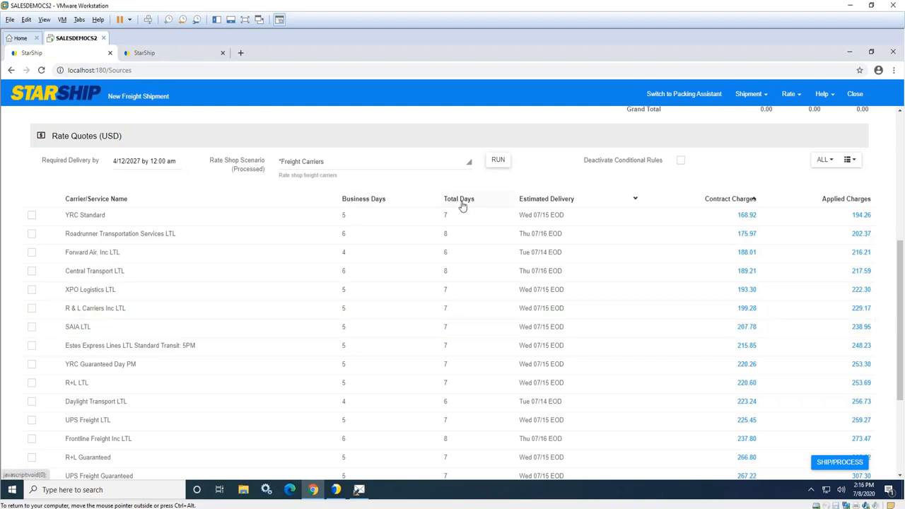
{"action": "left_click", "coordinate": [144, 161]}
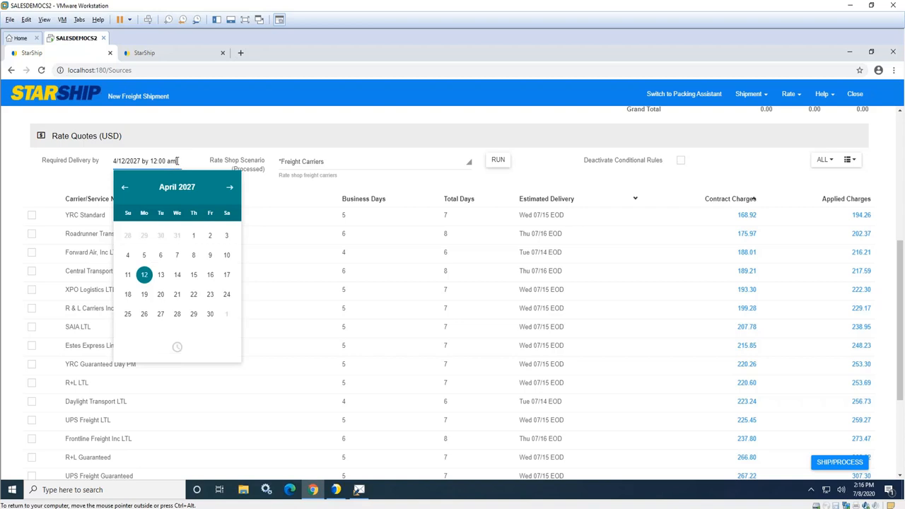
Step: Override the required delivery date and select the R+L LTL quote at 253.69 applied charges
{"action": "left_click", "coordinate": [190, 156]}
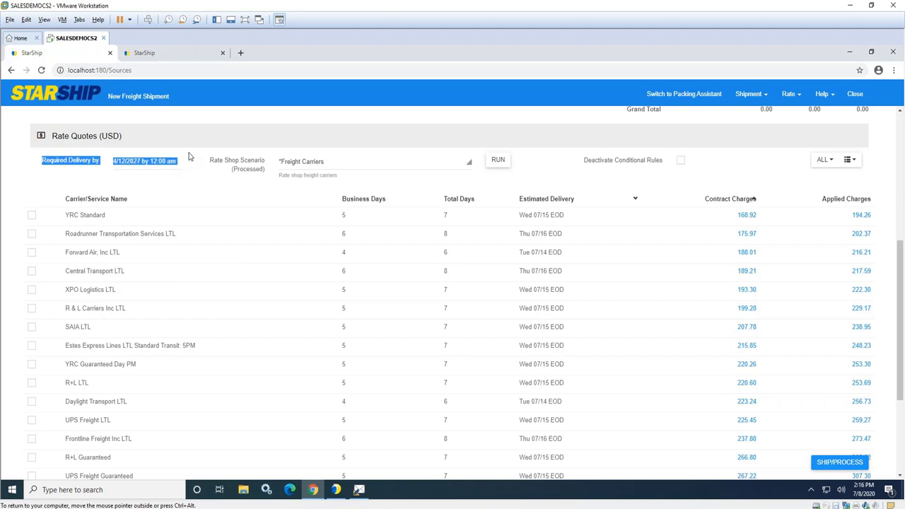
{"action": "mouse_move", "coordinate": [25, 382]}
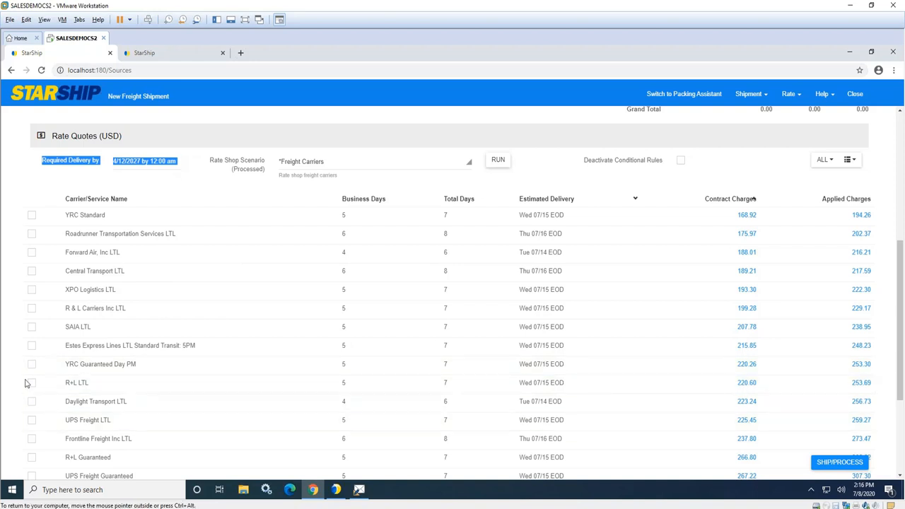
{"action": "left_click", "coordinate": [31, 382]}
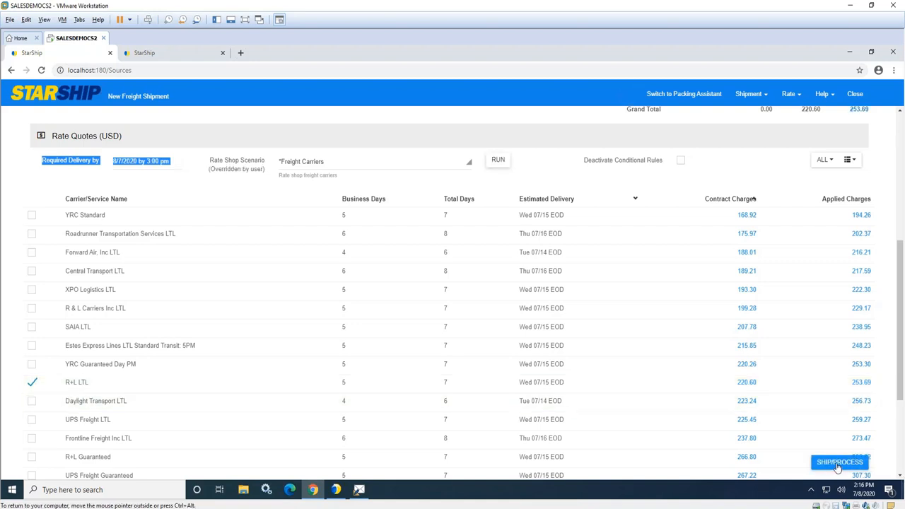
{"action": "mouse_move", "coordinate": [789, 94]}
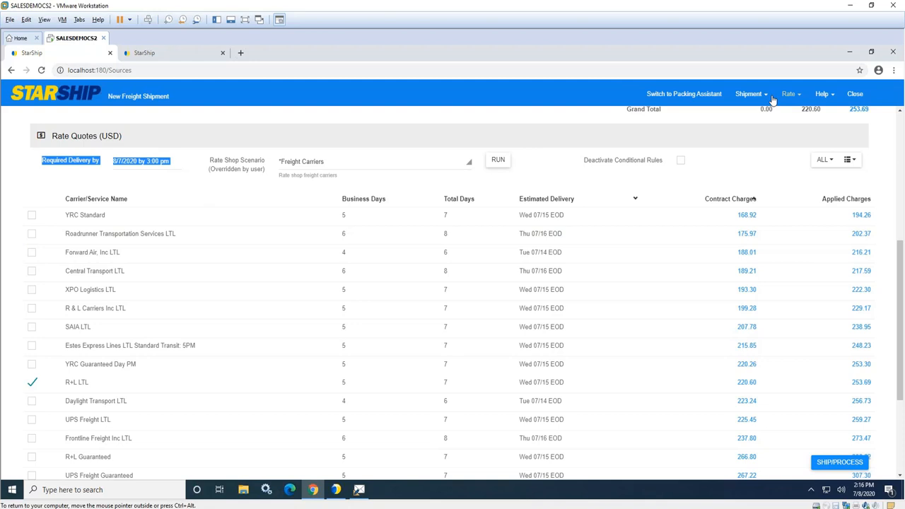
{"action": "left_click", "coordinate": [750, 93]}
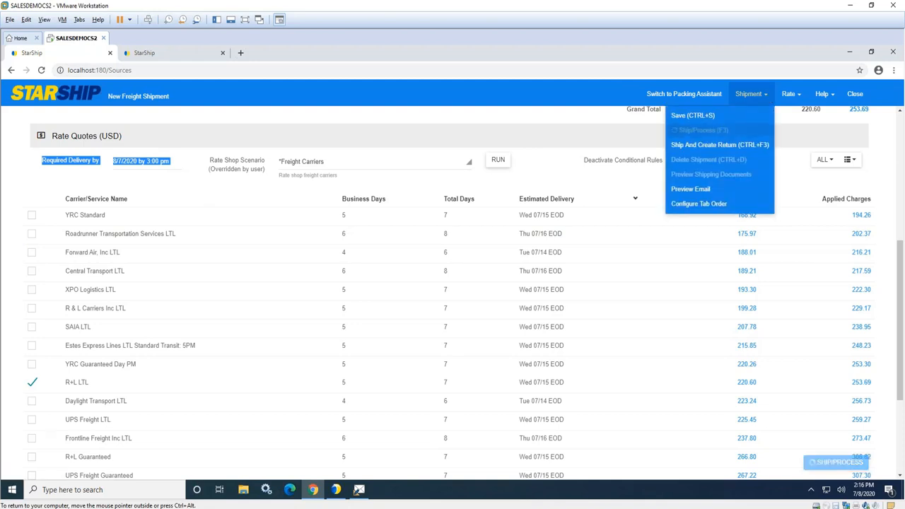
{"action": "mouse_move", "coordinate": [702, 130]}
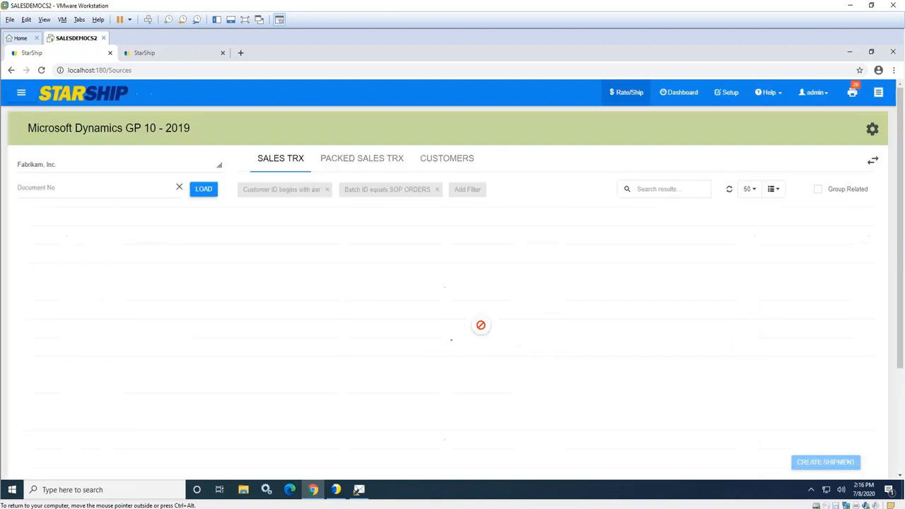
Step: Return to the GP 10 - 2019 Sales TRX list for Fabrikam, Inc
{"action": "left_click", "coordinate": [204, 189]}
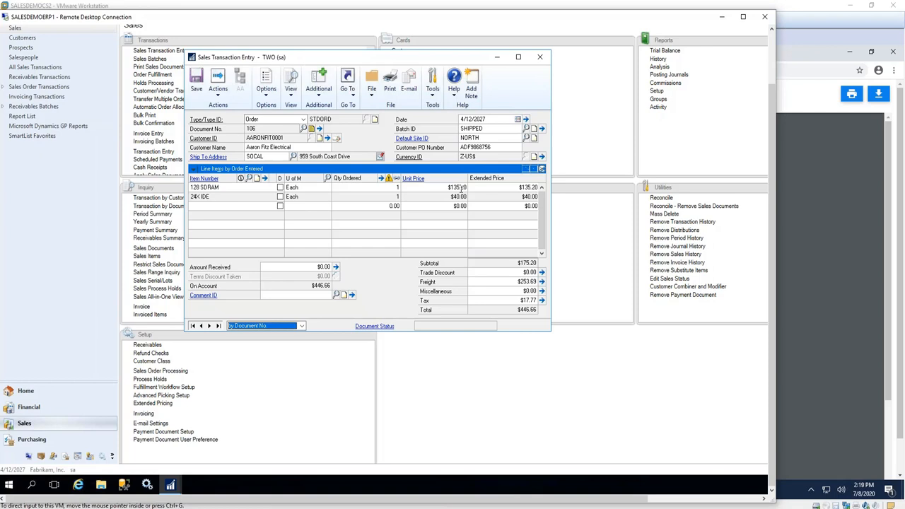
{"action": "mouse_move", "coordinate": [517, 79]}
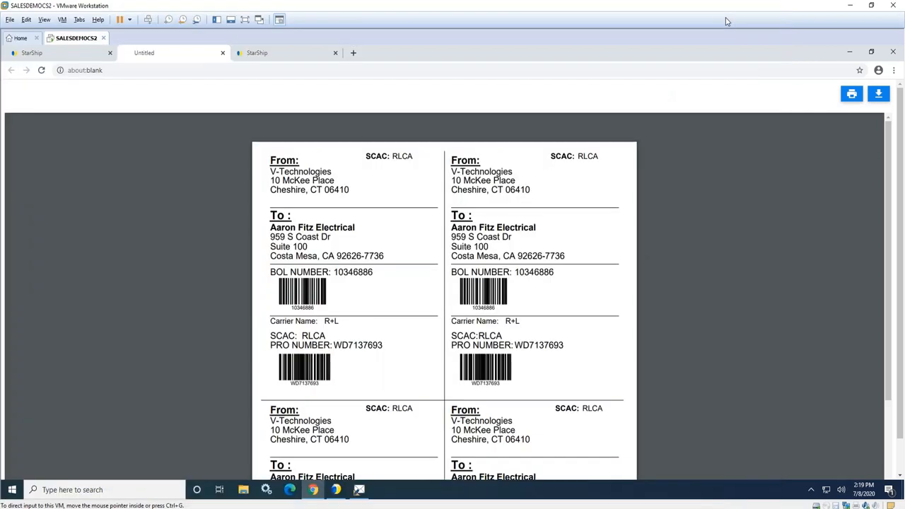
{"action": "mouse_move", "coordinate": [680, 108]}
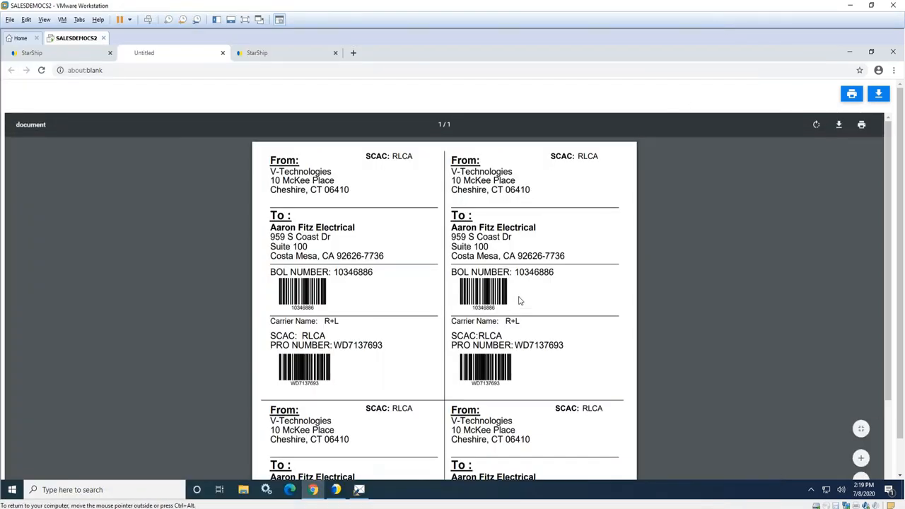
{"action": "mouse_move", "coordinate": [517, 333]}
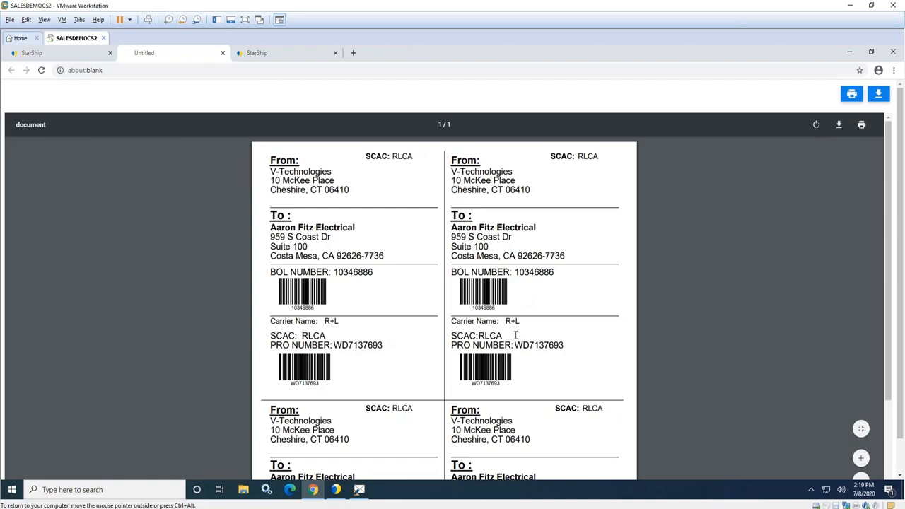
{"action": "mouse_move", "coordinate": [516, 334]}
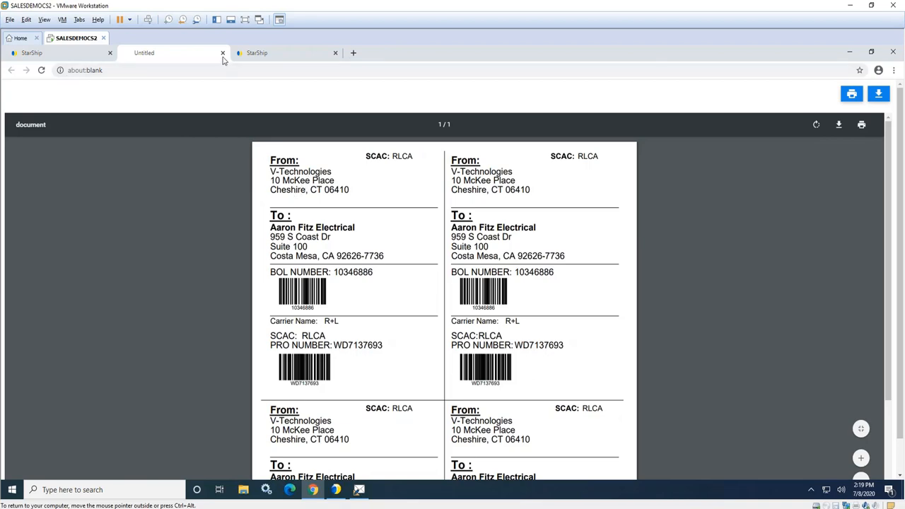
Step: Close the shipping labels document for BOL 10346886
{"action": "left_click", "coordinate": [224, 52]}
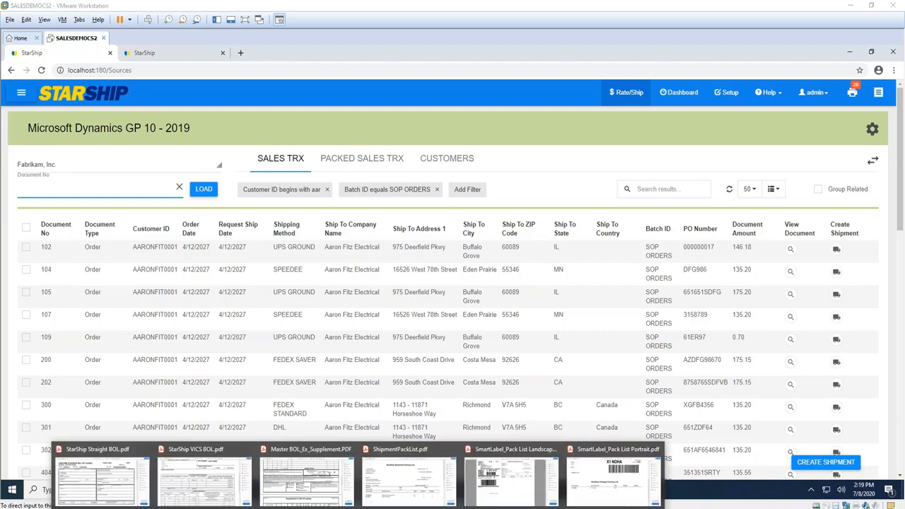
Step: Bring up the sample StarShip Straight BOL.pdf for the FedEx Freight shipment
{"action": "left_click", "coordinate": [102, 481]}
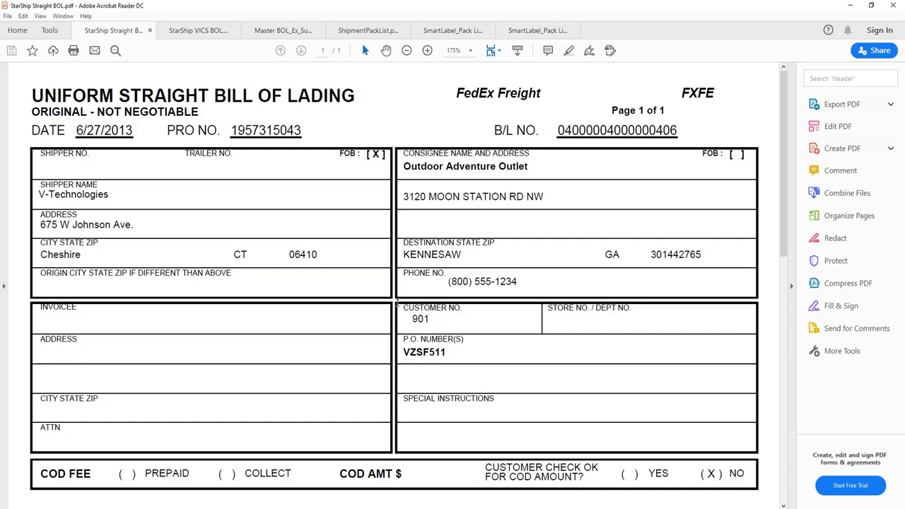
Step: Review the straight, VICS and master bills of lading, including the master's supplement page
{"action": "scroll", "scroll_direction": "down", "scroll_amount": 3}
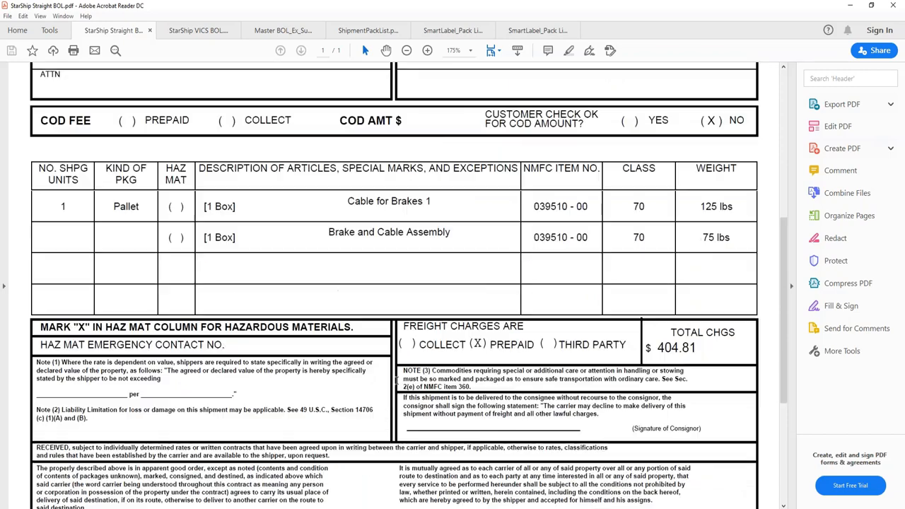
{"action": "left_click", "coordinate": [198, 31]}
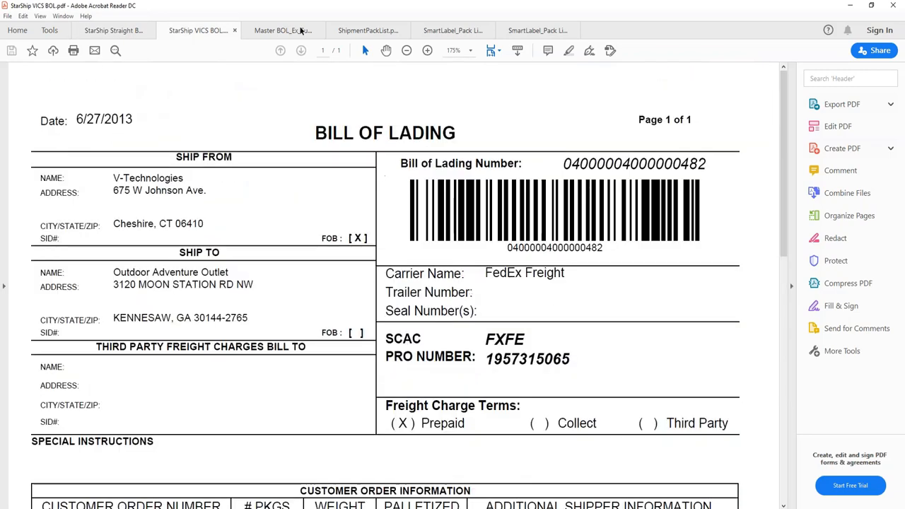
{"action": "left_click", "coordinate": [282, 30]}
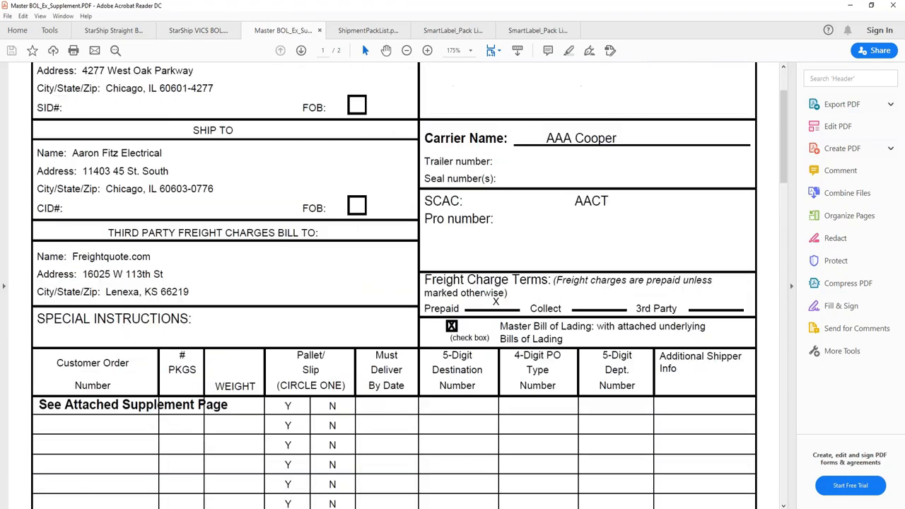
{"action": "scroll", "scroll_direction": "up", "scroll_amount": 3}
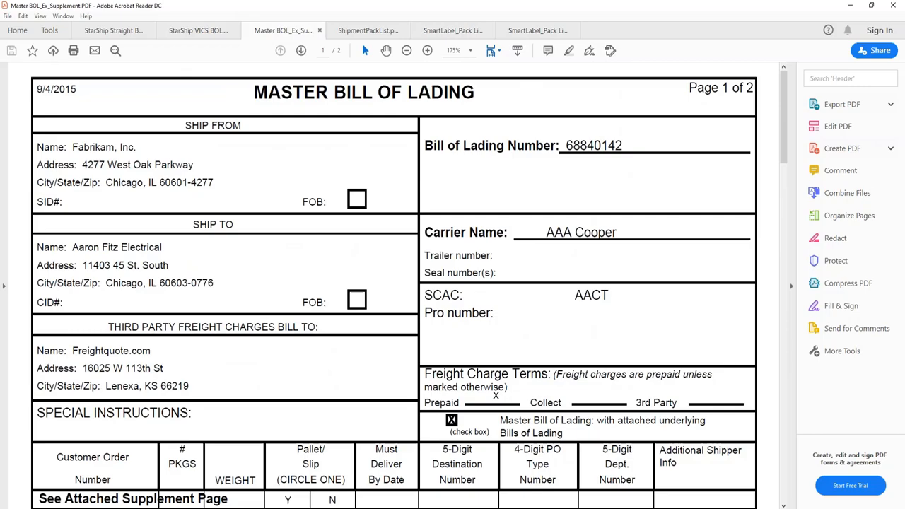
{"action": "scroll", "scroll_direction": "down", "scroll_amount": 3}
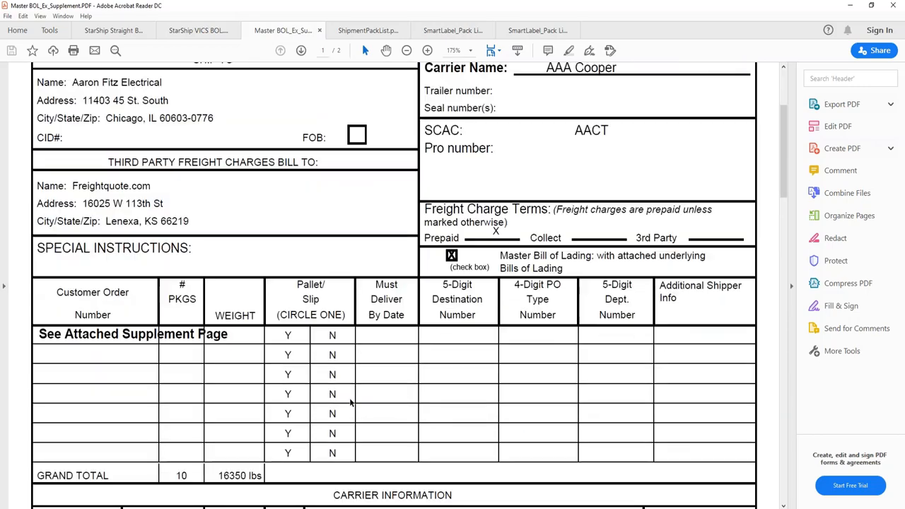
{"action": "scroll", "scroll_direction": "down", "scroll_amount": 3}
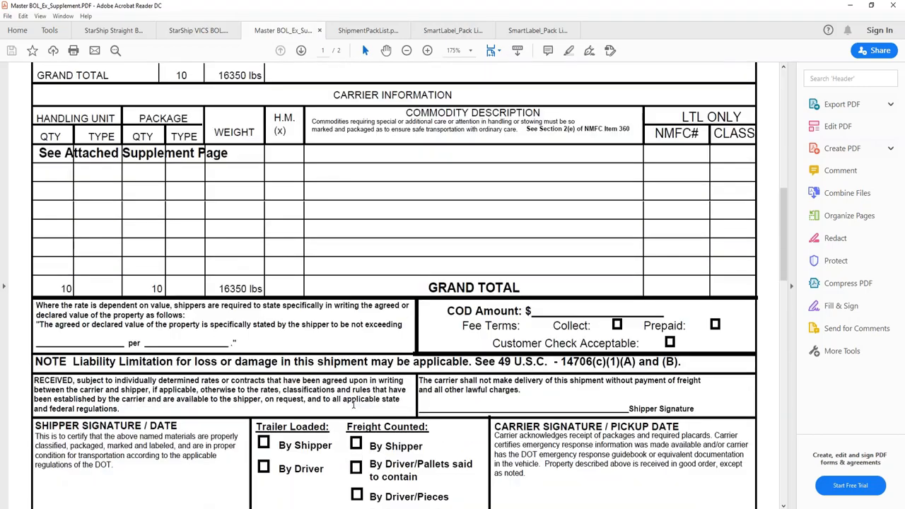
{"action": "left_click", "coordinate": [300, 51]}
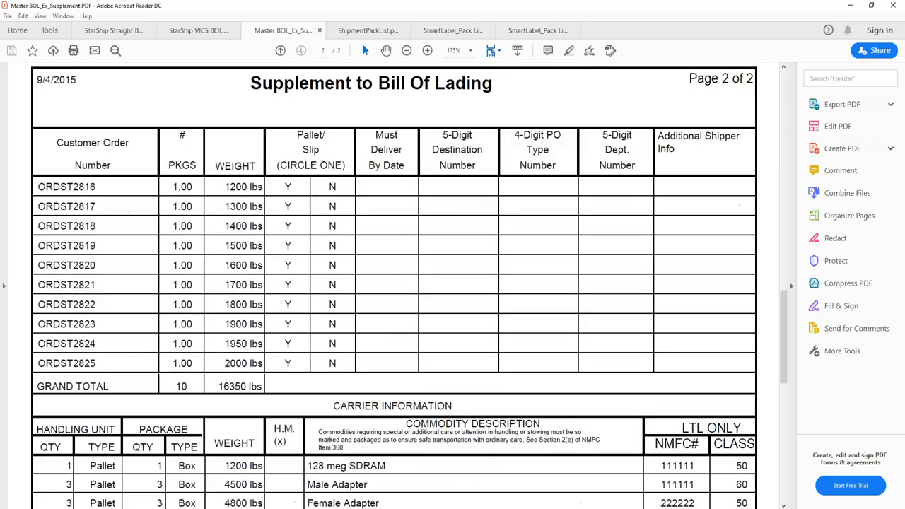
{"action": "scroll", "scroll_direction": "down", "scroll_amount": 3}
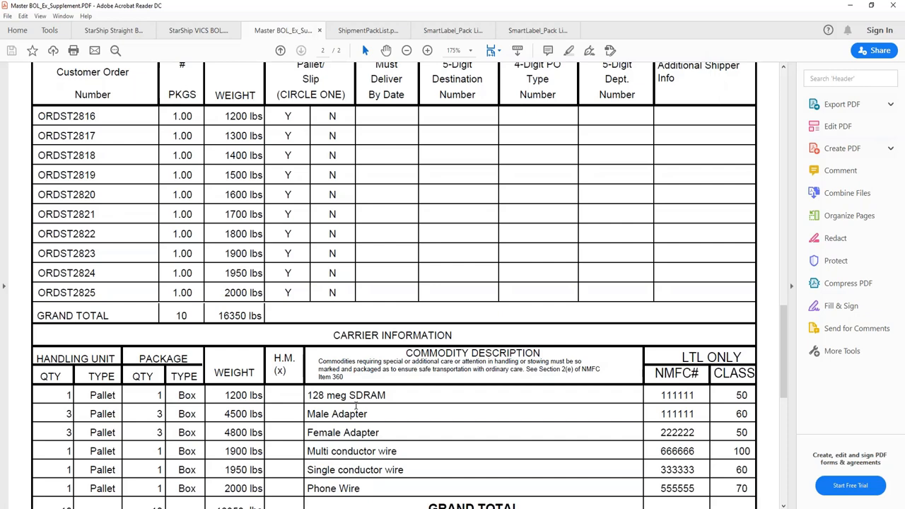
Step: Review the shipment packing list and the landscape and portrait SmartLabel packing lists
{"action": "left_click", "coordinate": [367, 30]}
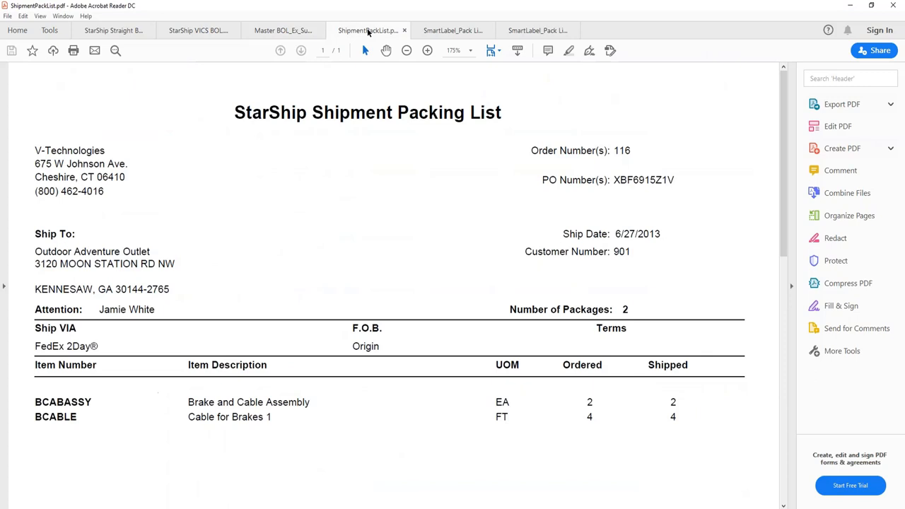
{"action": "mouse_move", "coordinate": [452, 229]}
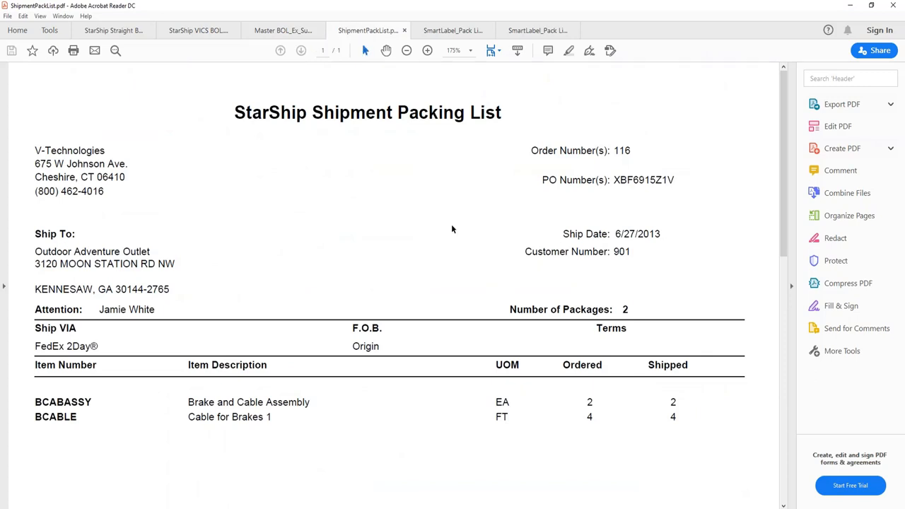
{"action": "left_click", "coordinate": [452, 29]}
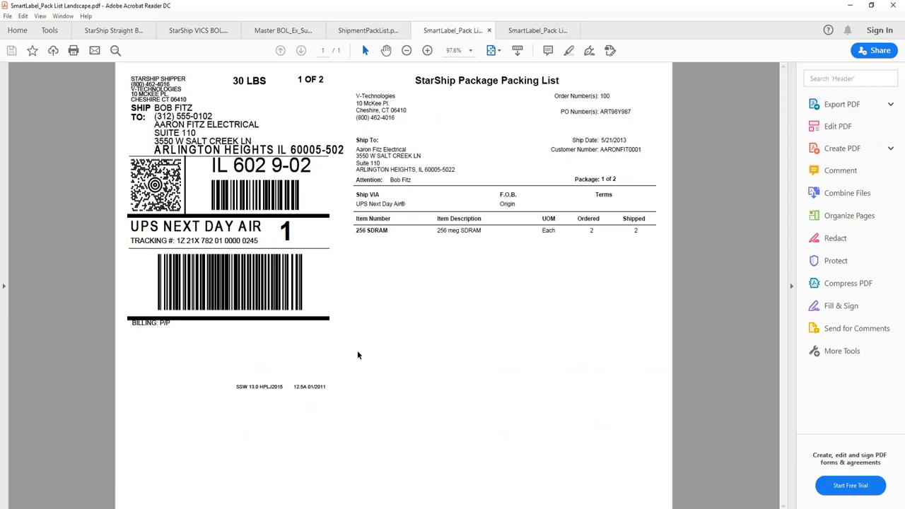
{"action": "left_click", "coordinate": [537, 30]}
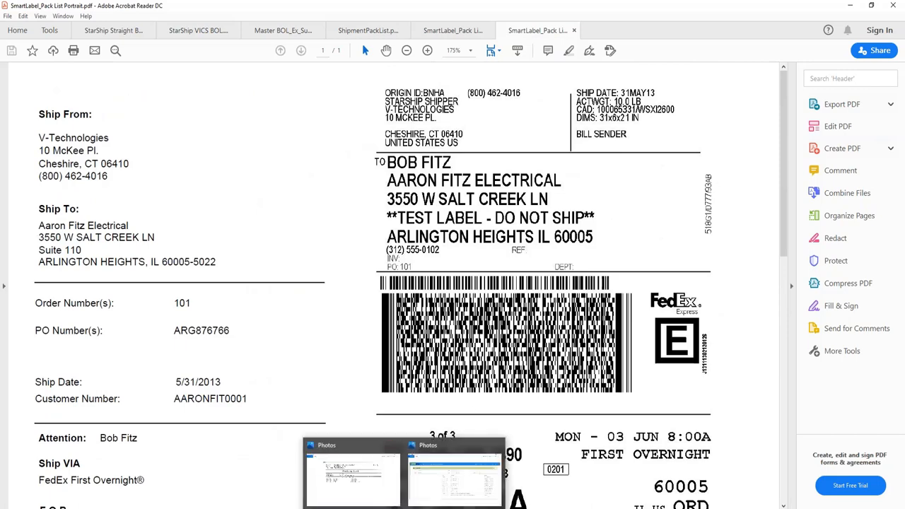
Step: Show the SS_PackLabel.jpg sample for orders ORDST2231, ORDST2226 and ORDST2232 in Photos
{"action": "left_click", "coordinate": [352, 474]}
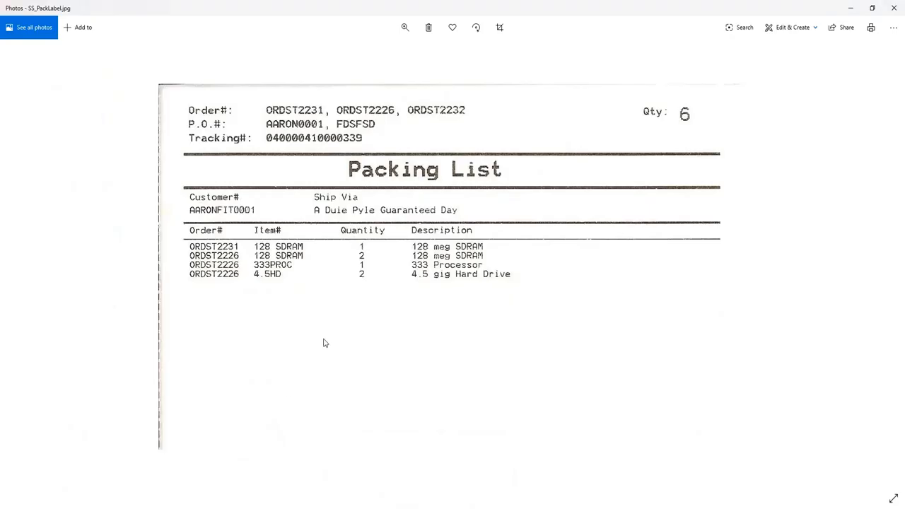
{"action": "mouse_move", "coordinate": [409, 340]}
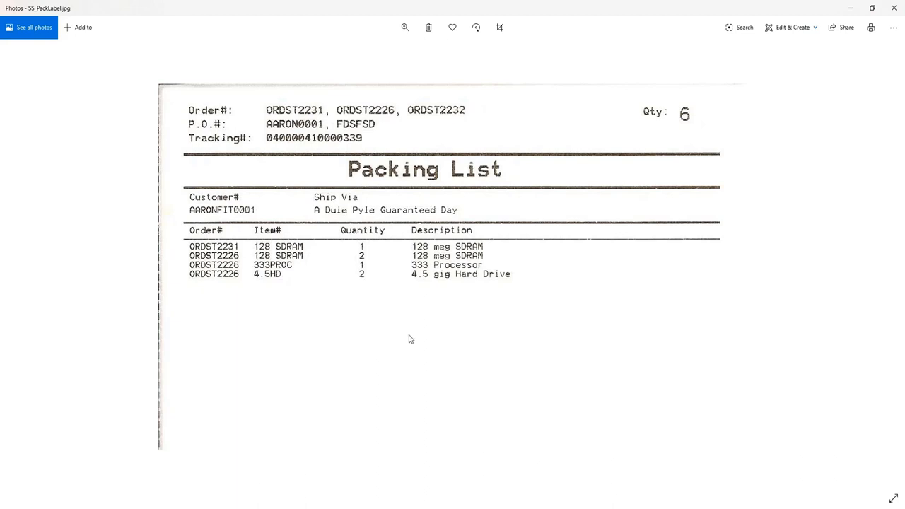
{"action": "mouse_move", "coordinate": [416, 338]}
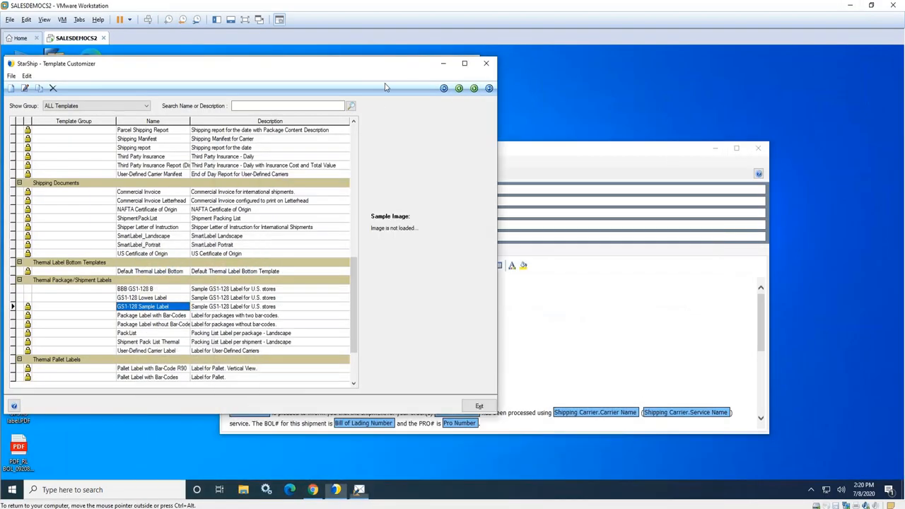
{"action": "mouse_move", "coordinate": [377, 308]}
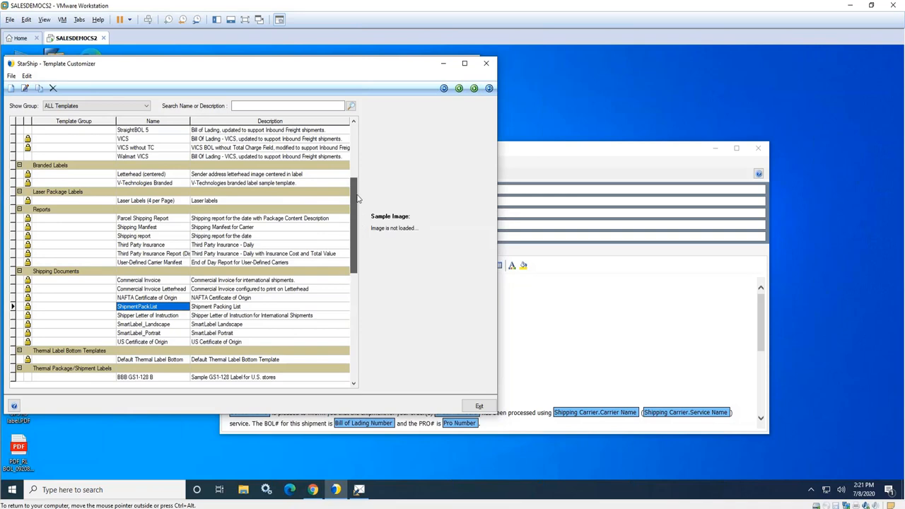
Step: Scroll through the Shipping Documents and Thermal Label template groups
{"action": "scroll", "scroll_direction": "up", "scroll_amount": 3}
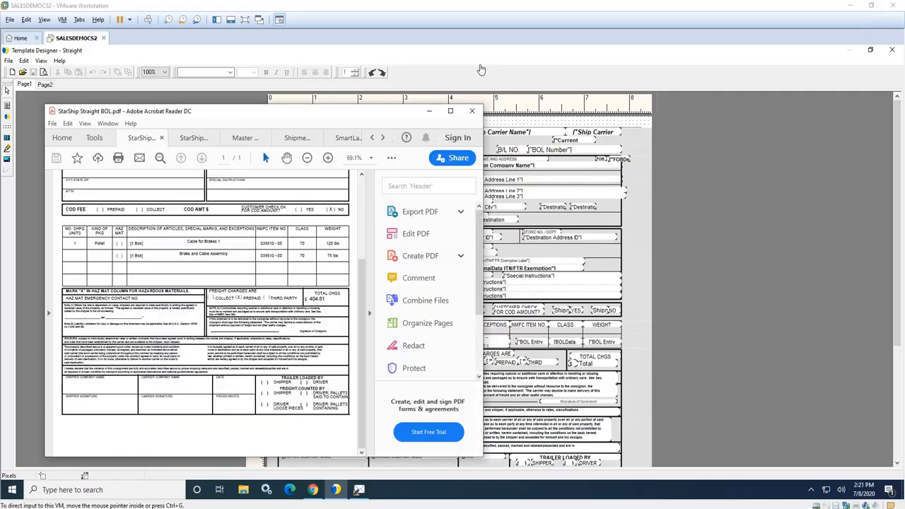
Step: Bring the Straight bill of lading template into view in the Template Designer
{"action": "scroll", "scroll_direction": "up", "scroll_amount": 3}
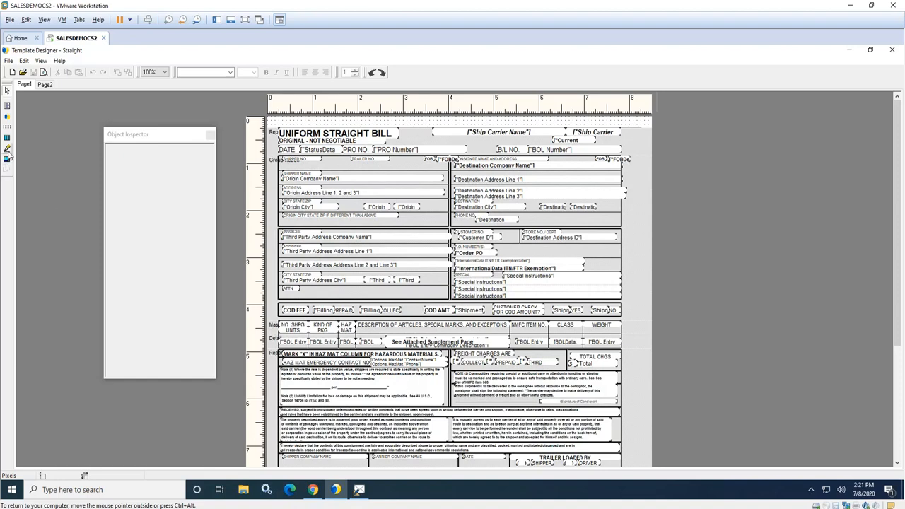
{"action": "mouse_move", "coordinate": [8, 140]}
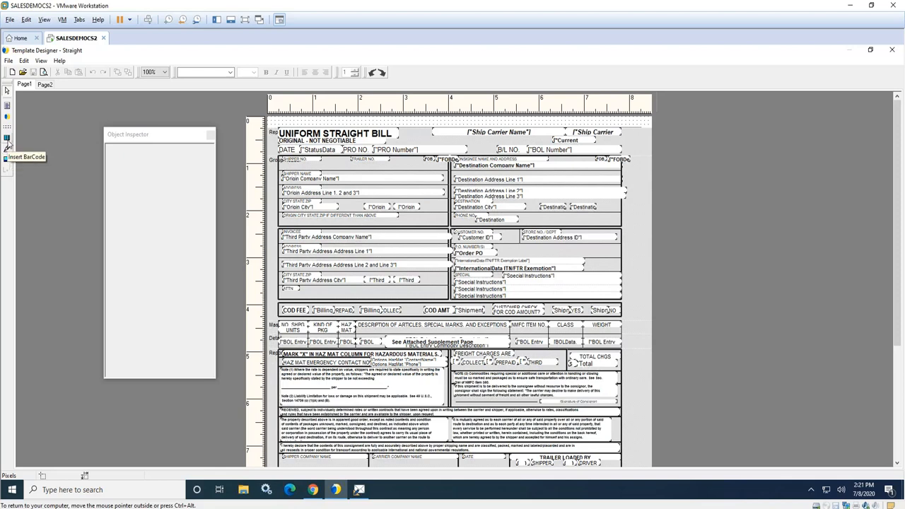
{"action": "mouse_move", "coordinate": [7, 148]}
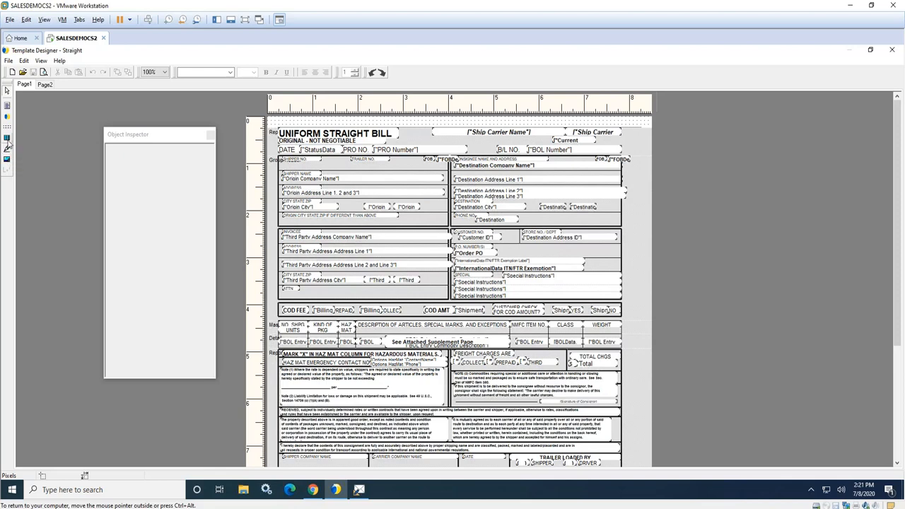
{"action": "mouse_move", "coordinate": [7, 139]}
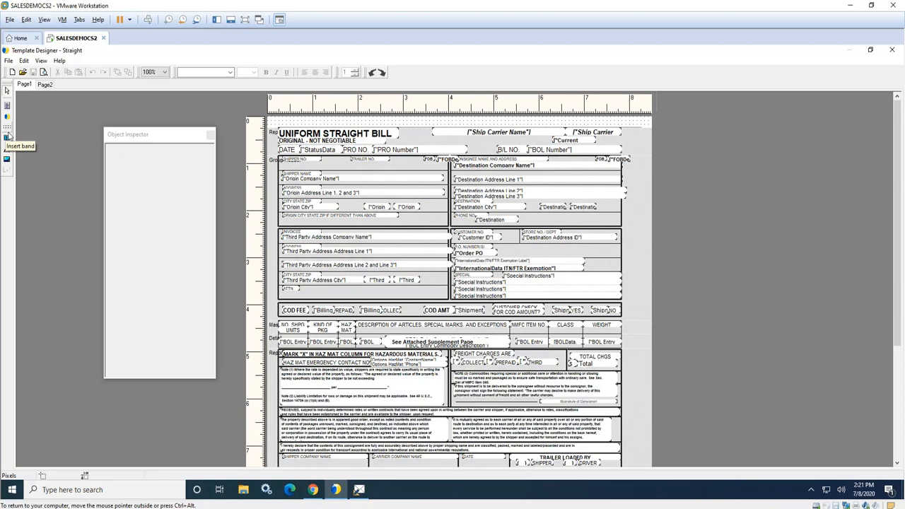
{"action": "mouse_move", "coordinate": [622, 345]}
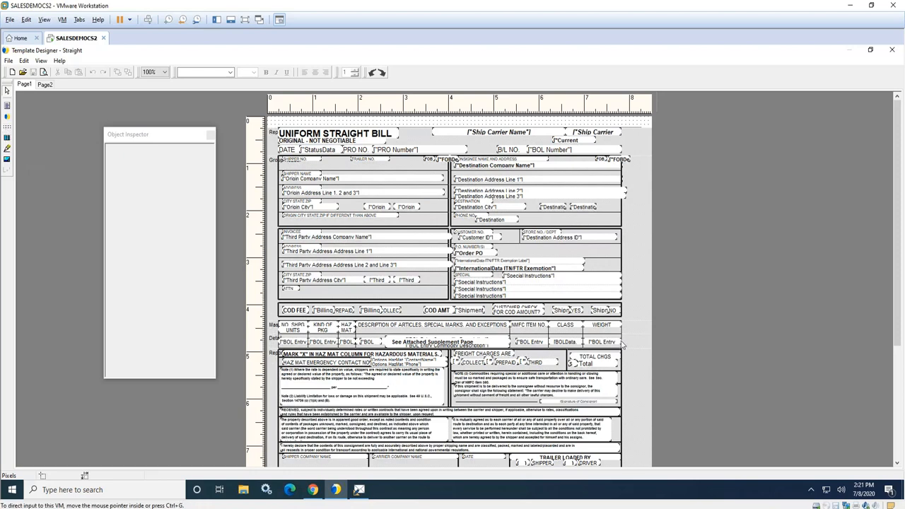
{"action": "mouse_move", "coordinate": [7, 124]}
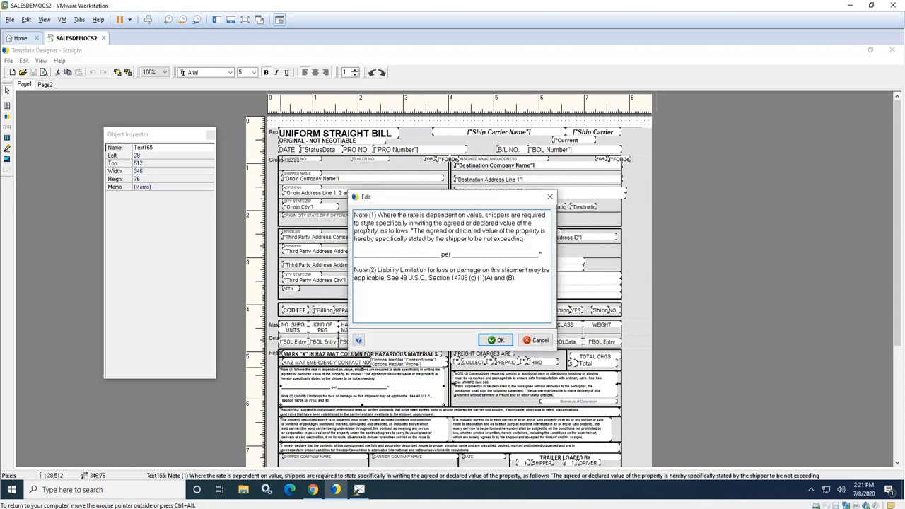
{"action": "mouse_move", "coordinate": [507, 304]}
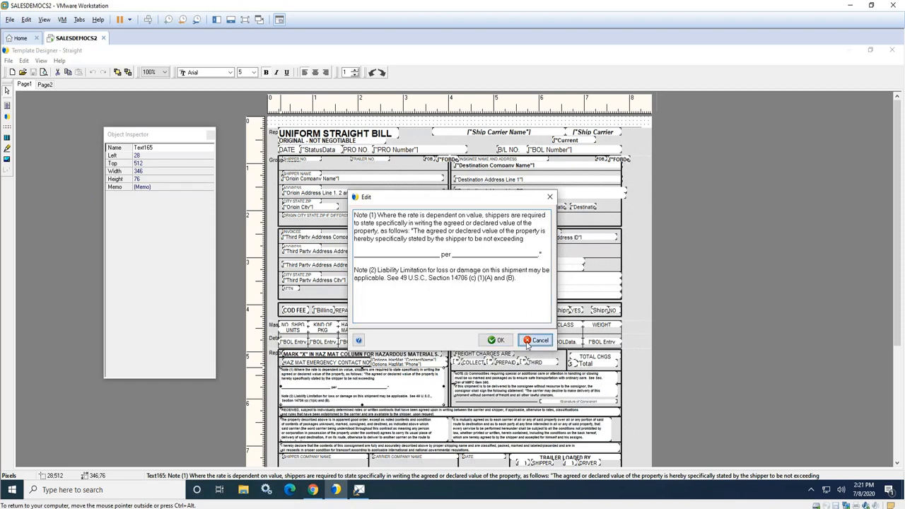
{"action": "left_click", "coordinate": [534, 340]}
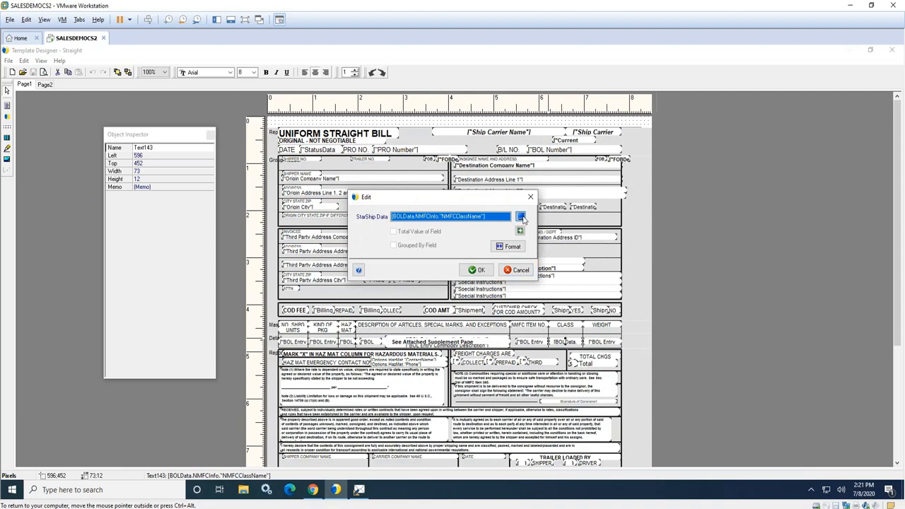
Step: Browse the Line Item data source fields for the NMFC class box without changing it
{"action": "left_click", "coordinate": [521, 215]}
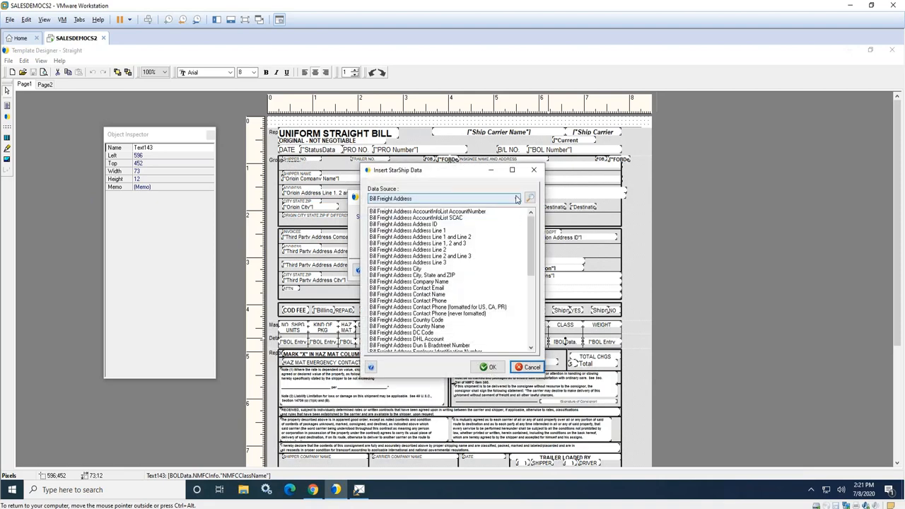
{"action": "left_click", "coordinate": [517, 198]}
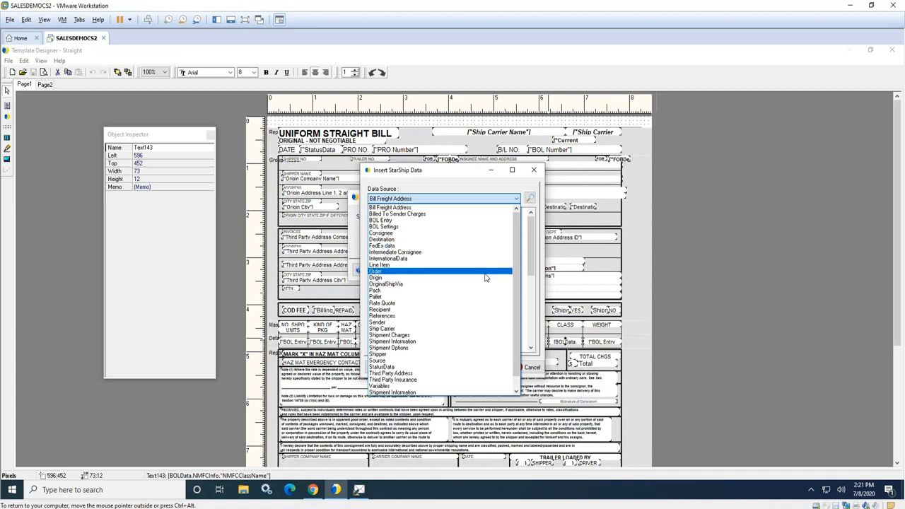
{"action": "left_click", "coordinate": [379, 264]}
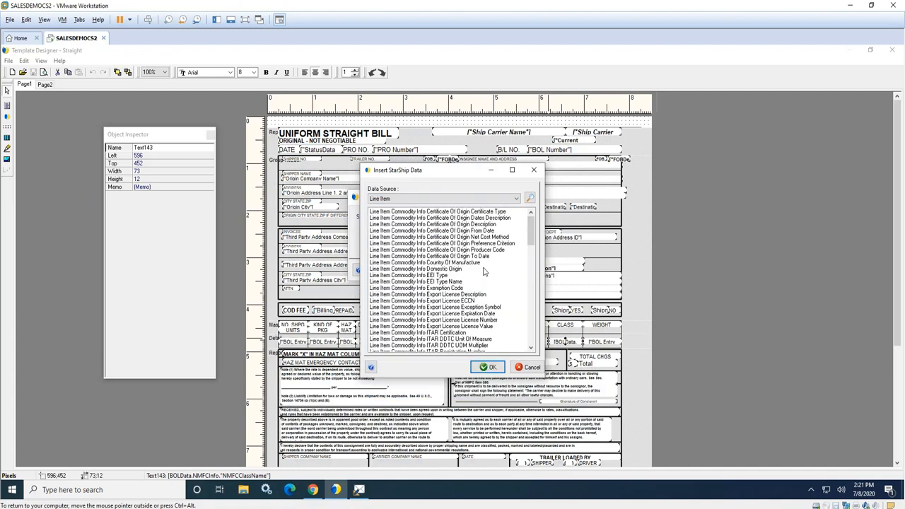
{"action": "scroll", "scroll_direction": "down", "scroll_amount": 3}
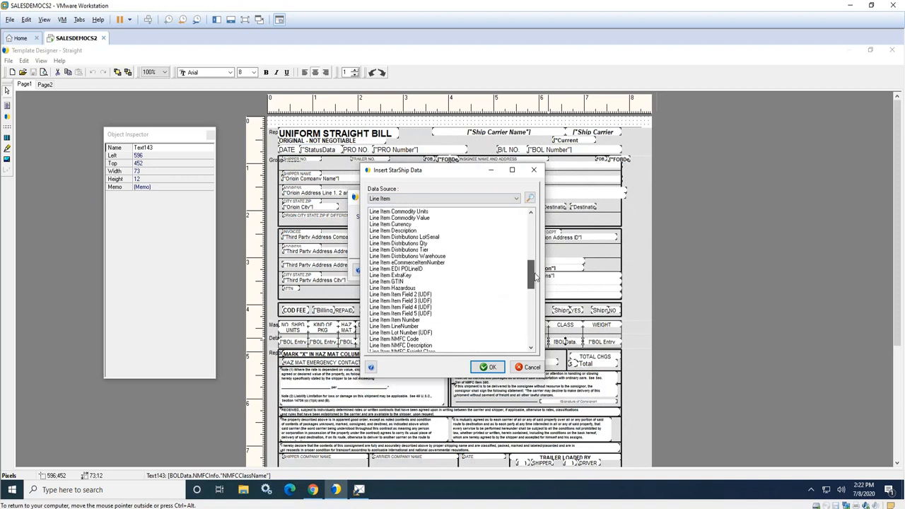
{"action": "scroll", "scroll_direction": "down", "scroll_amount": 3}
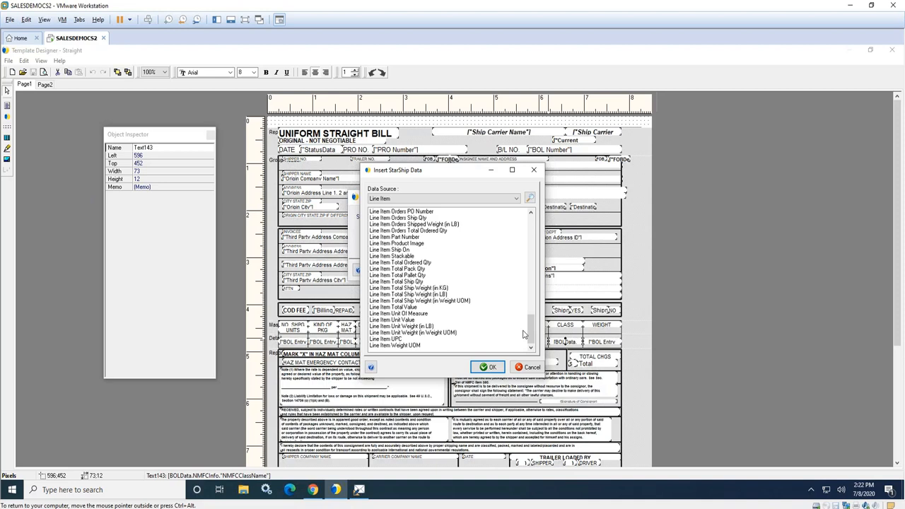
Step: Leave the field chooser and editor, returning to the Template Customizer list
{"action": "left_click", "coordinate": [492, 367]}
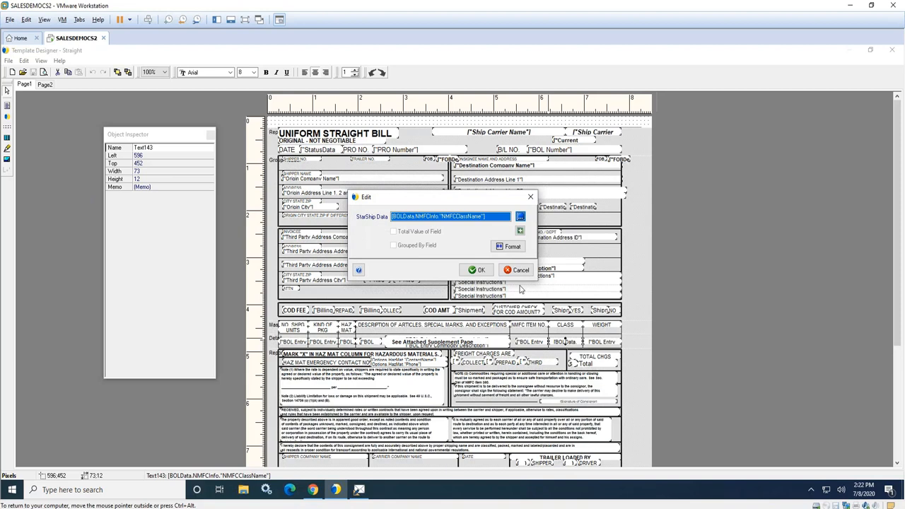
{"action": "left_click", "coordinate": [481, 268]}
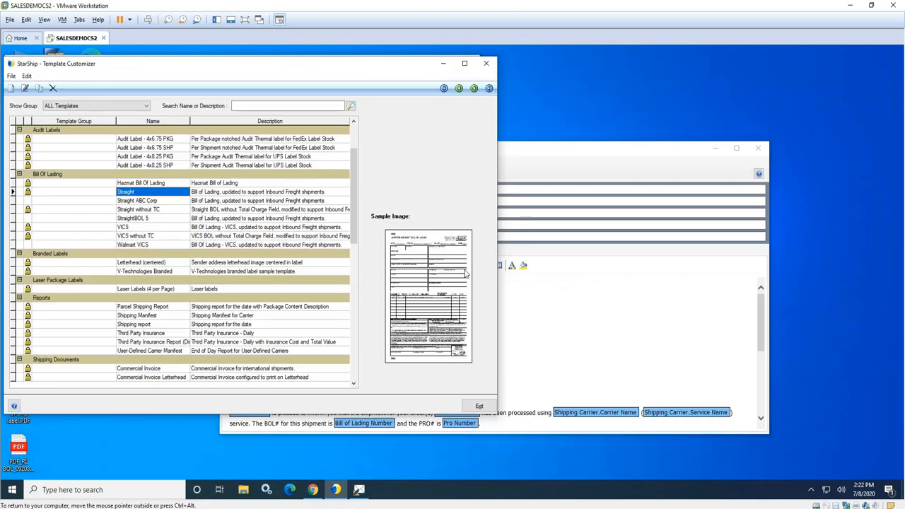
{"action": "mouse_move", "coordinate": [549, 385]}
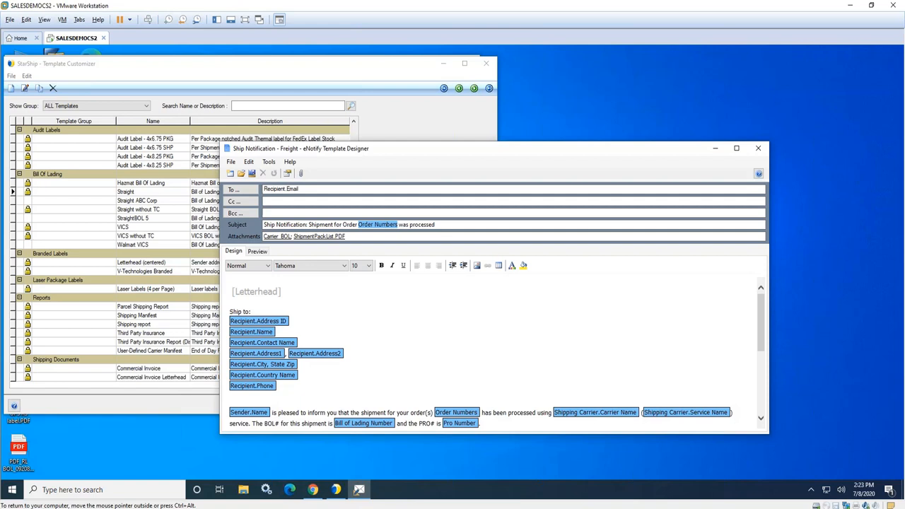
Step: Begin adding an attachment to the Ship Notification email template
{"action": "left_click", "coordinate": [300, 172]}
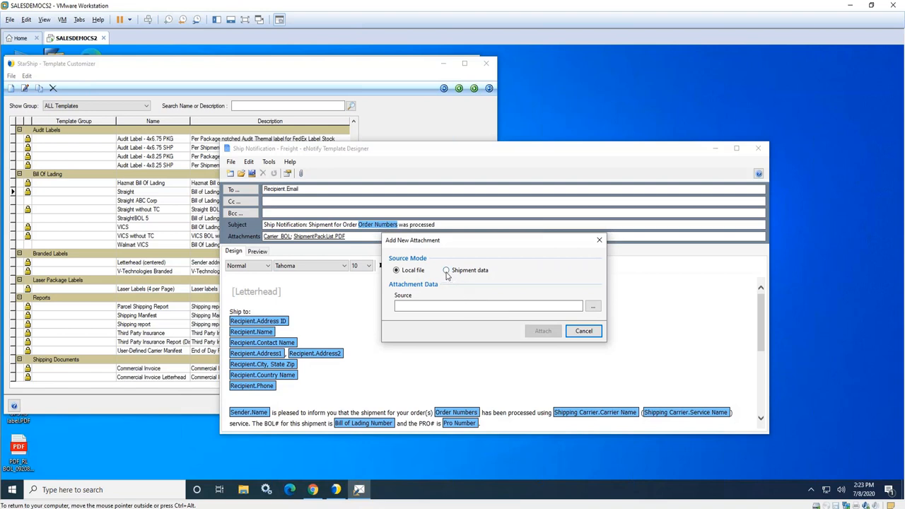
Step: Choose Shipment data as the source, view the Carrier BOL option, then cancel the attachment
{"action": "left_click", "coordinate": [447, 270]}
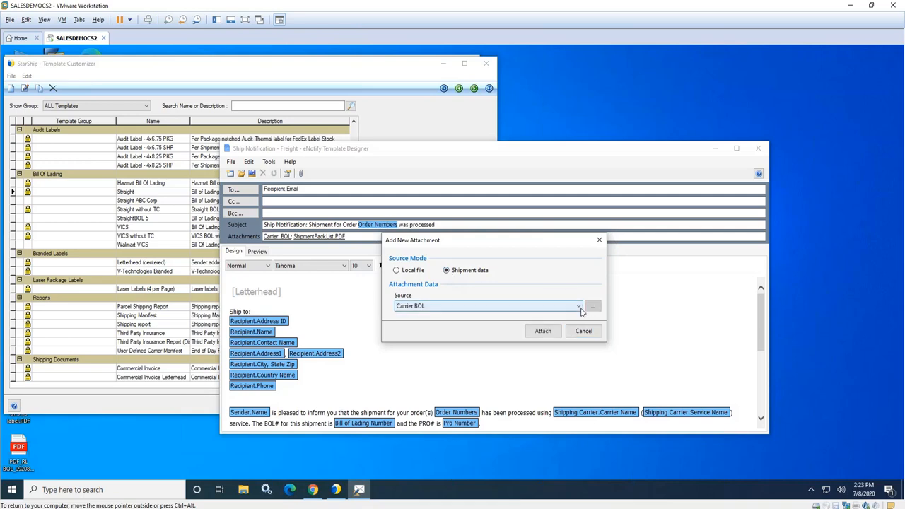
{"action": "left_click", "coordinate": [578, 305]}
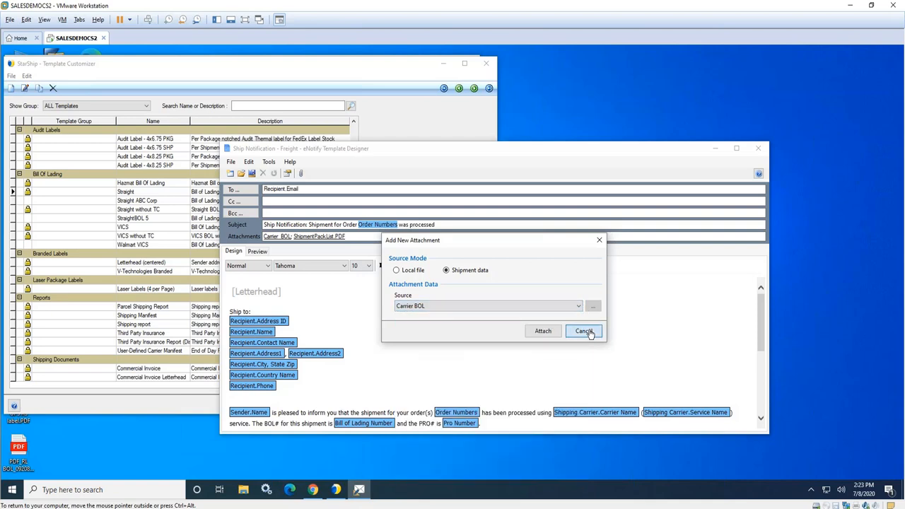
{"action": "left_click", "coordinate": [585, 331]}
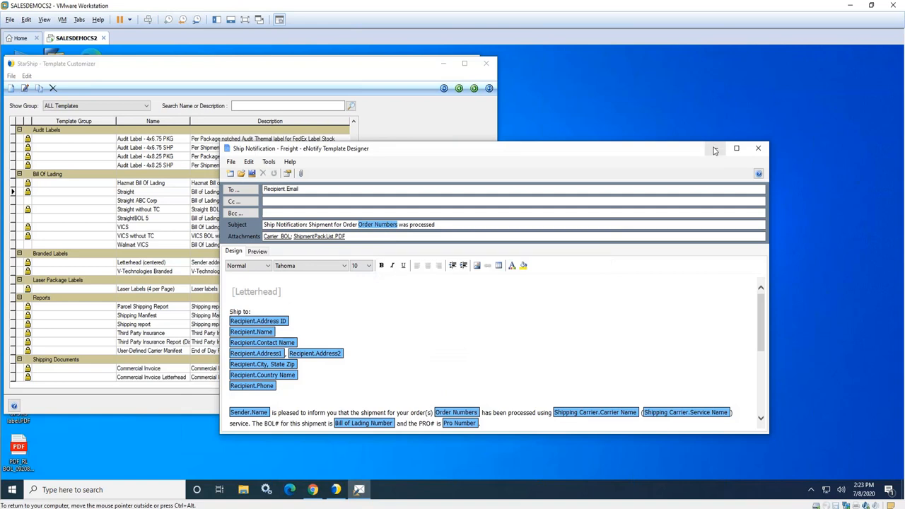
Step: Close the eNotify Template Designer, returning to the template list
{"action": "left_click", "coordinate": [758, 149]}
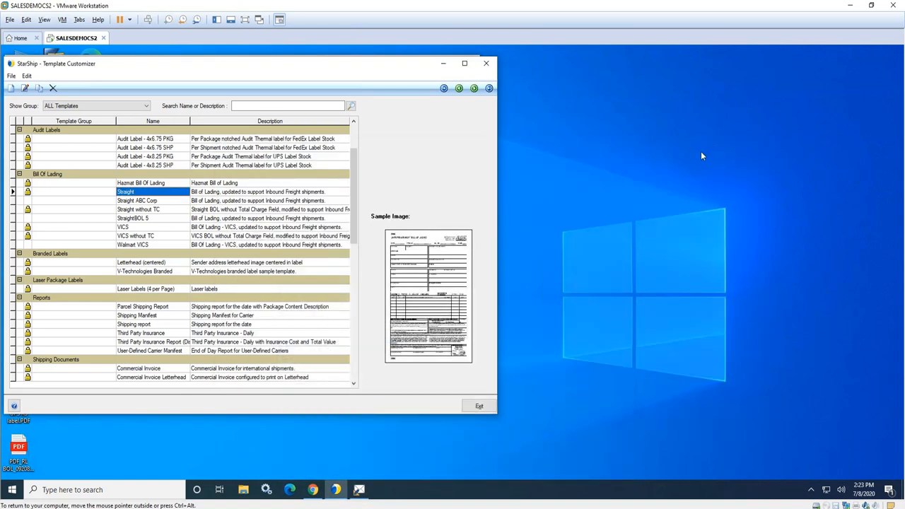
{"action": "mouse_move", "coordinate": [337, 490]}
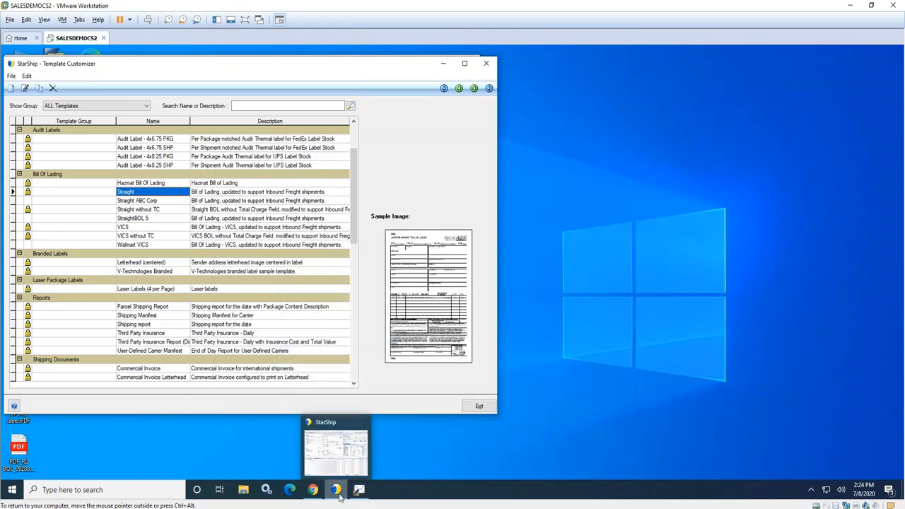
{"action": "mouse_move", "coordinate": [313, 489]}
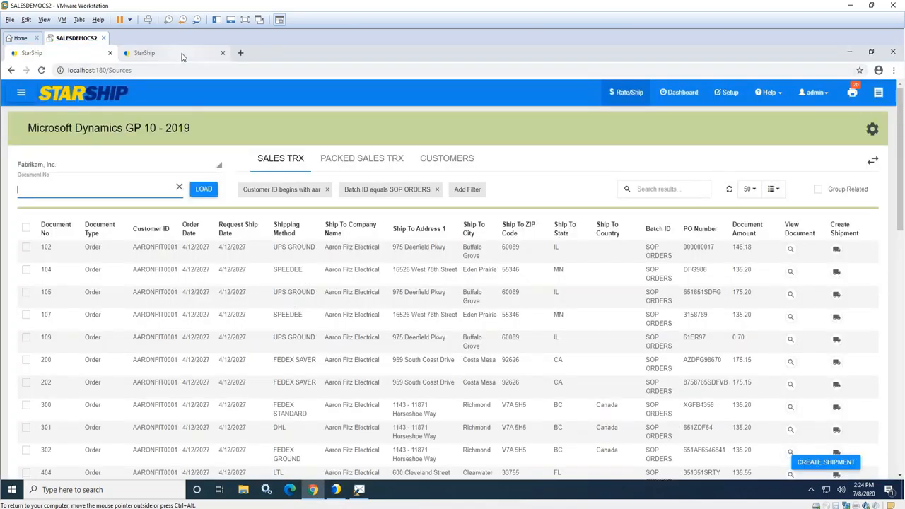
Step: Show the web dashboard widgets and browse the Add Chart types
{"action": "left_click", "coordinate": [678, 92]}
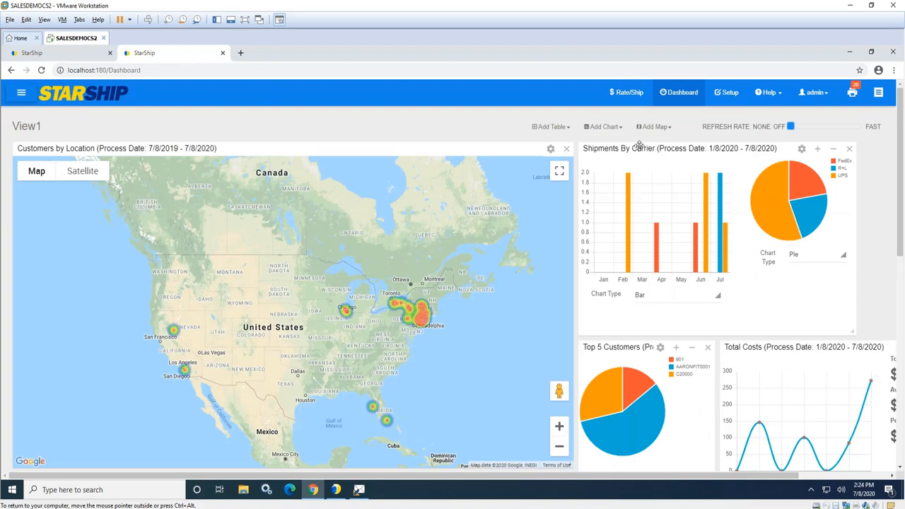
{"action": "mouse_move", "coordinate": [447, 140]}
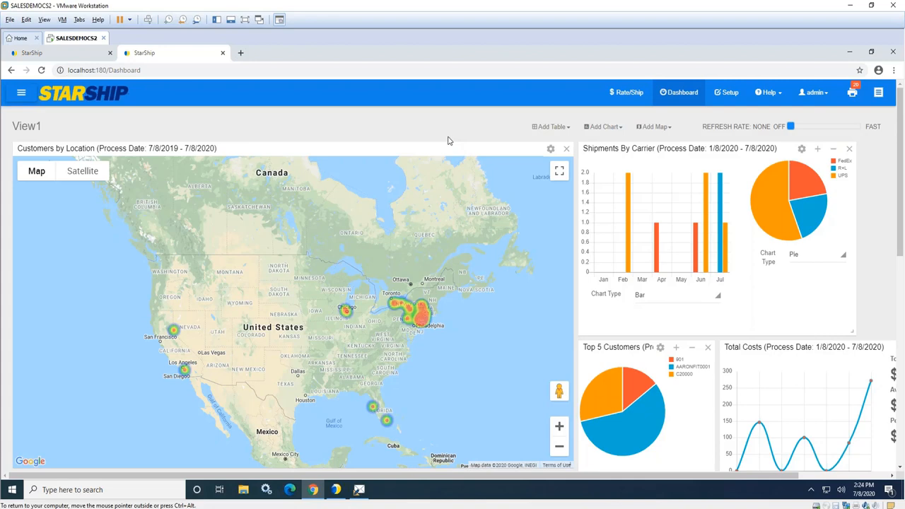
{"action": "mouse_move", "coordinate": [515, 133]}
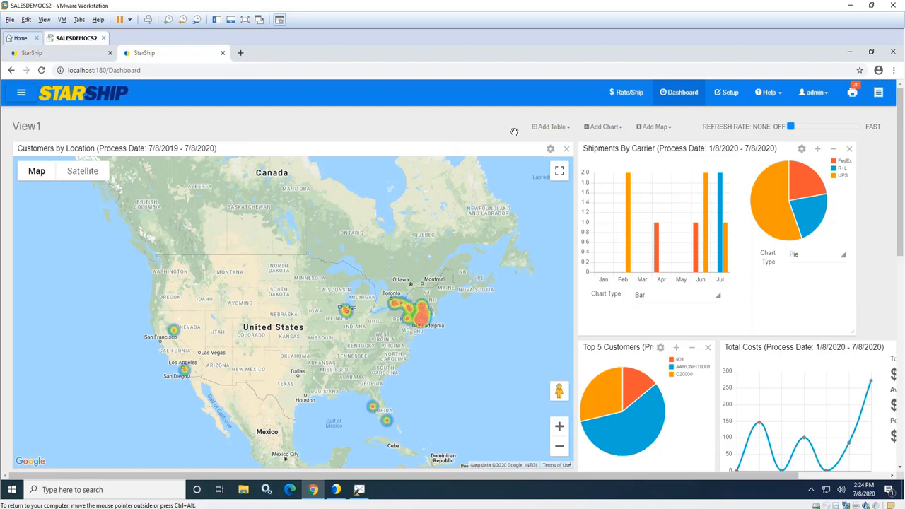
{"action": "left_click", "coordinate": [602, 127]}
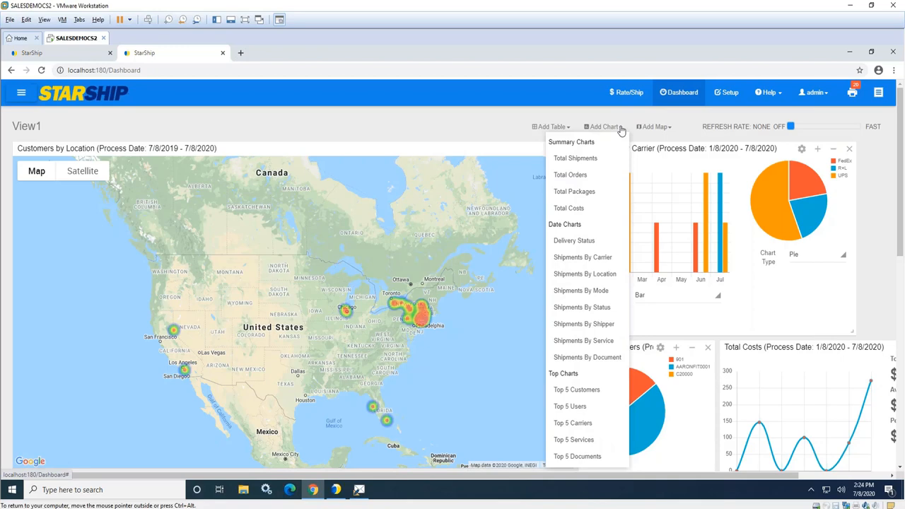
{"action": "mouse_move", "coordinate": [566, 127]}
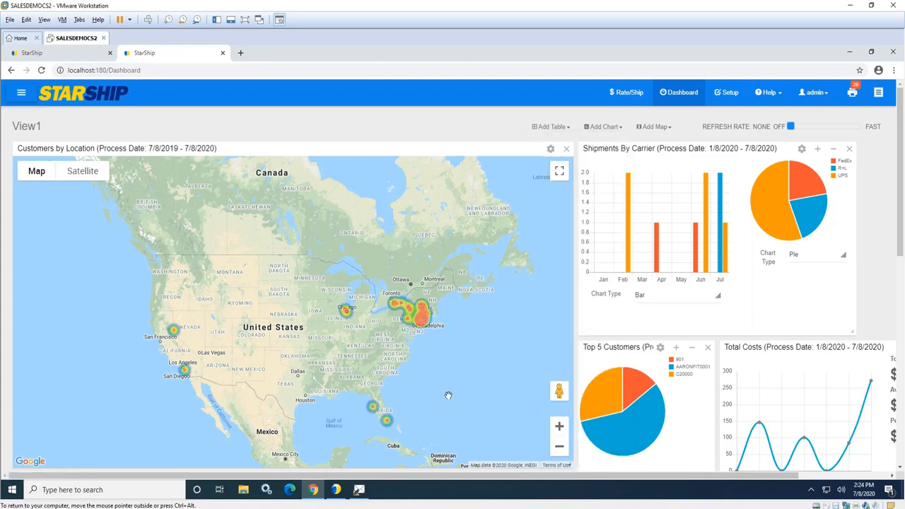
{"action": "mouse_move", "coordinate": [430, 362]}
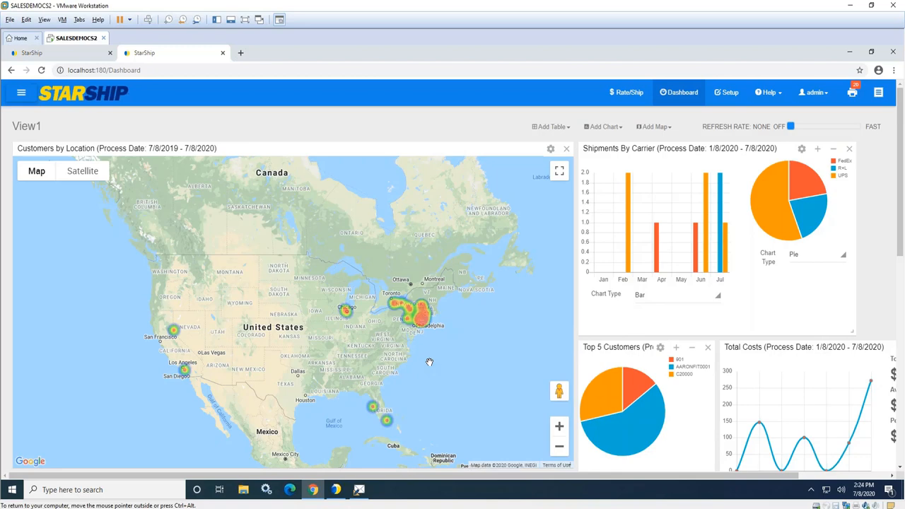
{"action": "mouse_move", "coordinate": [425, 366]}
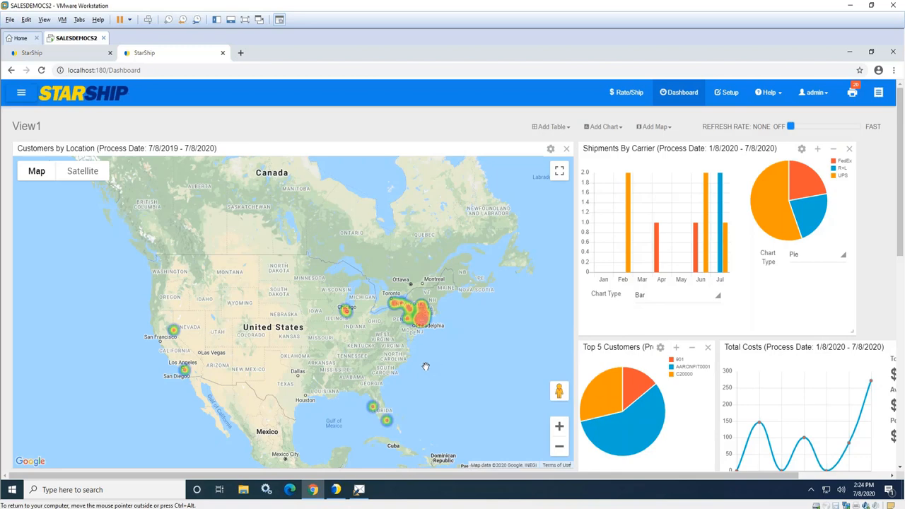
{"action": "mouse_move", "coordinate": [625, 399]}
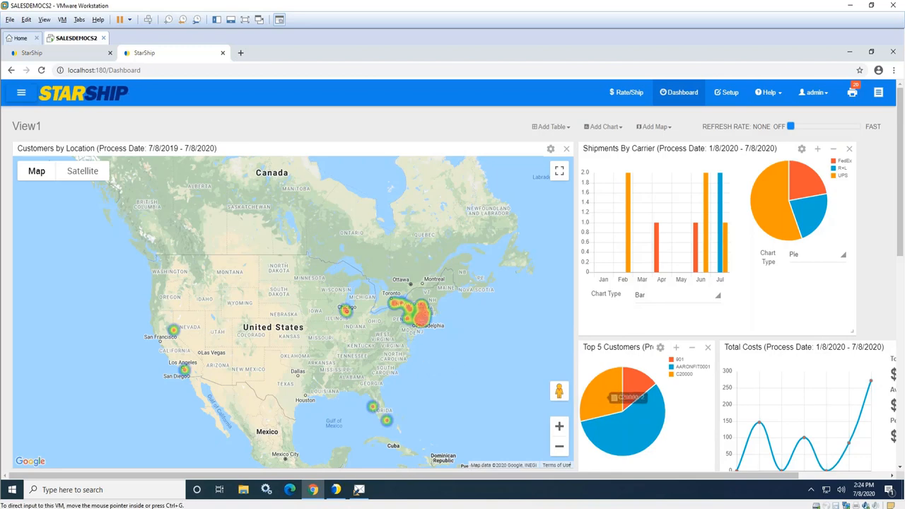
{"action": "scroll", "scroll_direction": "down", "scroll_amount": 3}
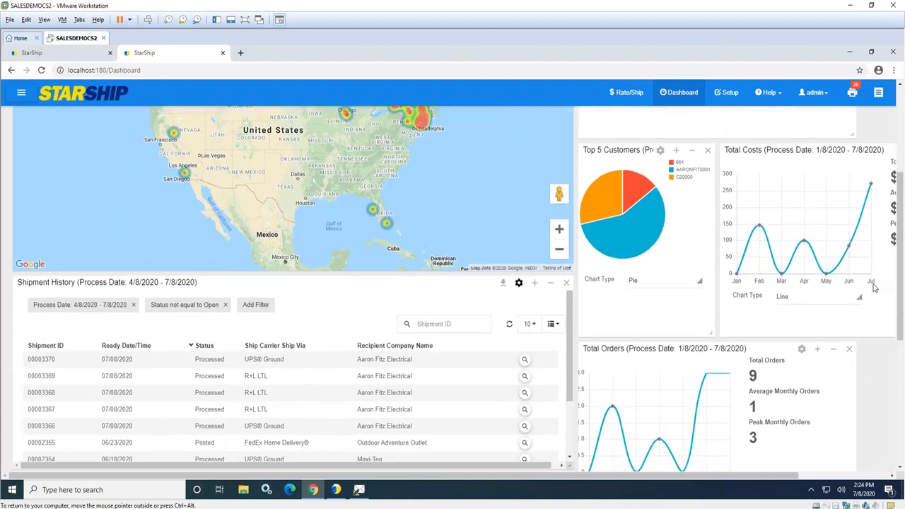
{"action": "scroll", "scroll_direction": "down", "scroll_amount": 3}
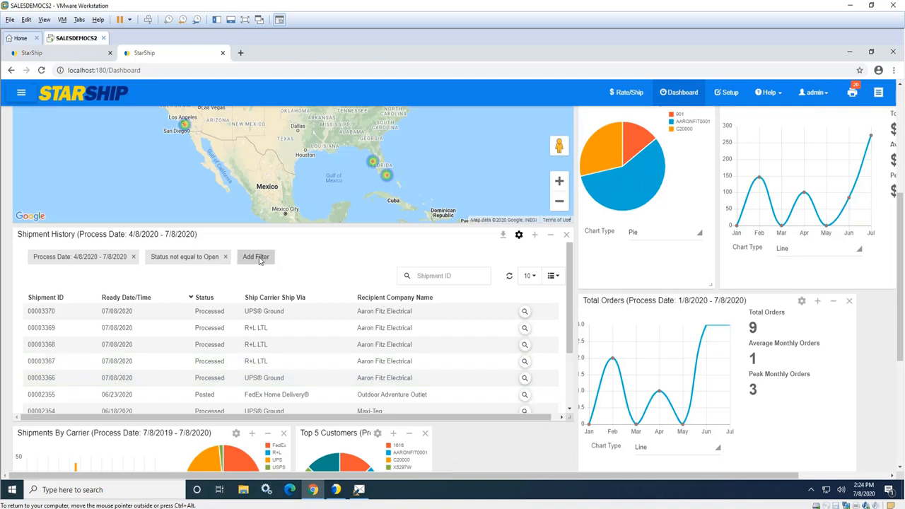
{"action": "left_click", "coordinate": [254, 258]}
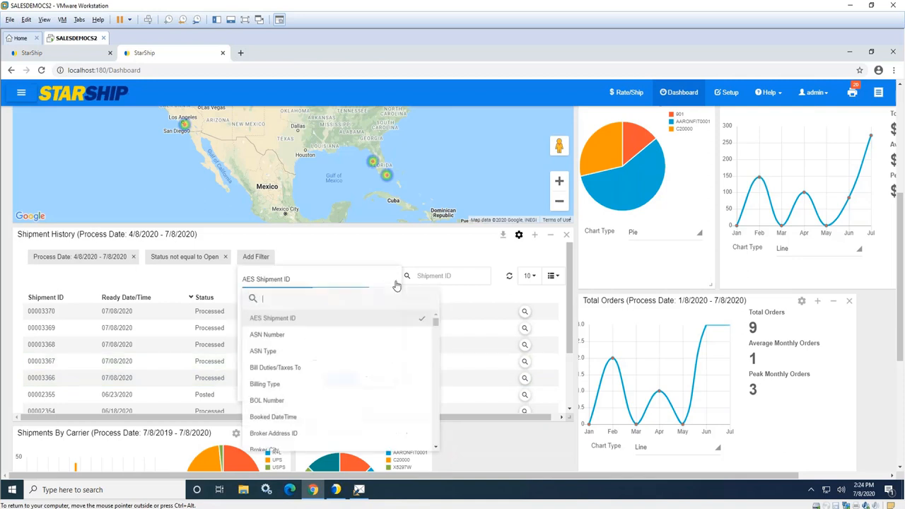
{"action": "left_click", "coordinate": [271, 316]}
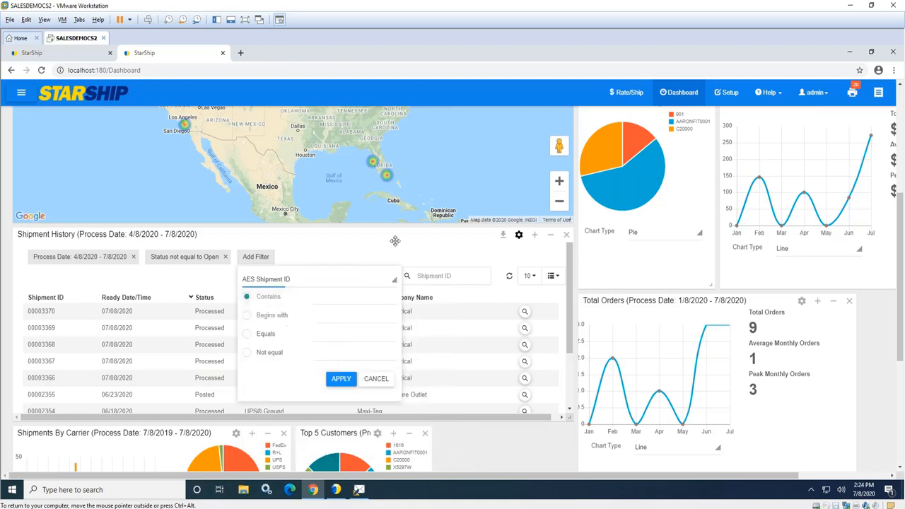
{"action": "left_click", "coordinate": [376, 379]}
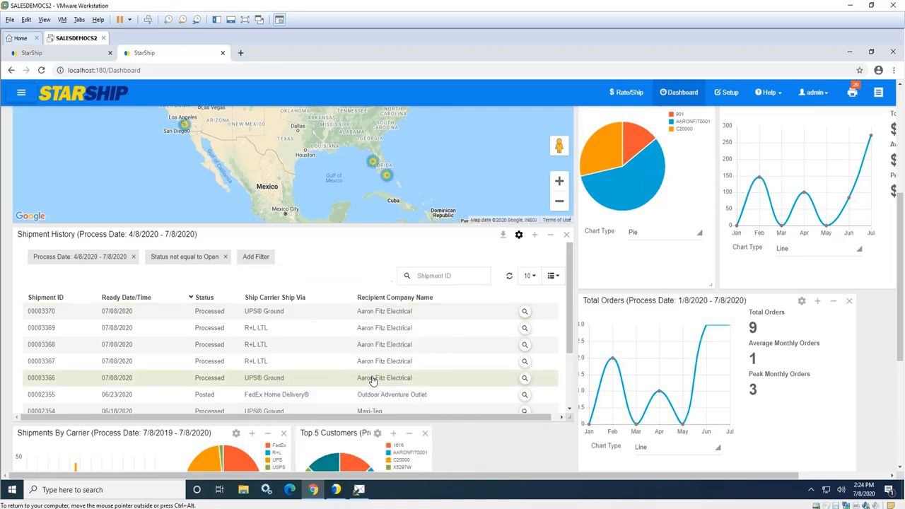
{"action": "mouse_move", "coordinate": [534, 317]}
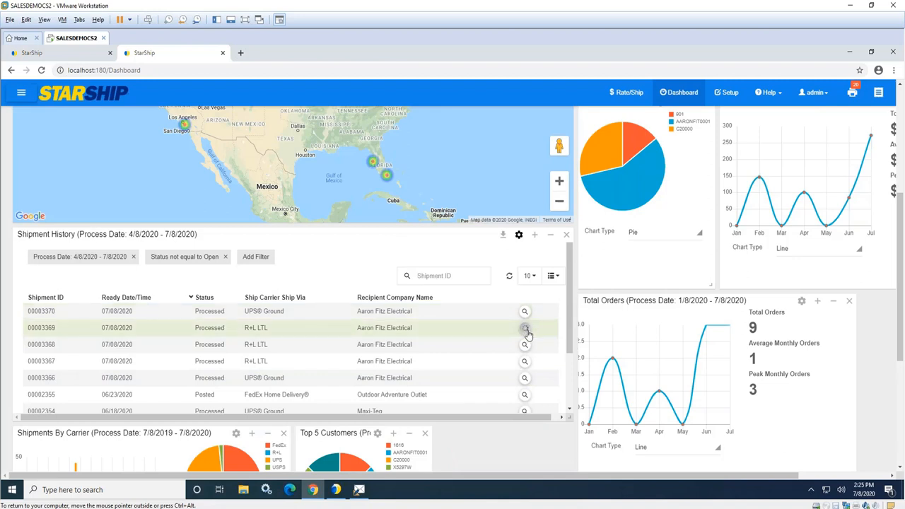
Step: View freight shipment 00003369 to Aaron Fitz Electrical with its R+L LTL $253.69 charges
{"action": "left_click", "coordinate": [524, 329]}
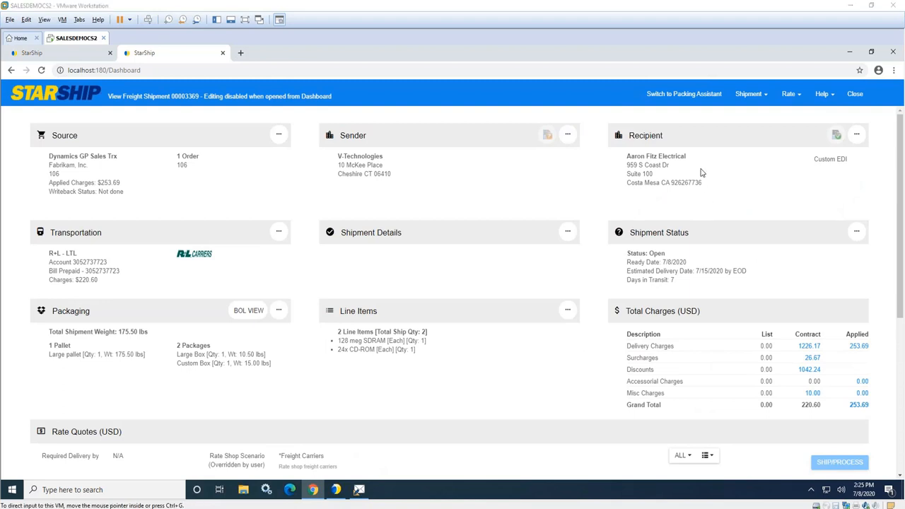
{"action": "mouse_move", "coordinate": [519, 232]}
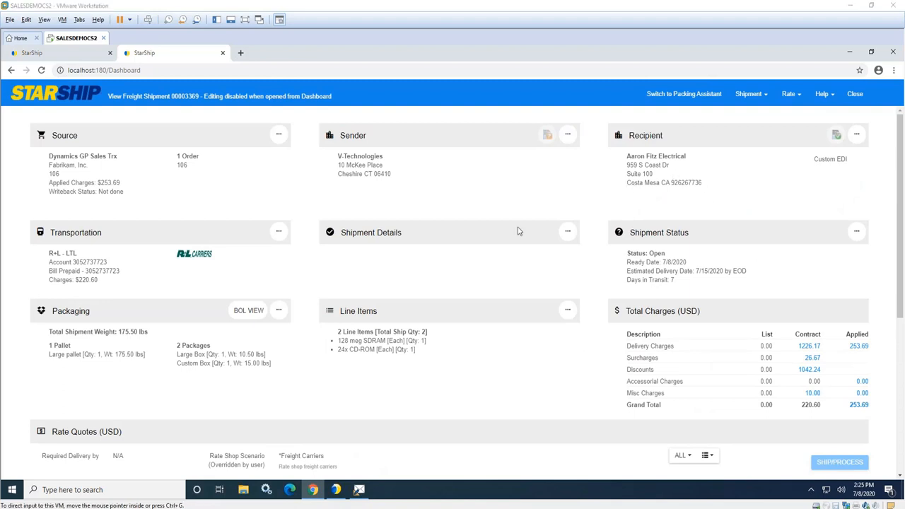
{"action": "mouse_move", "coordinate": [882, 430]}
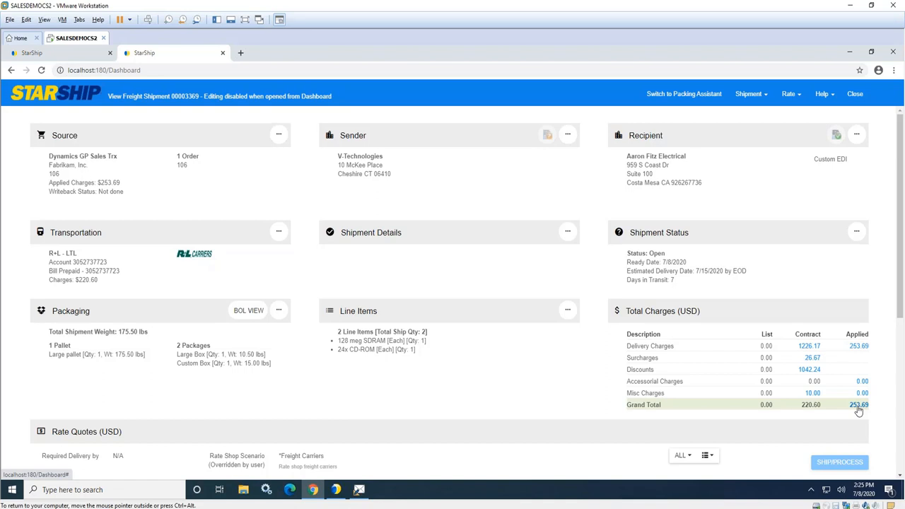
Step: Expand the $253.69 grand total breakdown showing the 15% rule on $220.60, then acknowledge the notice
{"action": "left_click", "coordinate": [858, 404]}
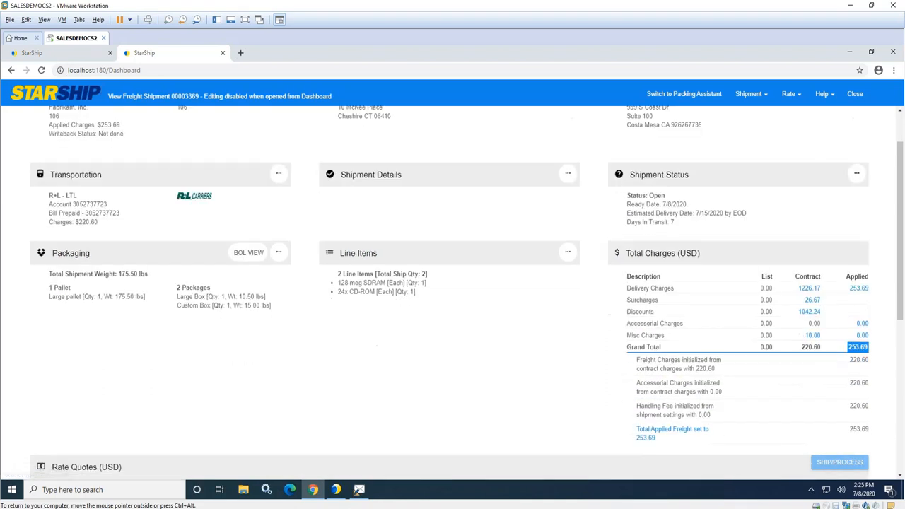
{"action": "scroll", "scroll_direction": "down", "scroll_amount": 3}
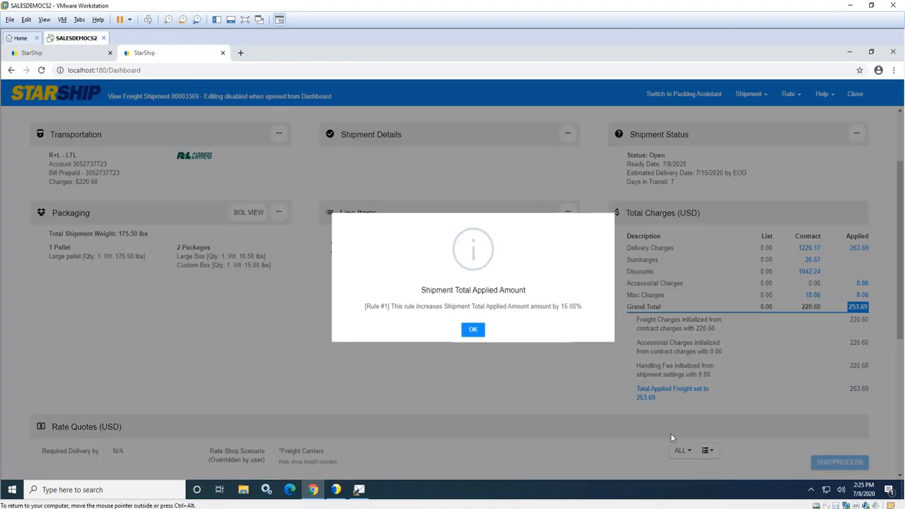
{"action": "mouse_move", "coordinate": [597, 390]}
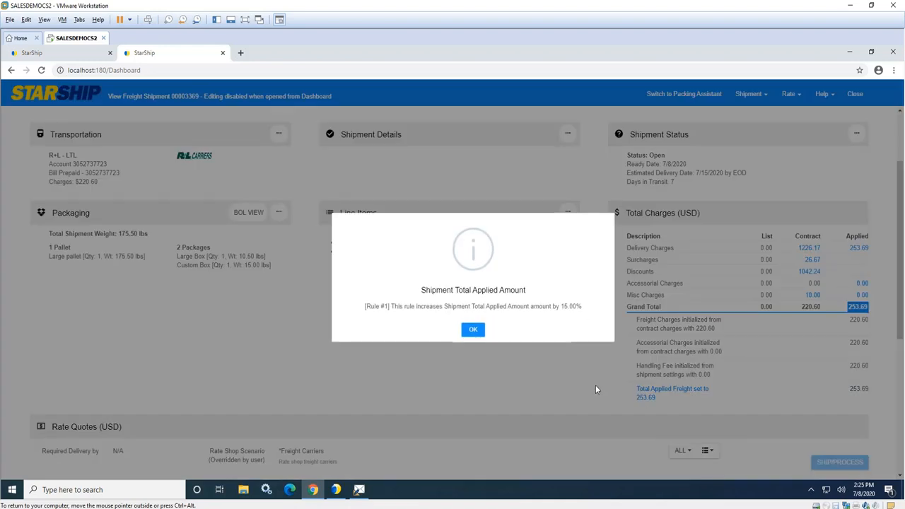
{"action": "mouse_move", "coordinate": [500, 201]}
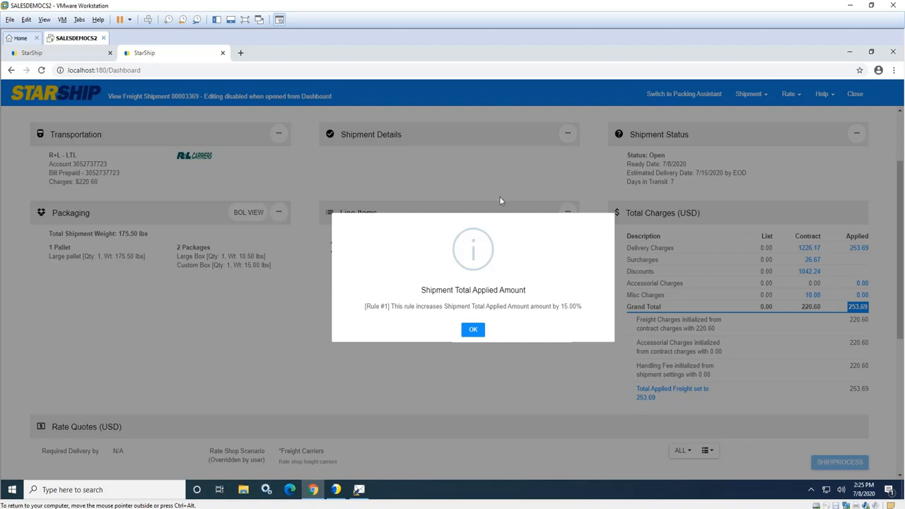
{"action": "mouse_move", "coordinate": [596, 231]}
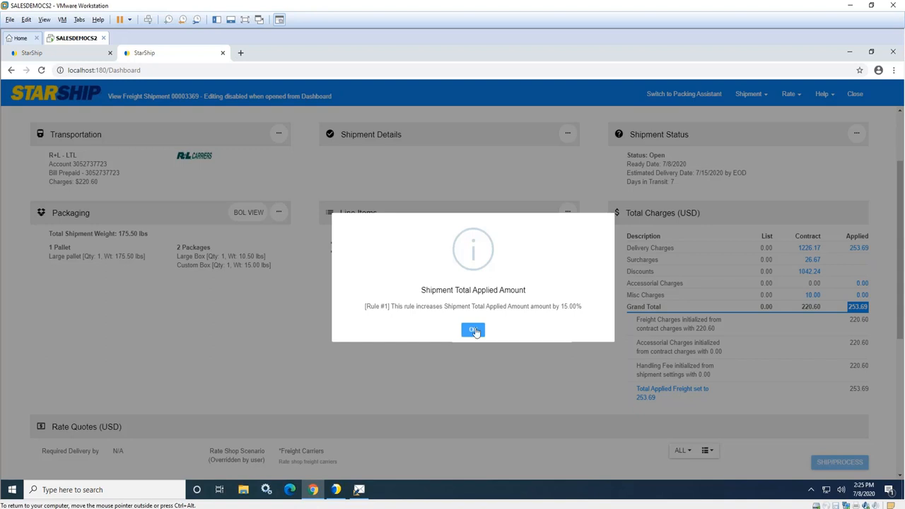
{"action": "left_click", "coordinate": [473, 329]}
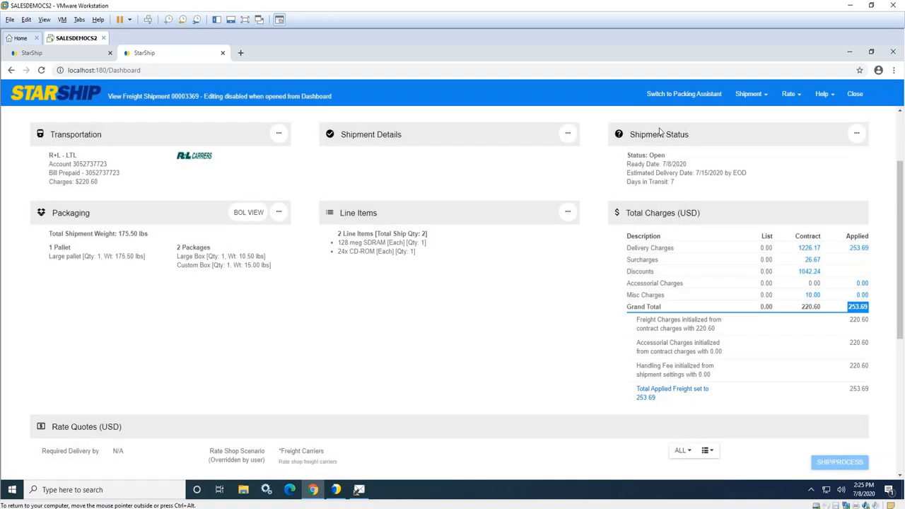
{"action": "mouse_move", "coordinate": [684, 192]}
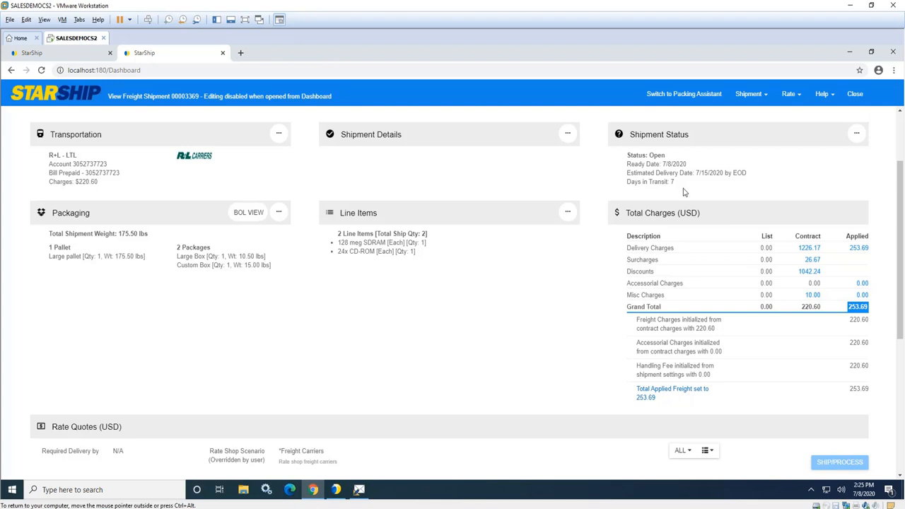
{"action": "mouse_move", "coordinate": [684, 192]}
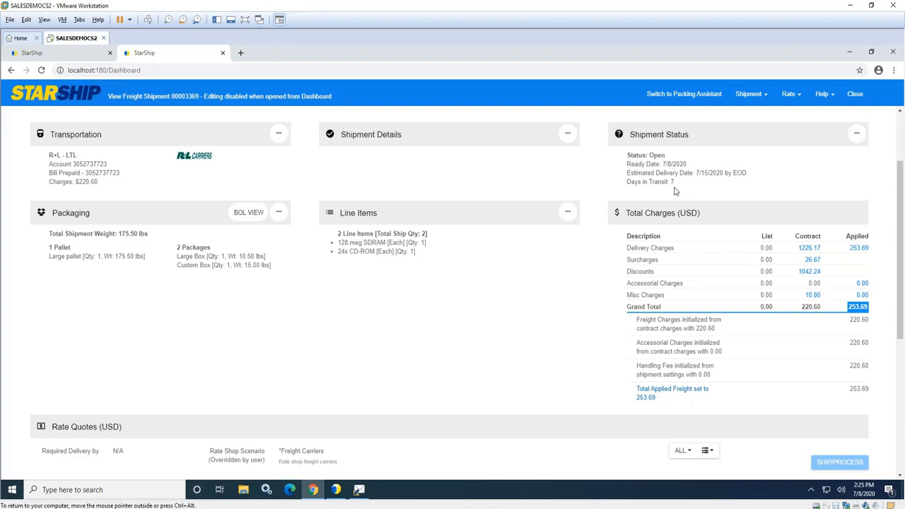
{"action": "mouse_move", "coordinate": [486, 467]}
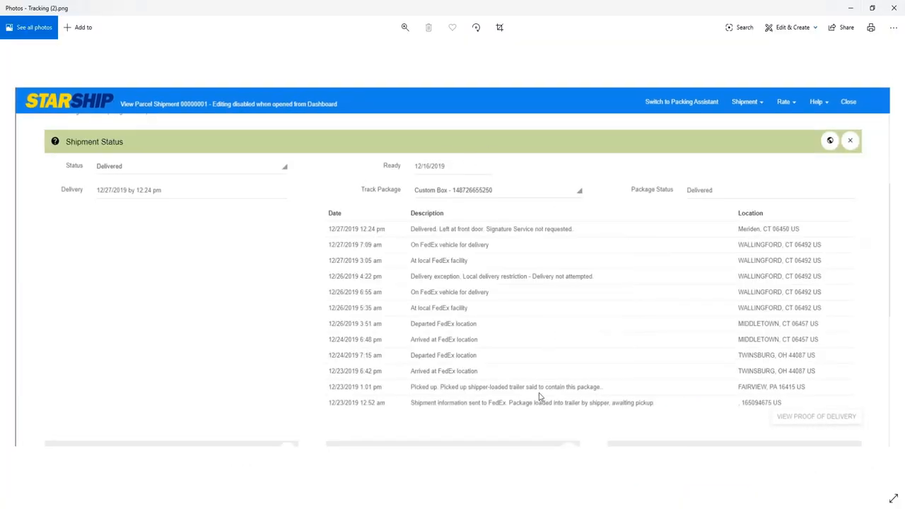
{"action": "mouse_move", "coordinate": [498, 401]}
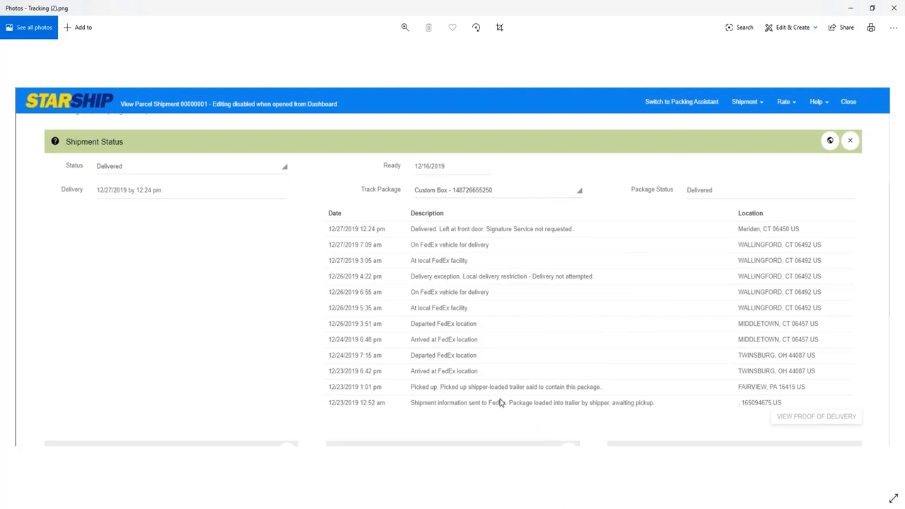
{"action": "mouse_move", "coordinate": [585, 276]}
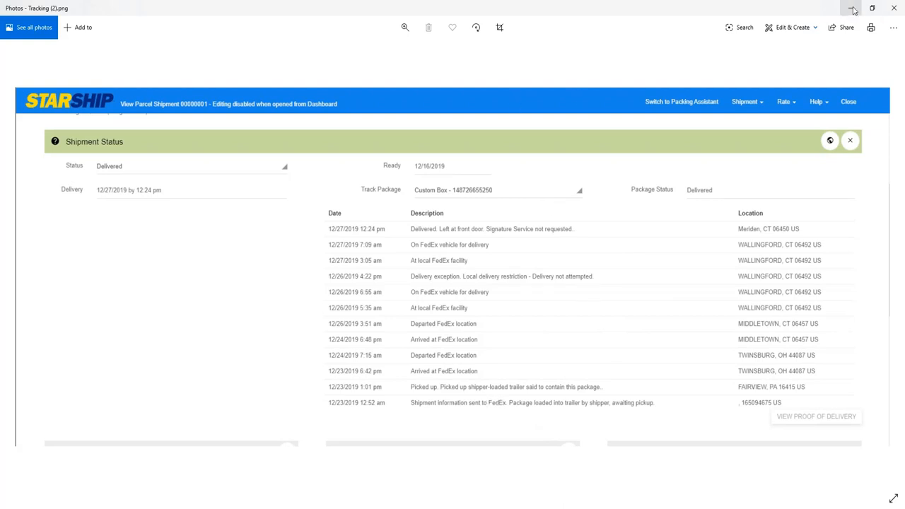
Step: Close the Photos screenshot of the delivered FedEx parcel's tracking history
{"action": "left_click", "coordinate": [854, 9]}
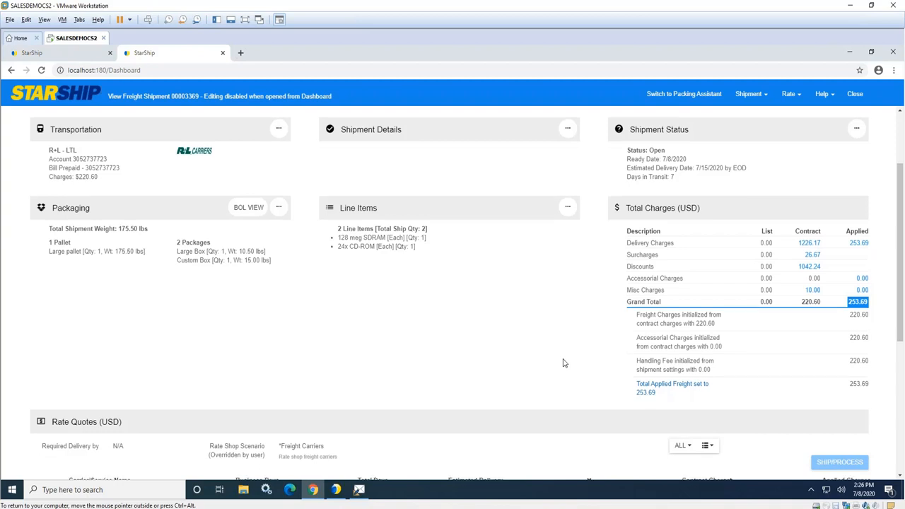
Step: Review the R+L LTL rate quote, acknowledge the 15% rule notice, and return to the dashboard
{"action": "scroll", "scroll_direction": "down", "scroll_amount": 3}
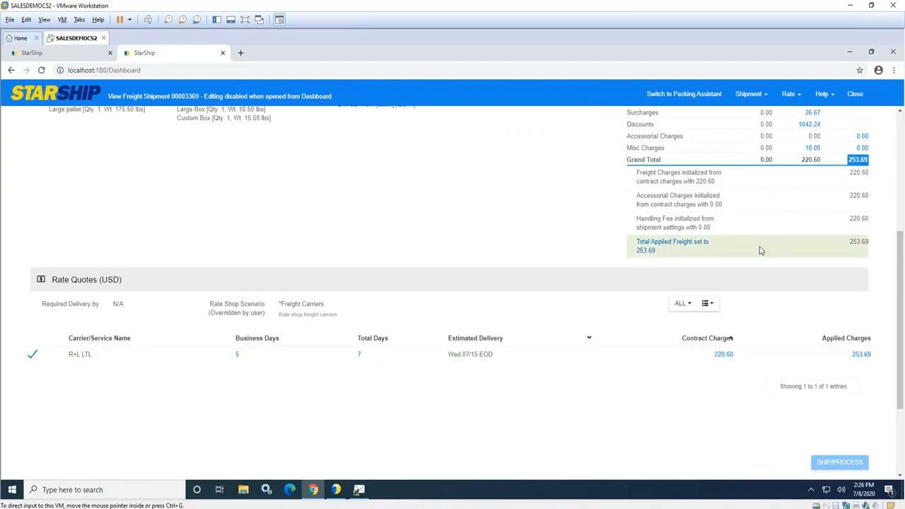
{"action": "mouse_move", "coordinate": [720, 246]}
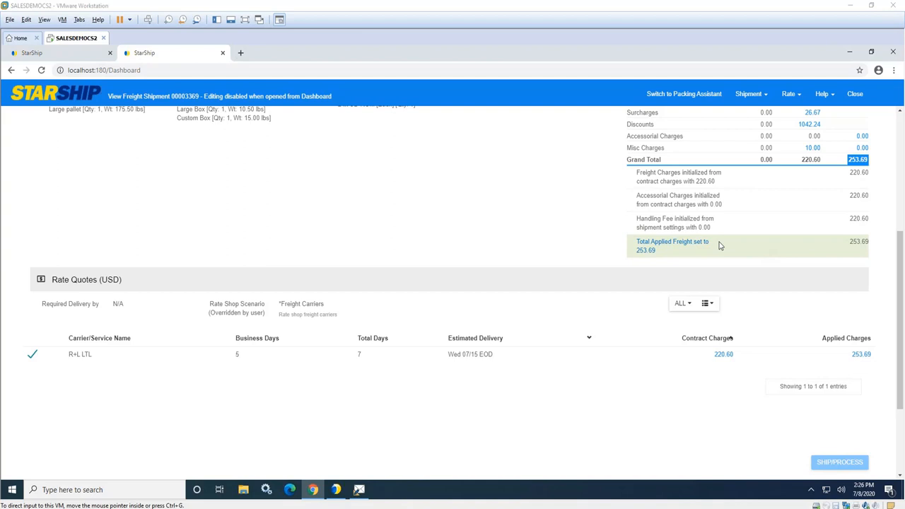
{"action": "mouse_move", "coordinate": [895, 269]}
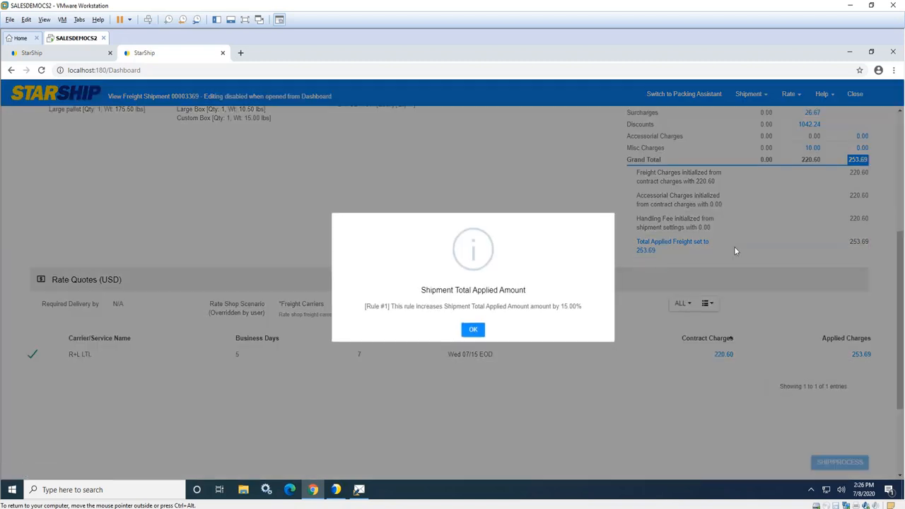
{"action": "left_click", "coordinate": [472, 328]}
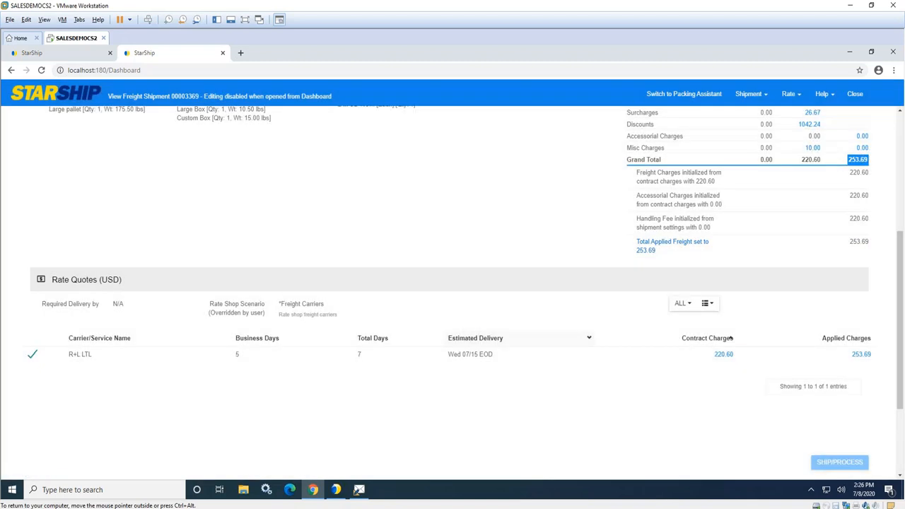
{"action": "mouse_move", "coordinate": [900, 399]}
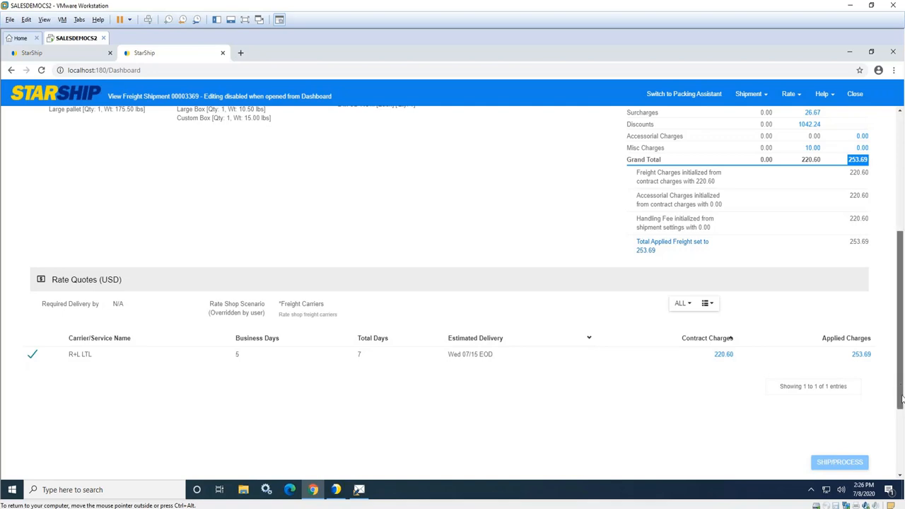
{"action": "scroll", "scroll_direction": "up", "scroll_amount": 3}
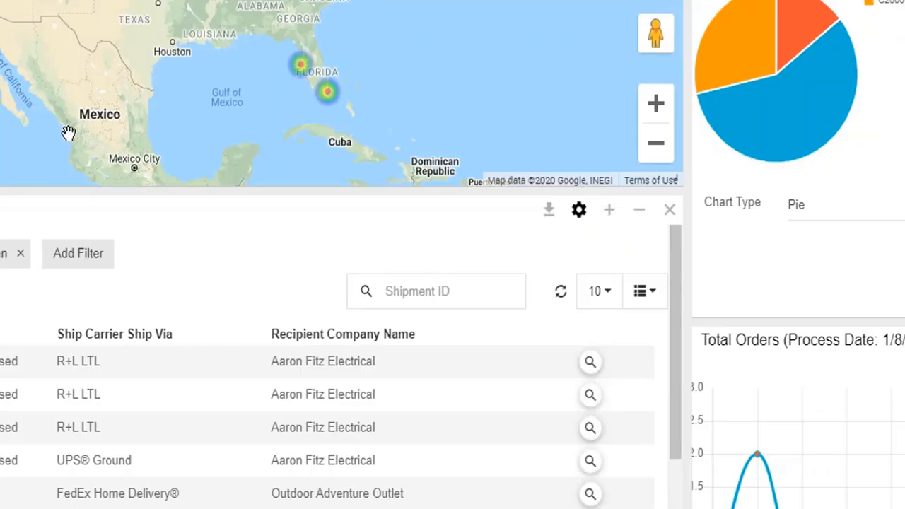
{"action": "mouse_move", "coordinate": [342, 195]}
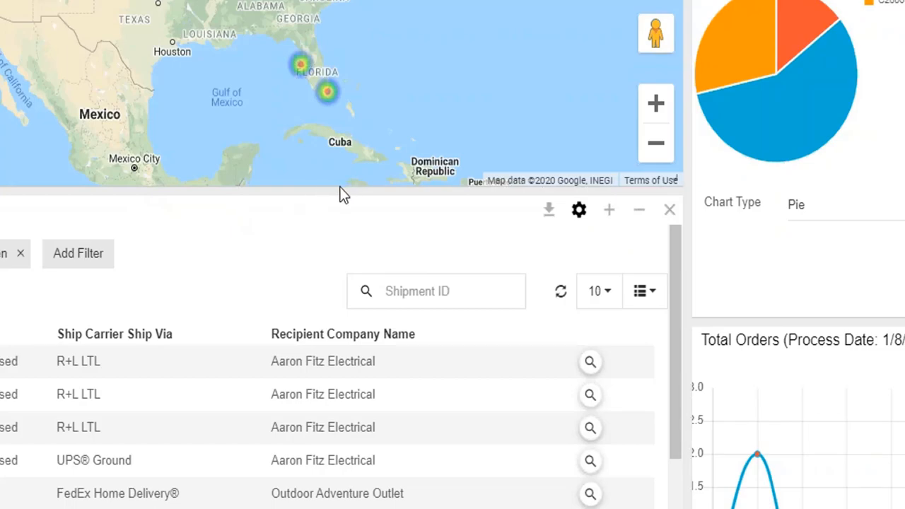